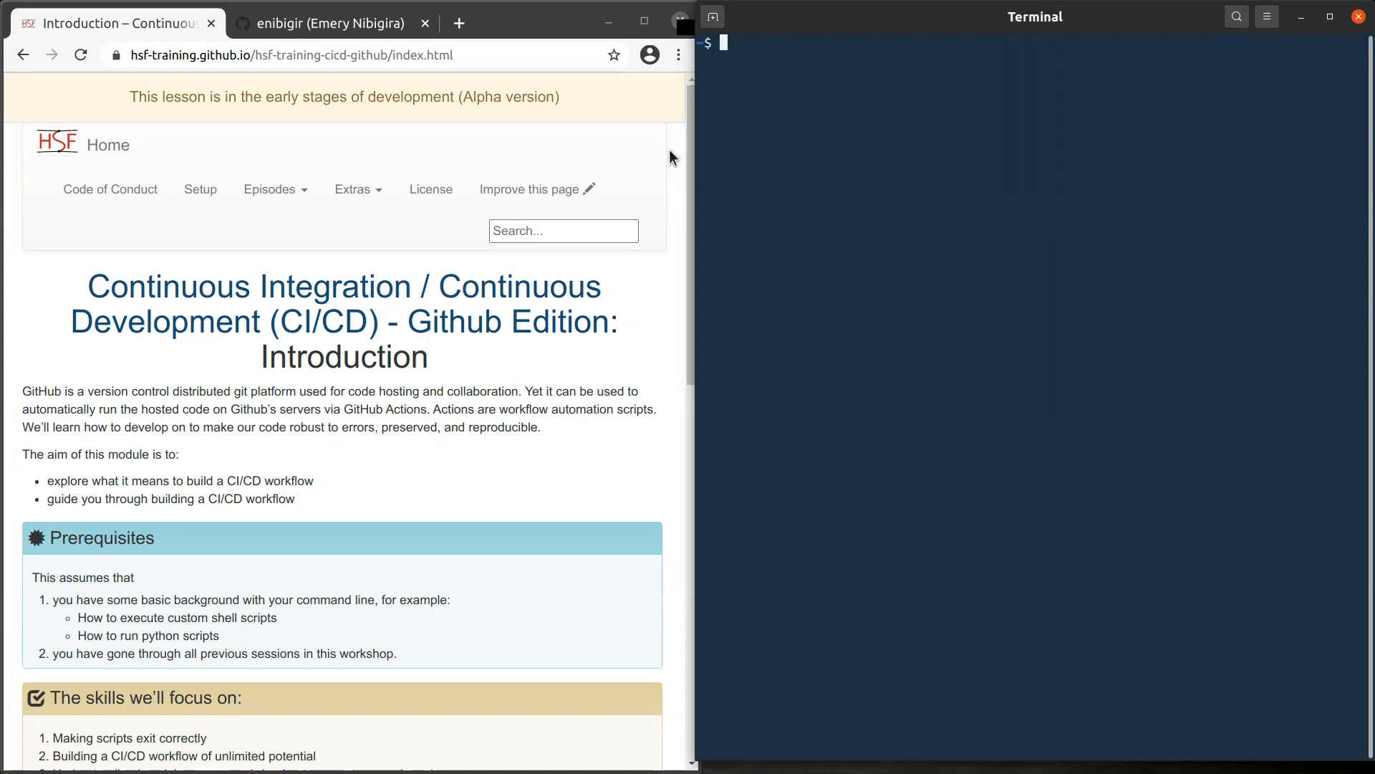
{"action": "mouse_move", "coordinate": [432, 392]}
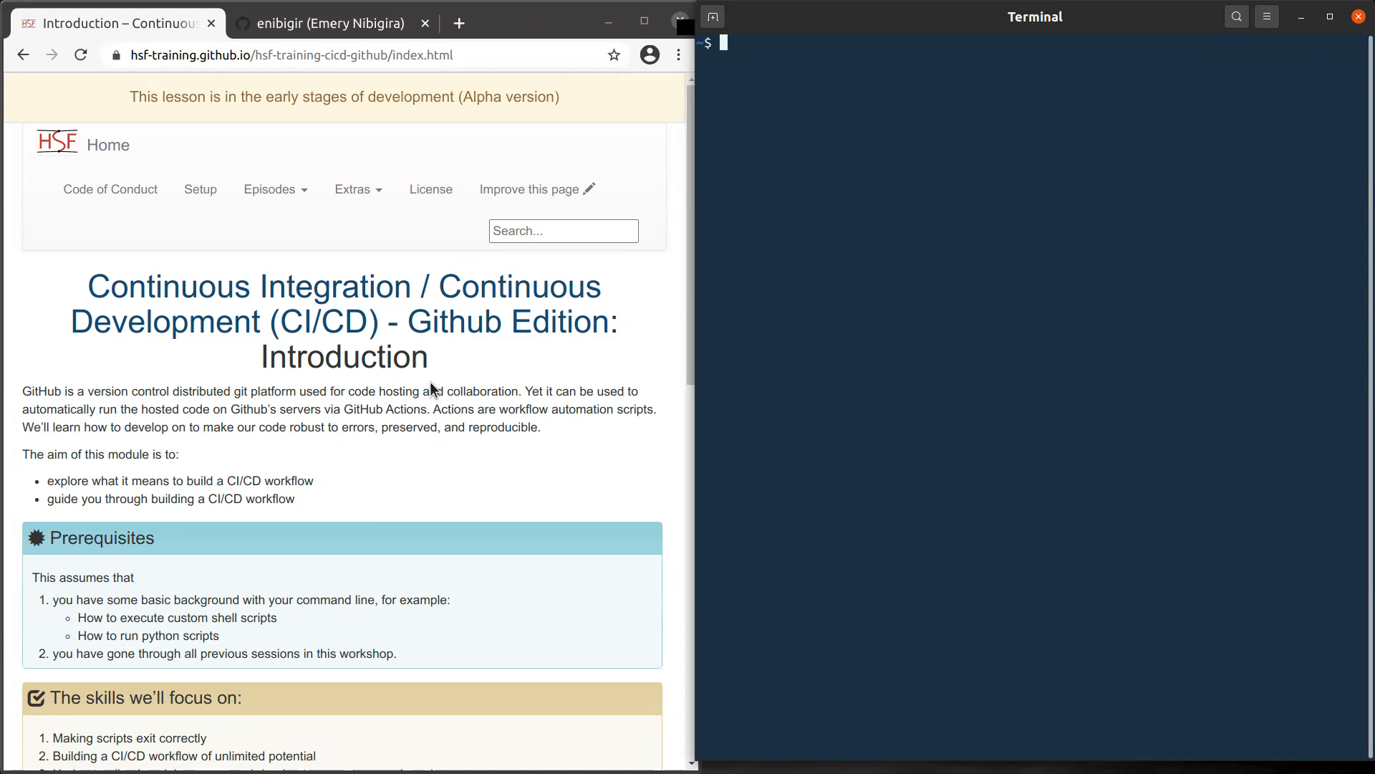
{"action": "mouse_move", "coordinate": [908, 295]}
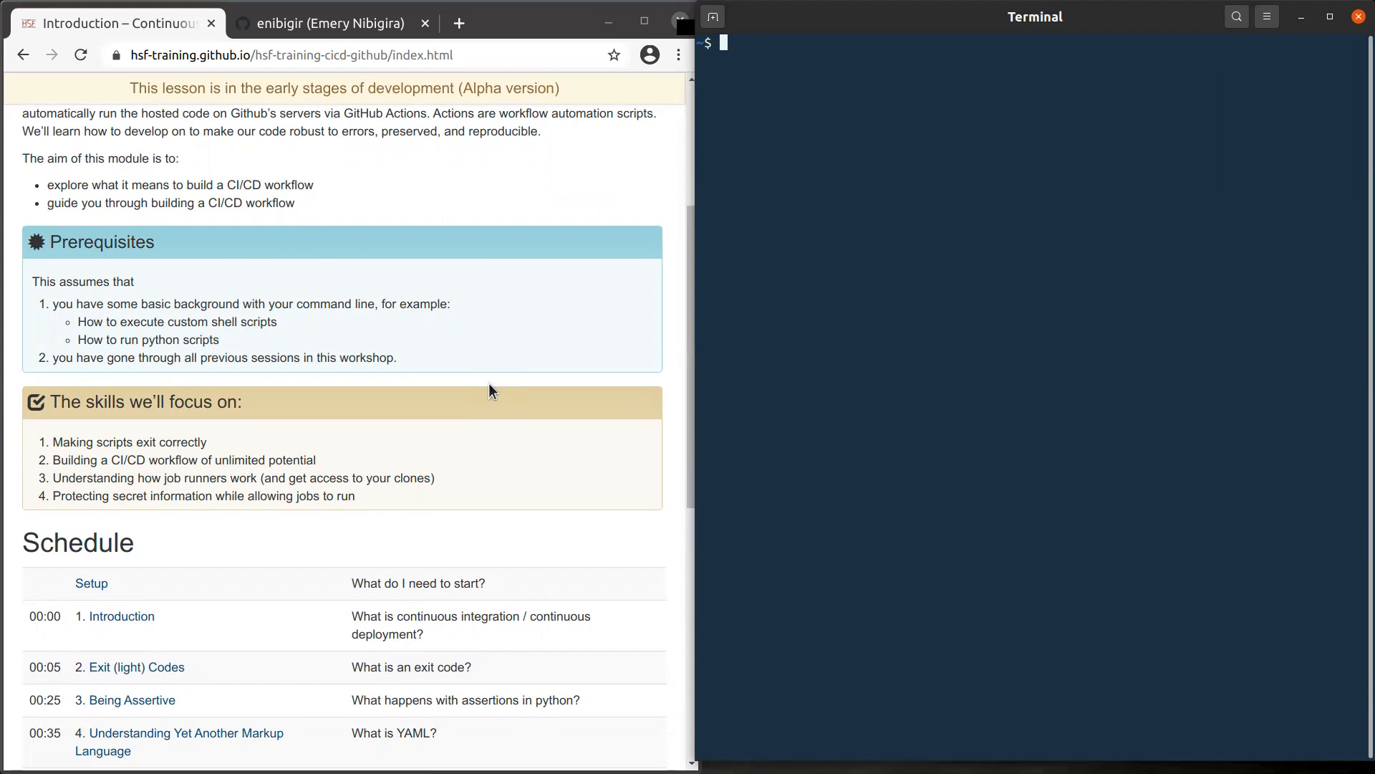
Browse the lesson schedule and go to its Setup page.
{"action": "scroll", "scroll_direction": "down", "scroll_amount": 3}
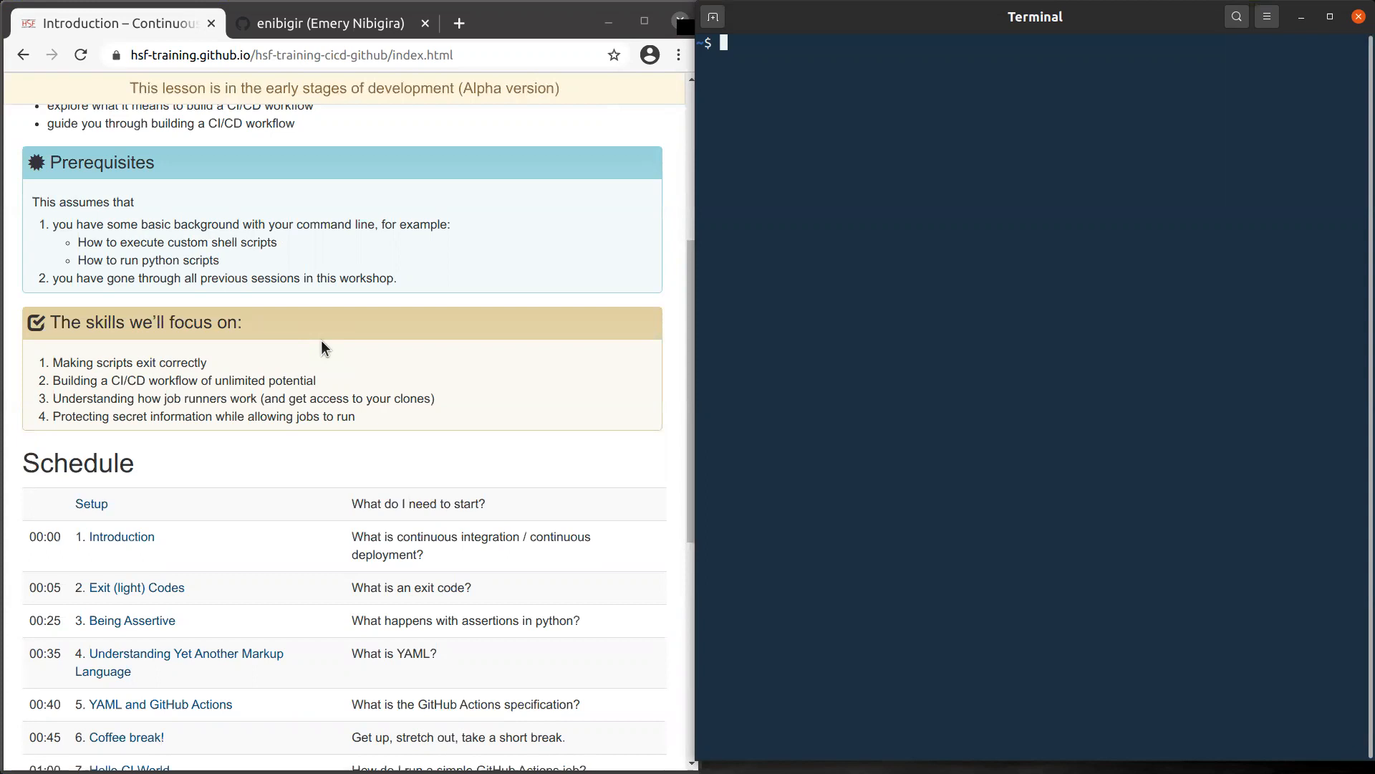
{"action": "scroll", "scroll_direction": "down", "scroll_amount": 3}
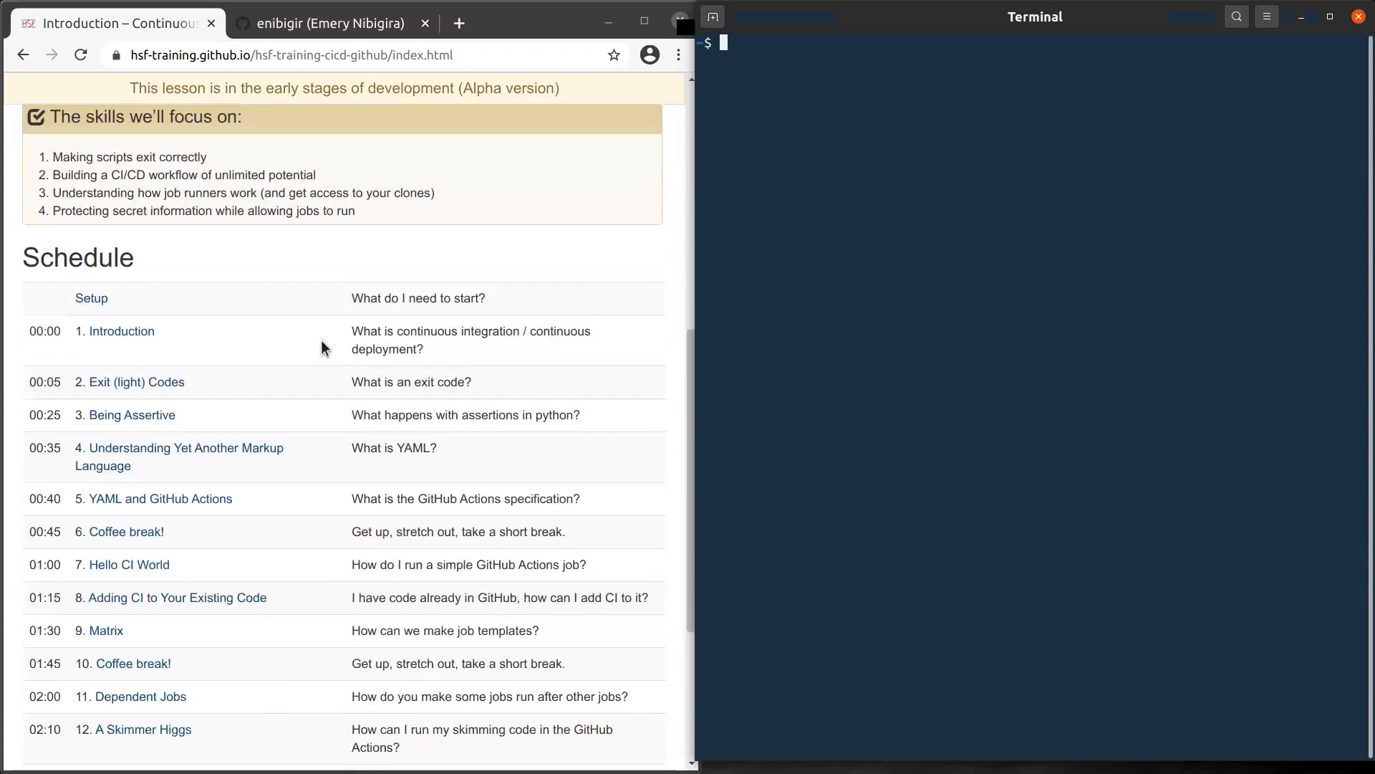
{"action": "scroll", "scroll_direction": "down", "scroll_amount": 3}
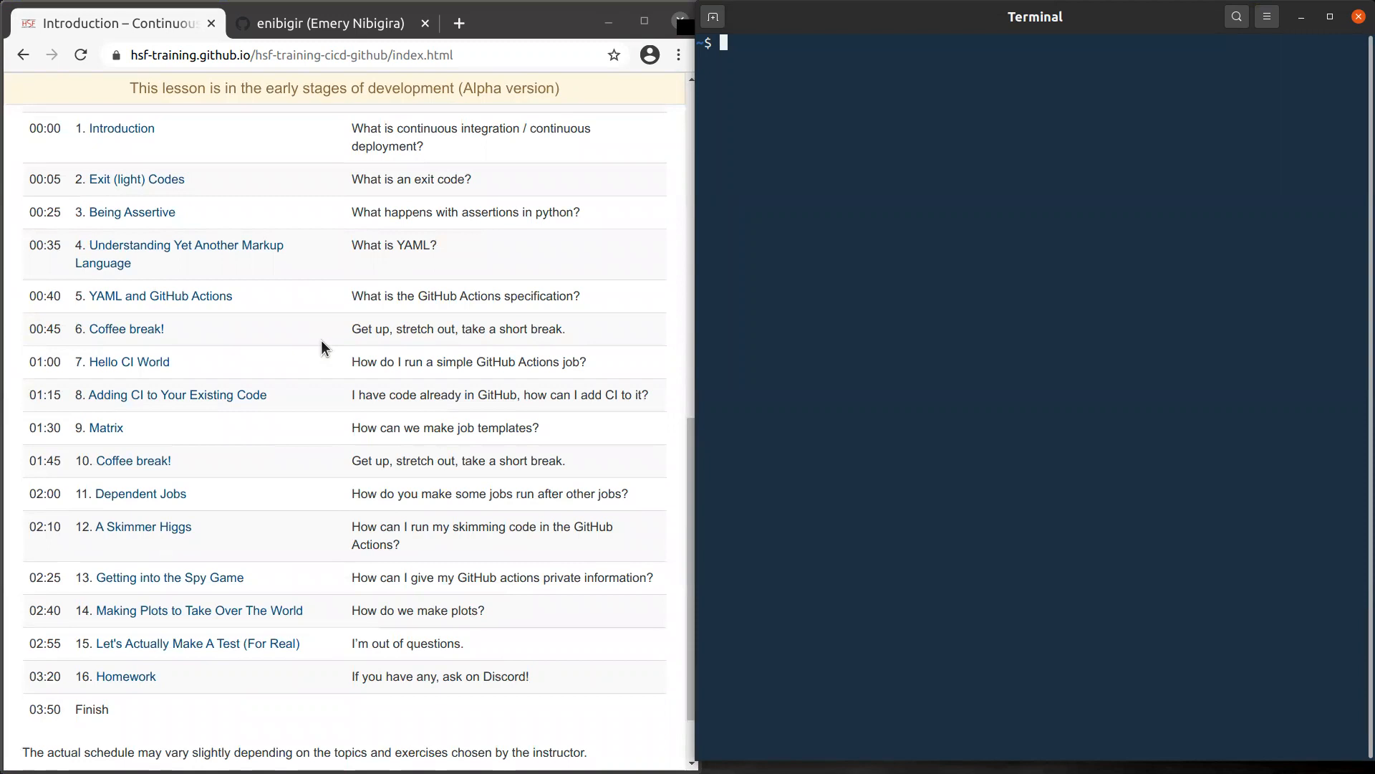
{"action": "scroll", "scroll_direction": "up", "scroll_amount": 3}
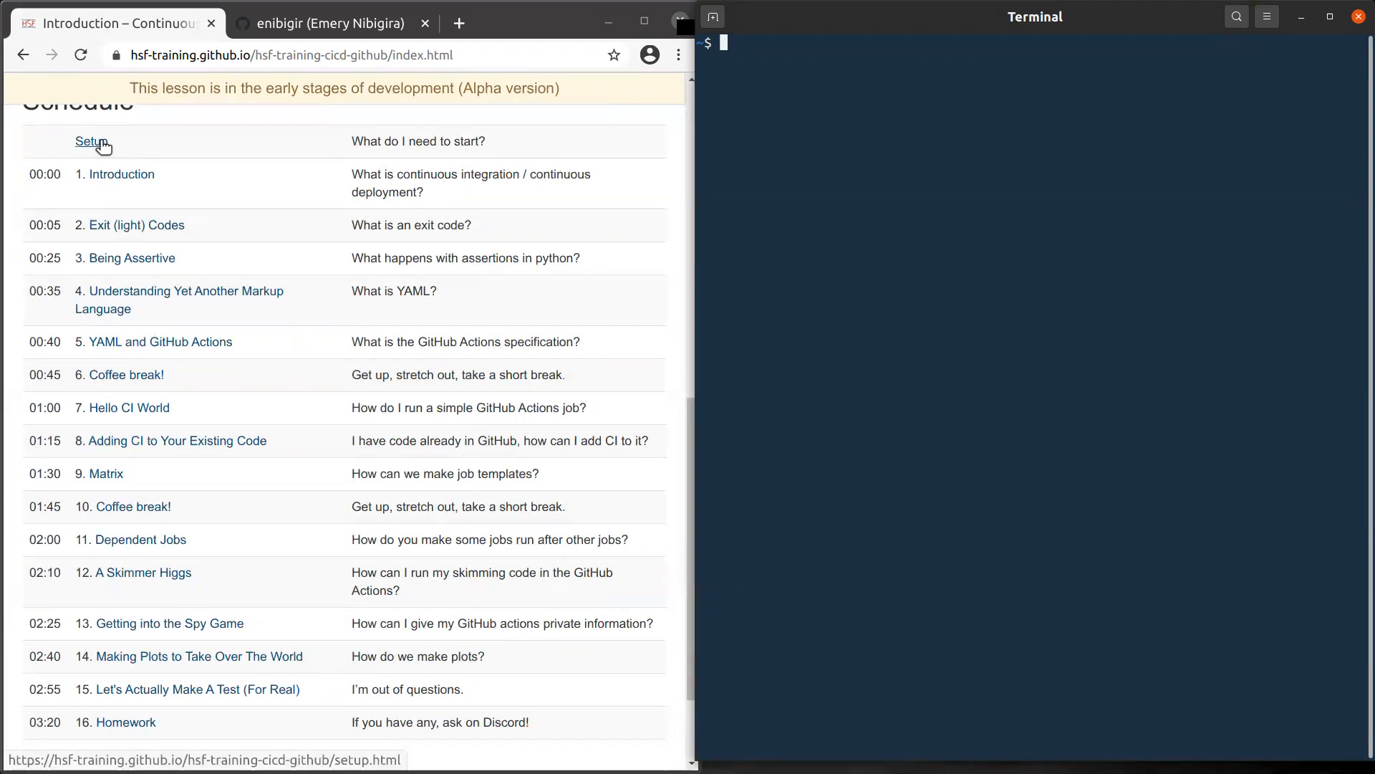
{"action": "left_click", "coordinate": [87, 142]}
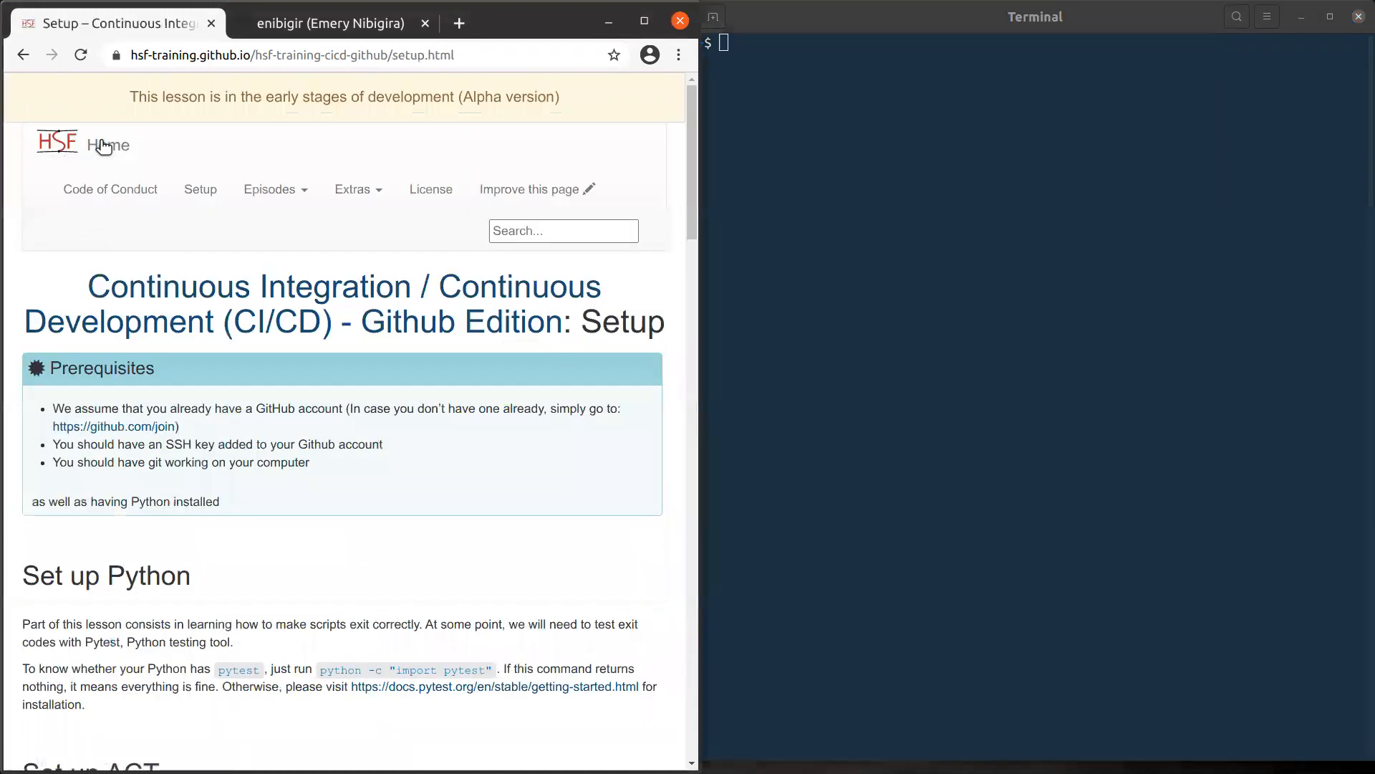
{"action": "mouse_move", "coordinate": [295, 266]}
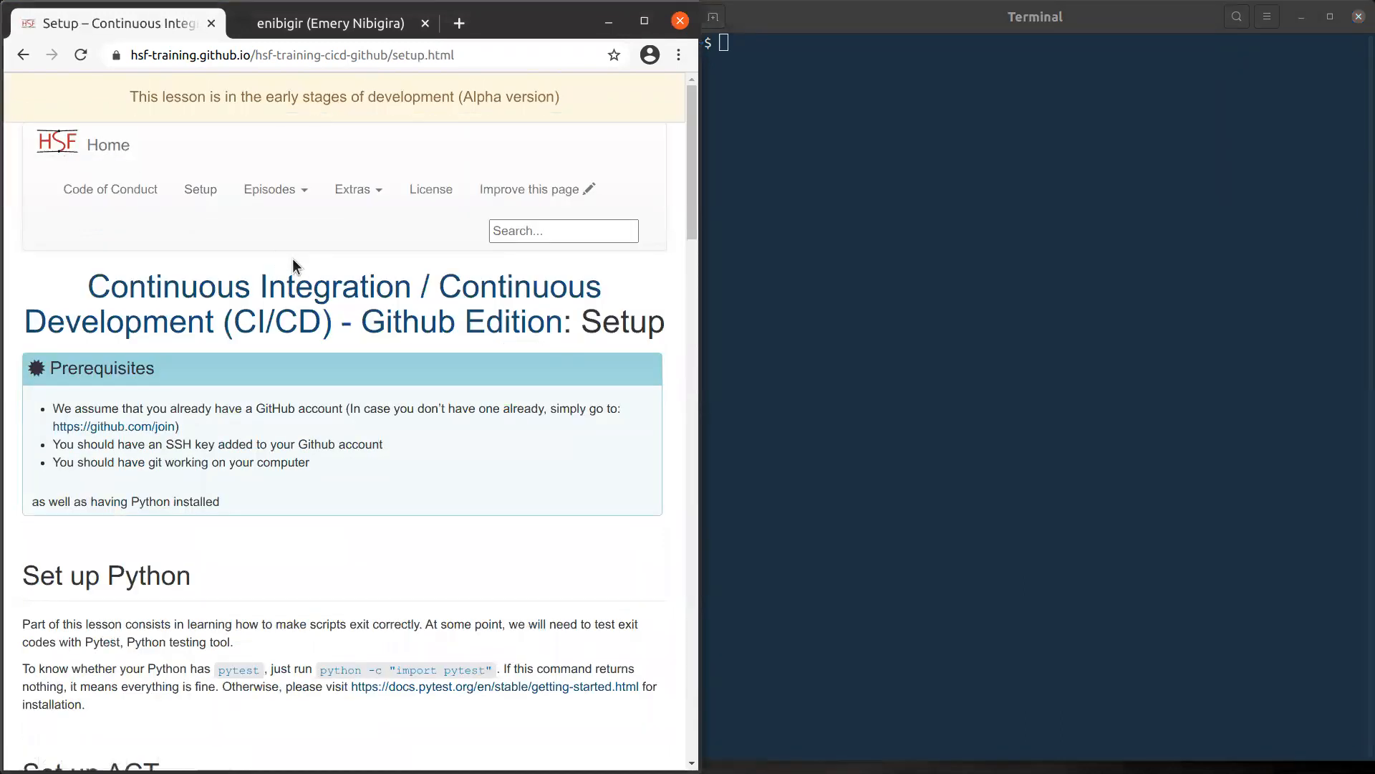
Read down to the Set up Python section and pick out the pytest import check.
{"action": "scroll", "scroll_direction": "down", "scroll_amount": 3}
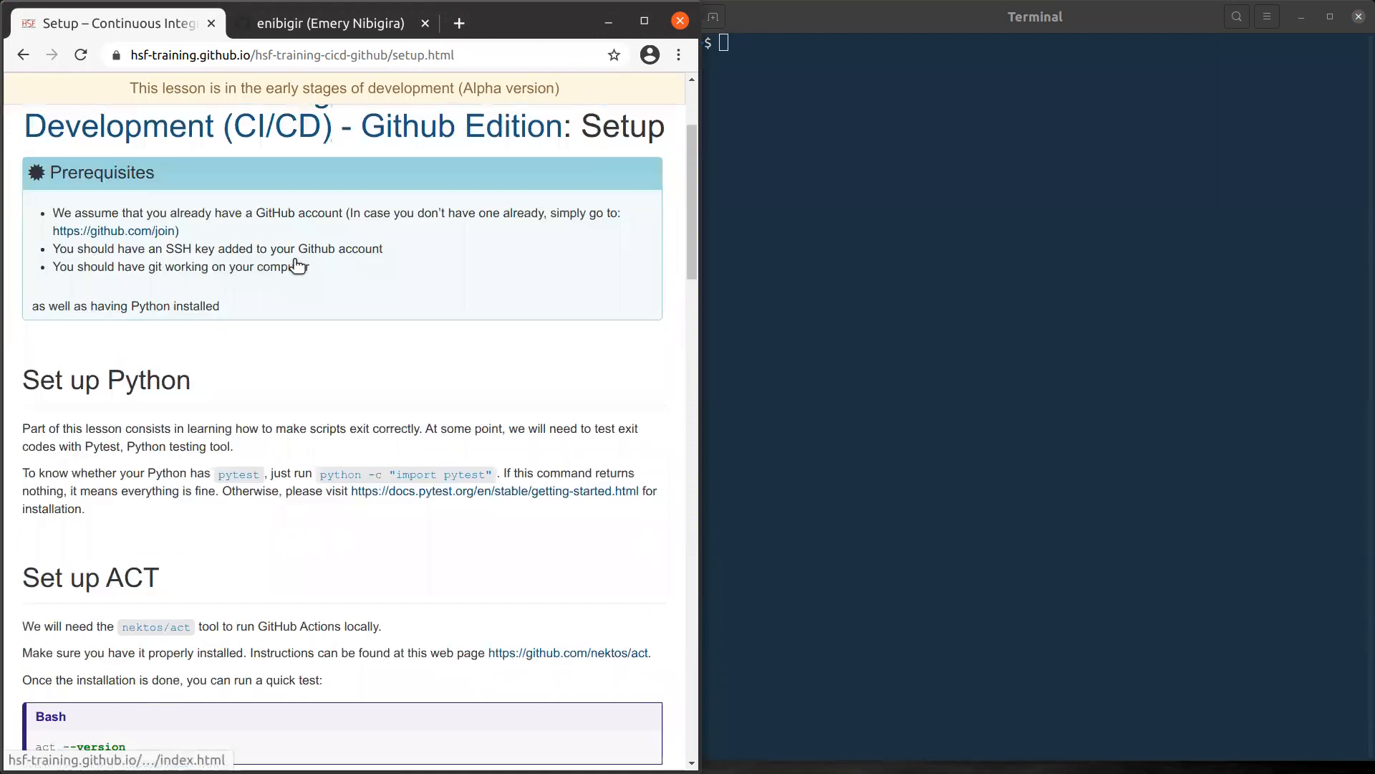
{"action": "mouse_move", "coordinate": [430, 288]}
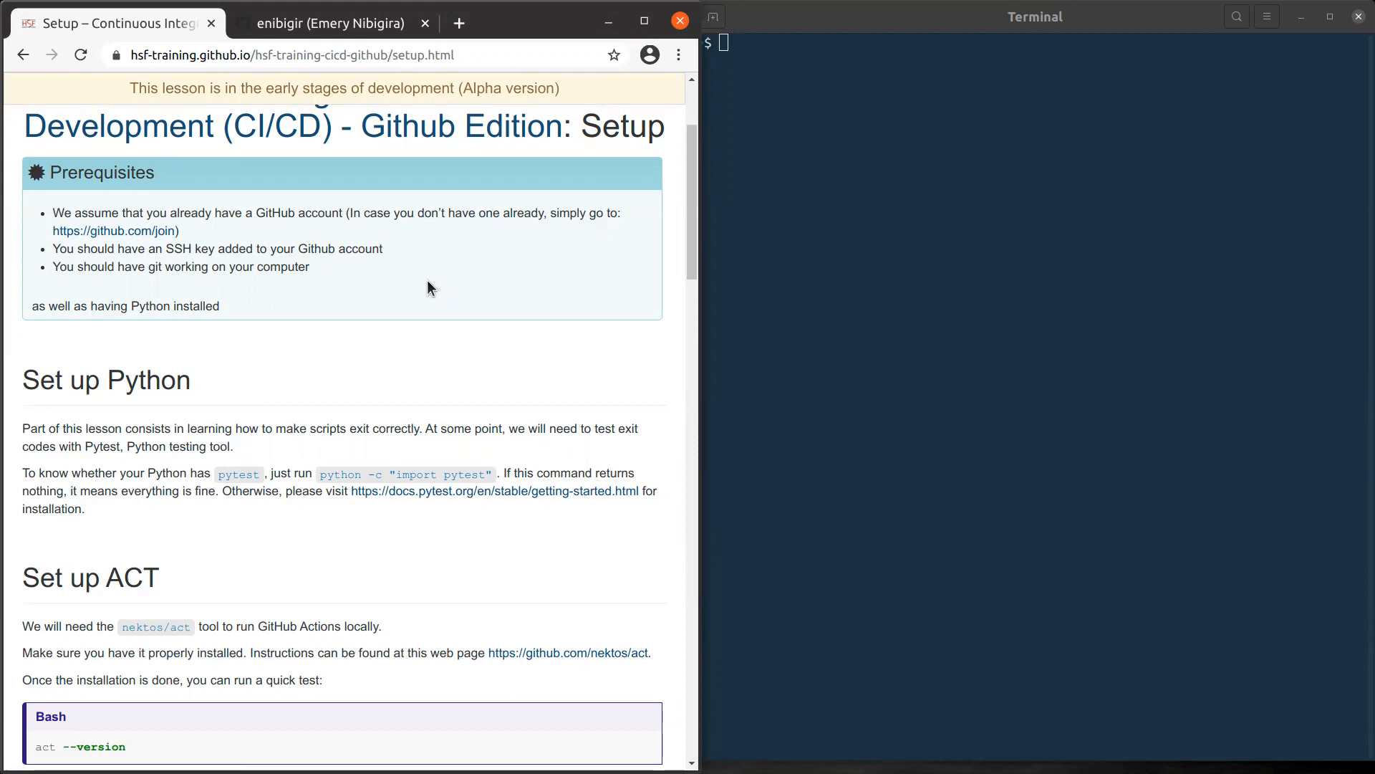
{"action": "scroll", "scroll_direction": "down", "scroll_amount": 3}
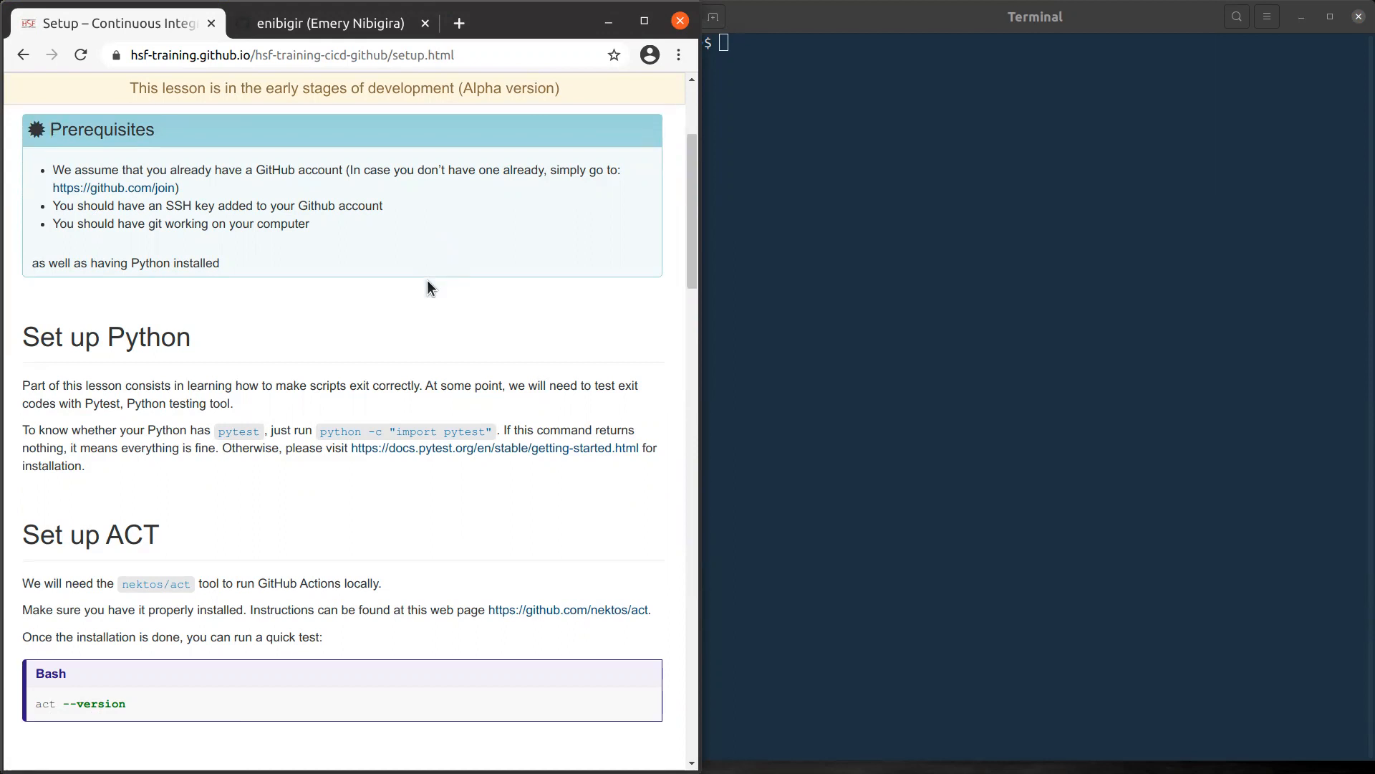
{"action": "scroll", "scroll_direction": "down", "scroll_amount": 3}
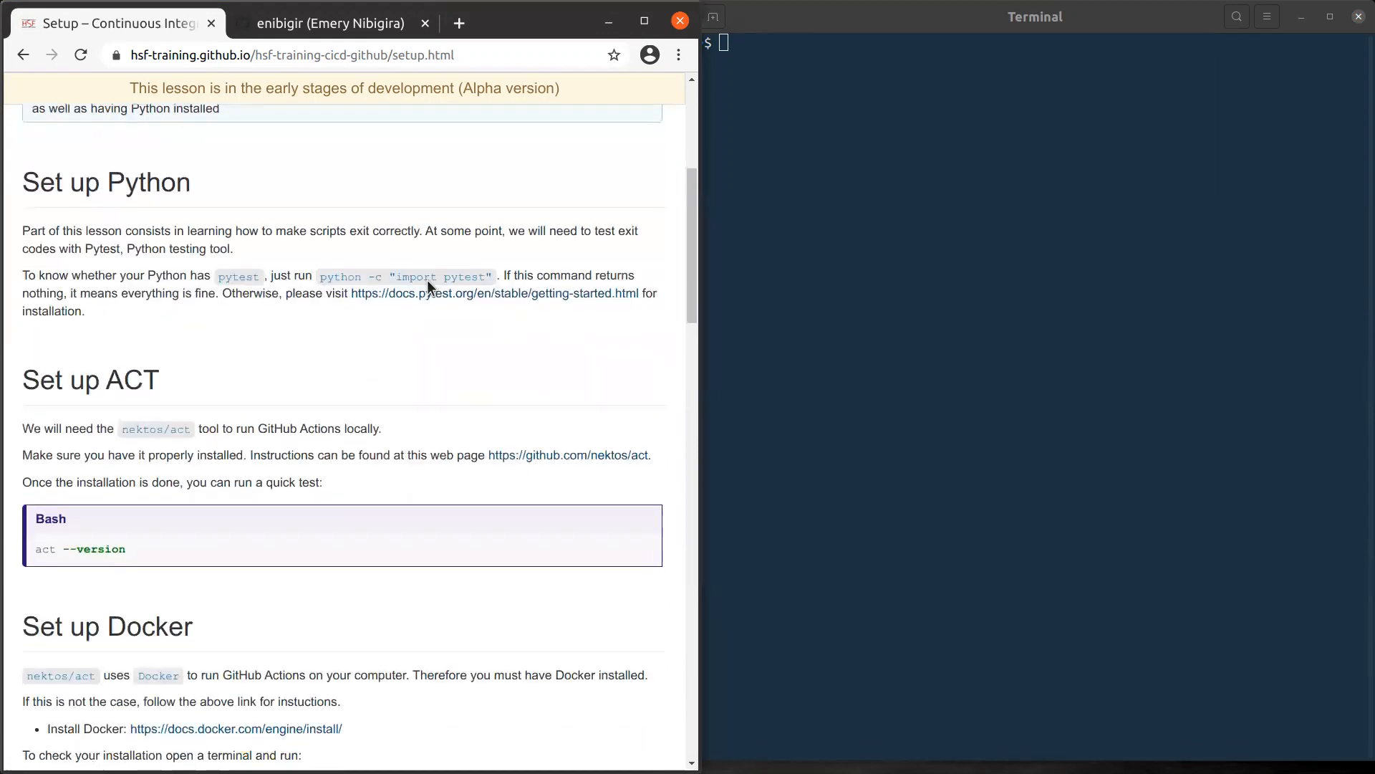
{"action": "mouse_move", "coordinate": [331, 345]}
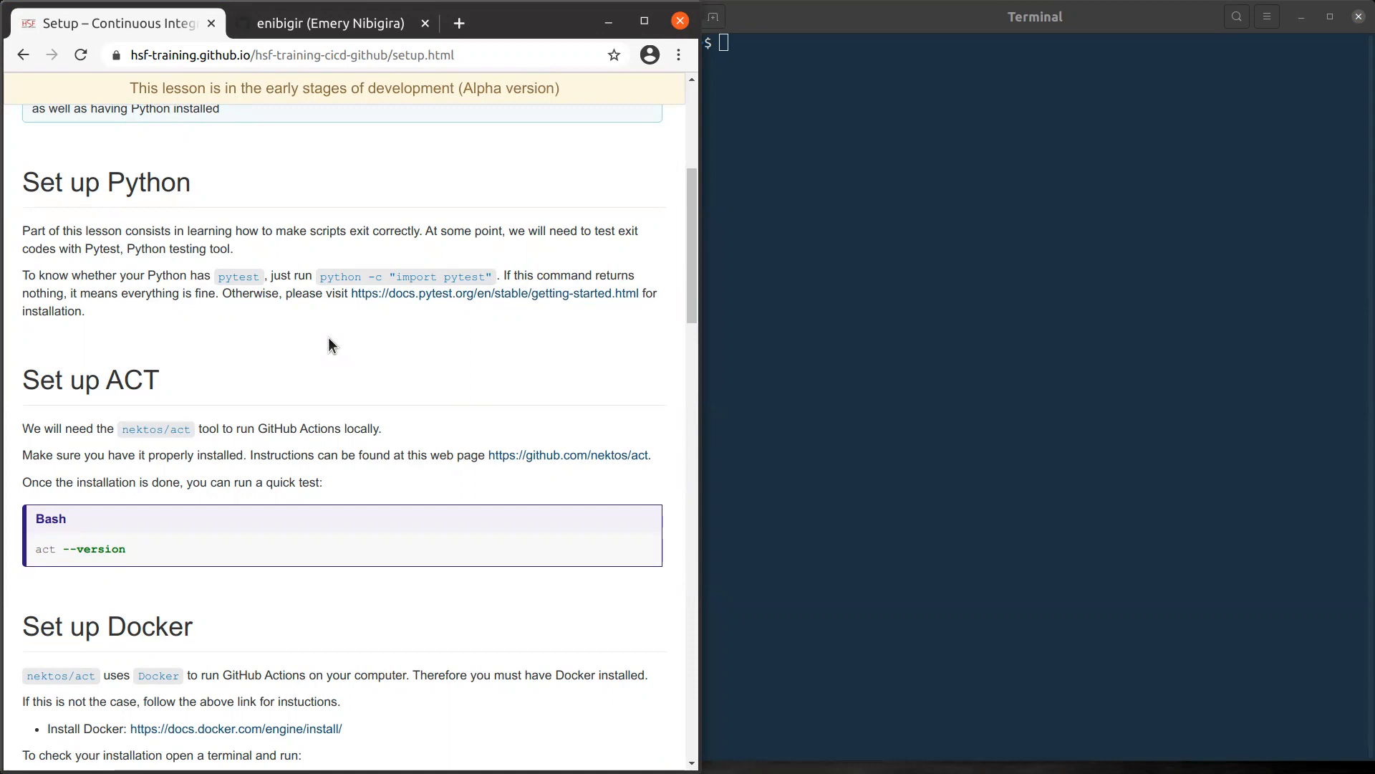
{"action": "double_click", "coordinate": [100, 247]}
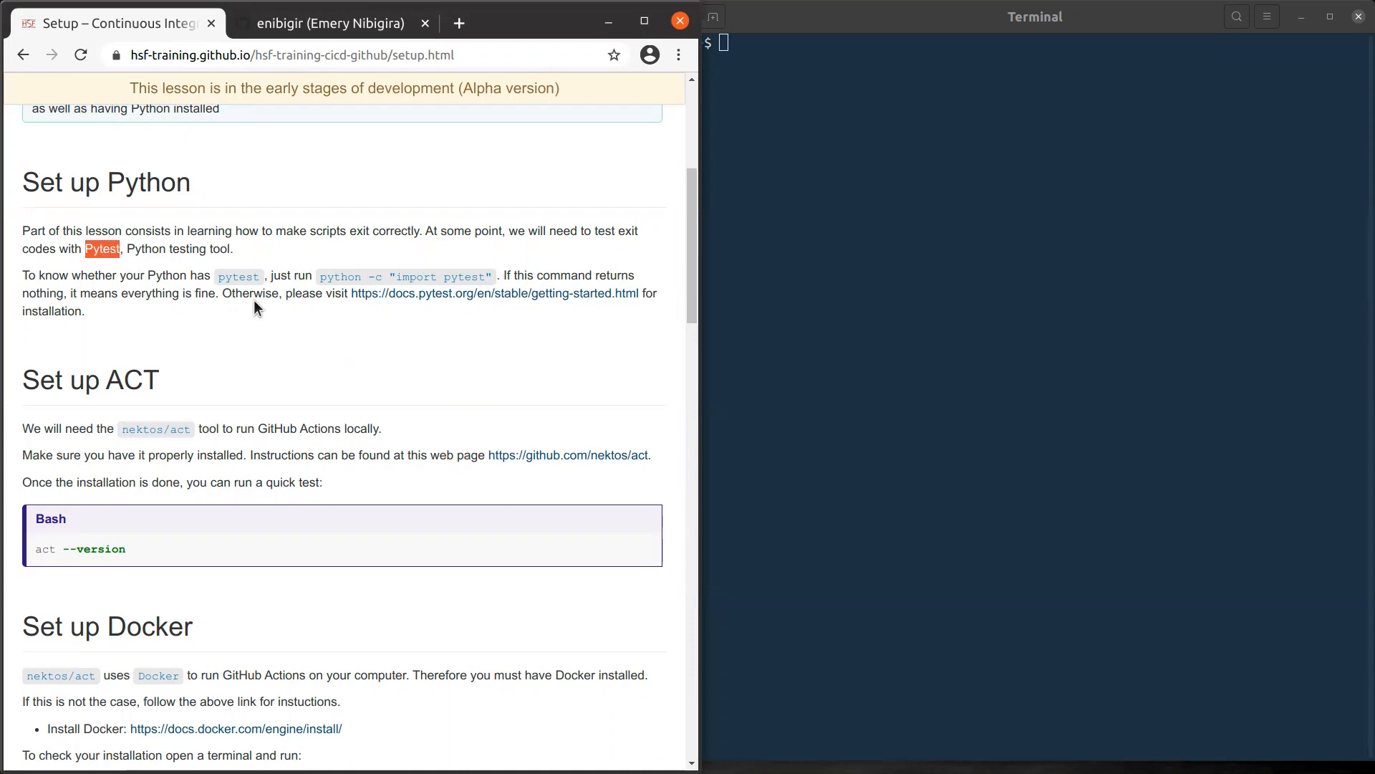
{"action": "mouse_move", "coordinate": [349, 318]}
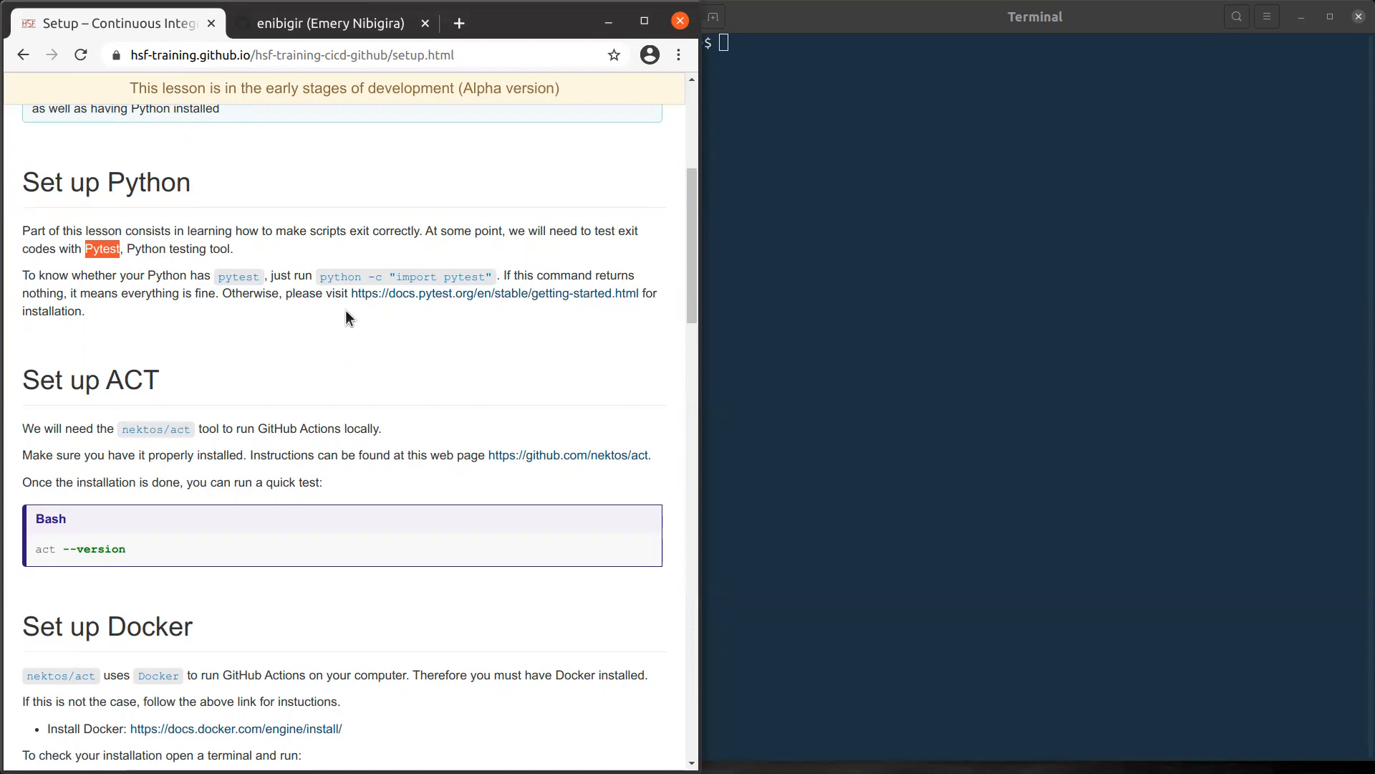
{"action": "mouse_move", "coordinate": [321, 280]}
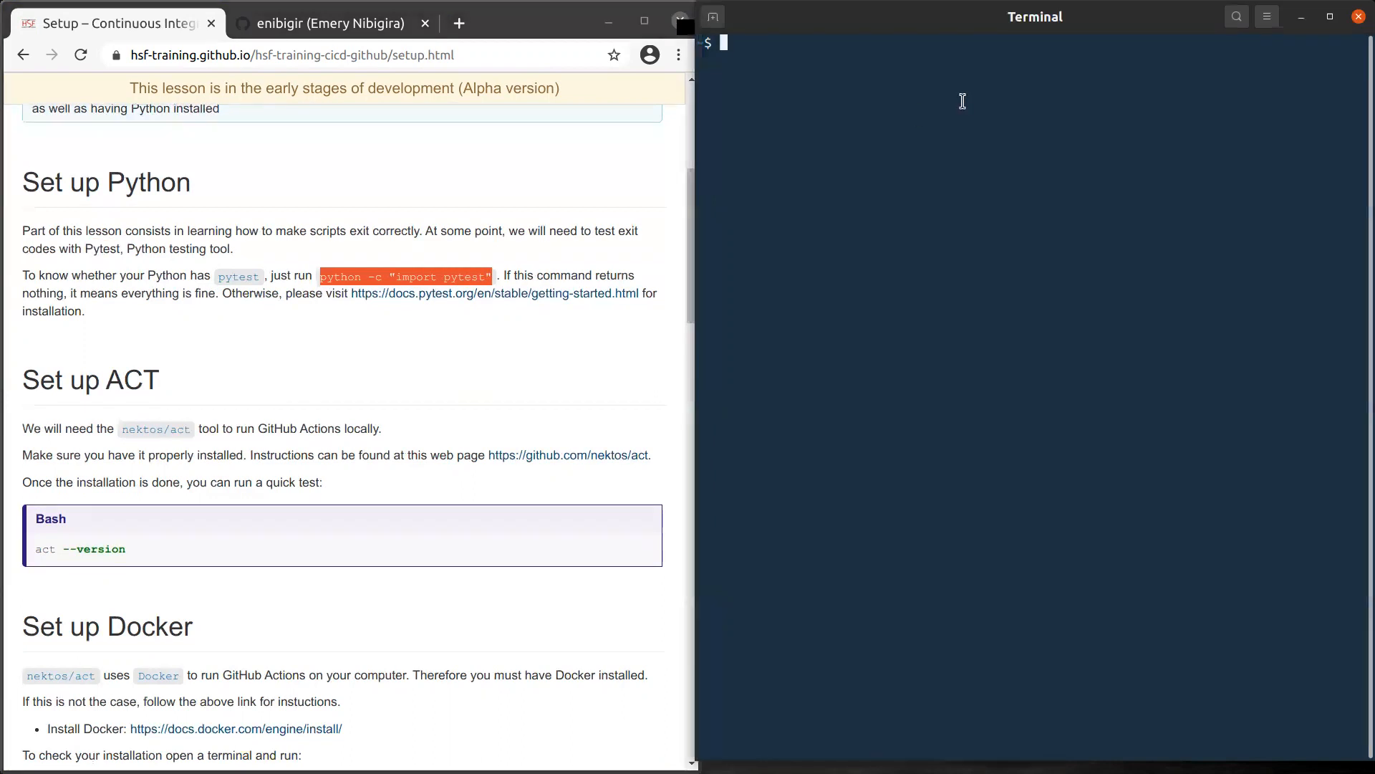
Run python -c "import pytest" in Terminal and confirm it prints no error.
{"action": "type", "text": "python -c \"import pytest\""}
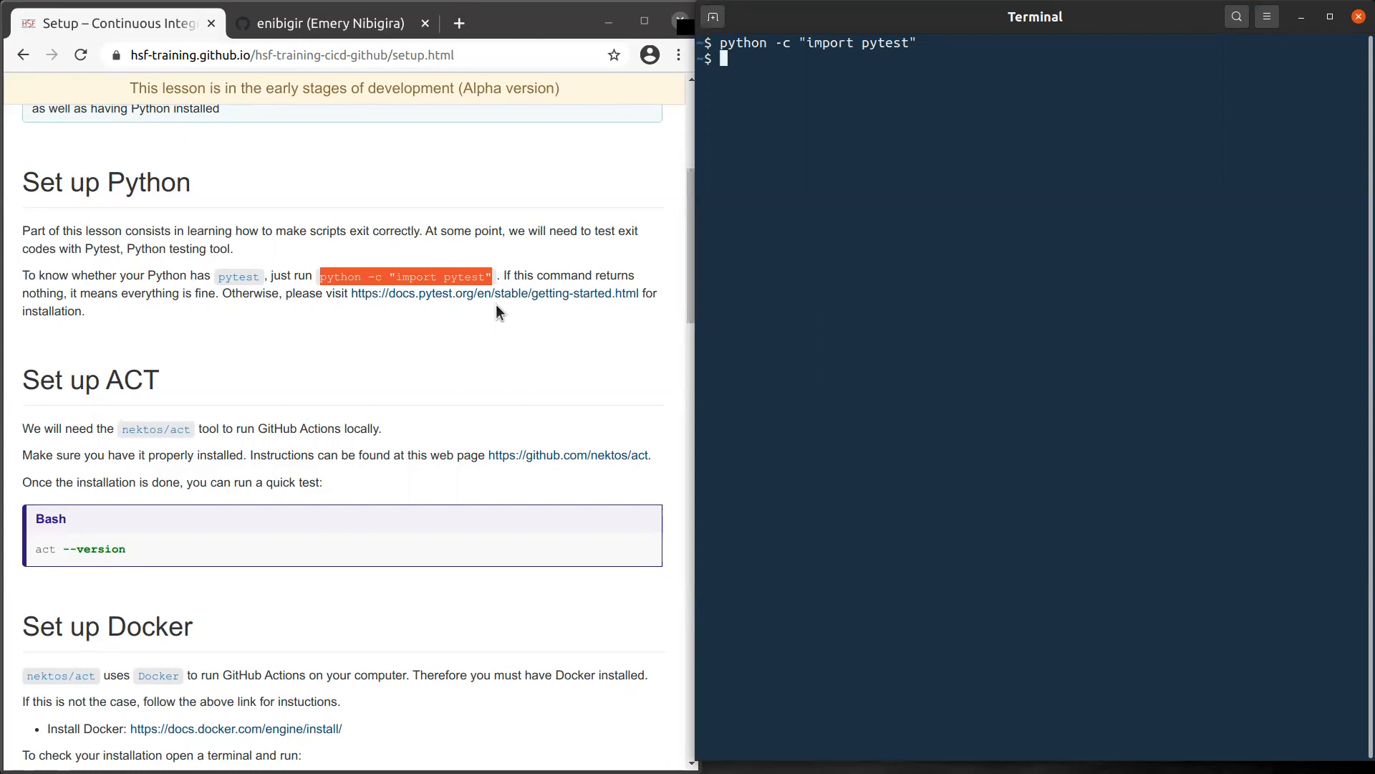
{"action": "mouse_move", "coordinate": [561, 318]}
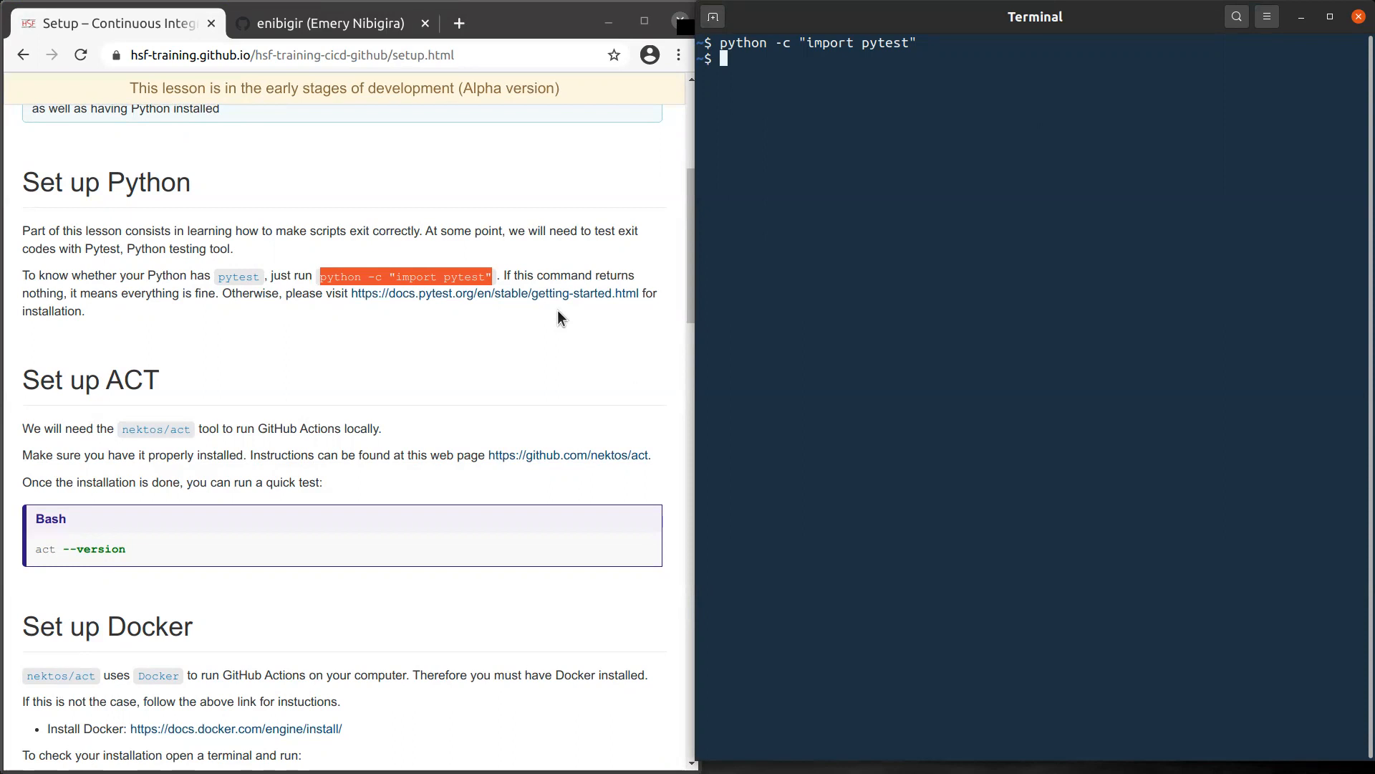
{"action": "scroll", "scroll_direction": "down", "scroll_amount": 3}
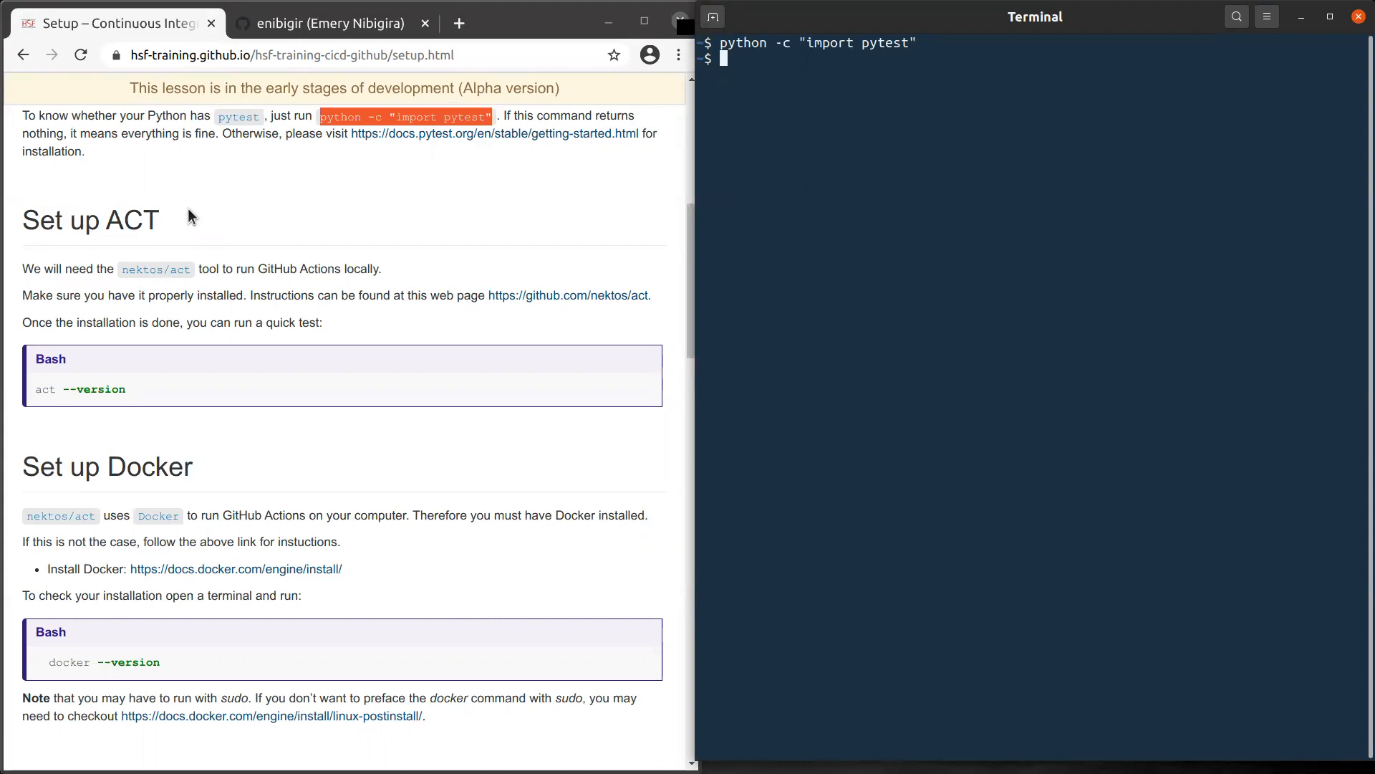
{"action": "mouse_move", "coordinate": [266, 293]}
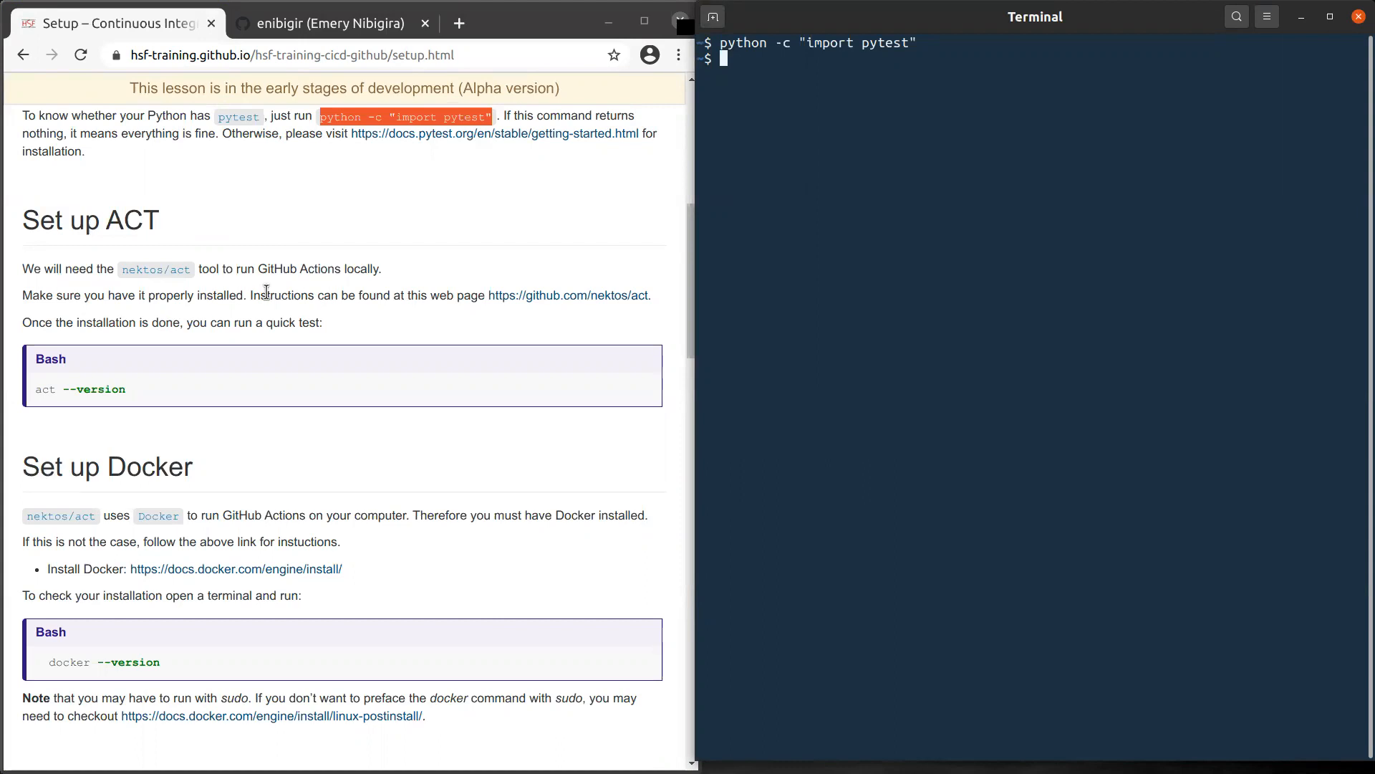
{"action": "mouse_move", "coordinate": [275, 318]}
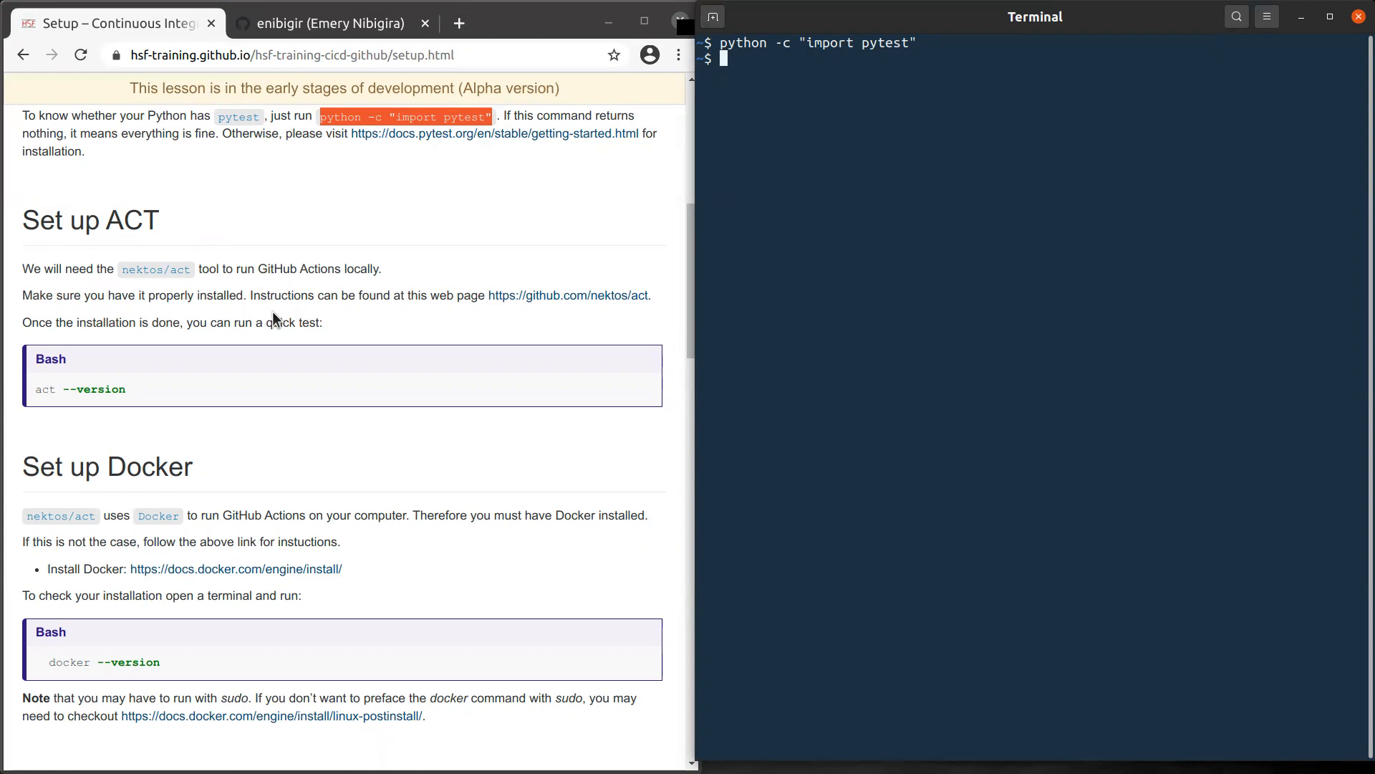
{"action": "mouse_move", "coordinate": [561, 313]}
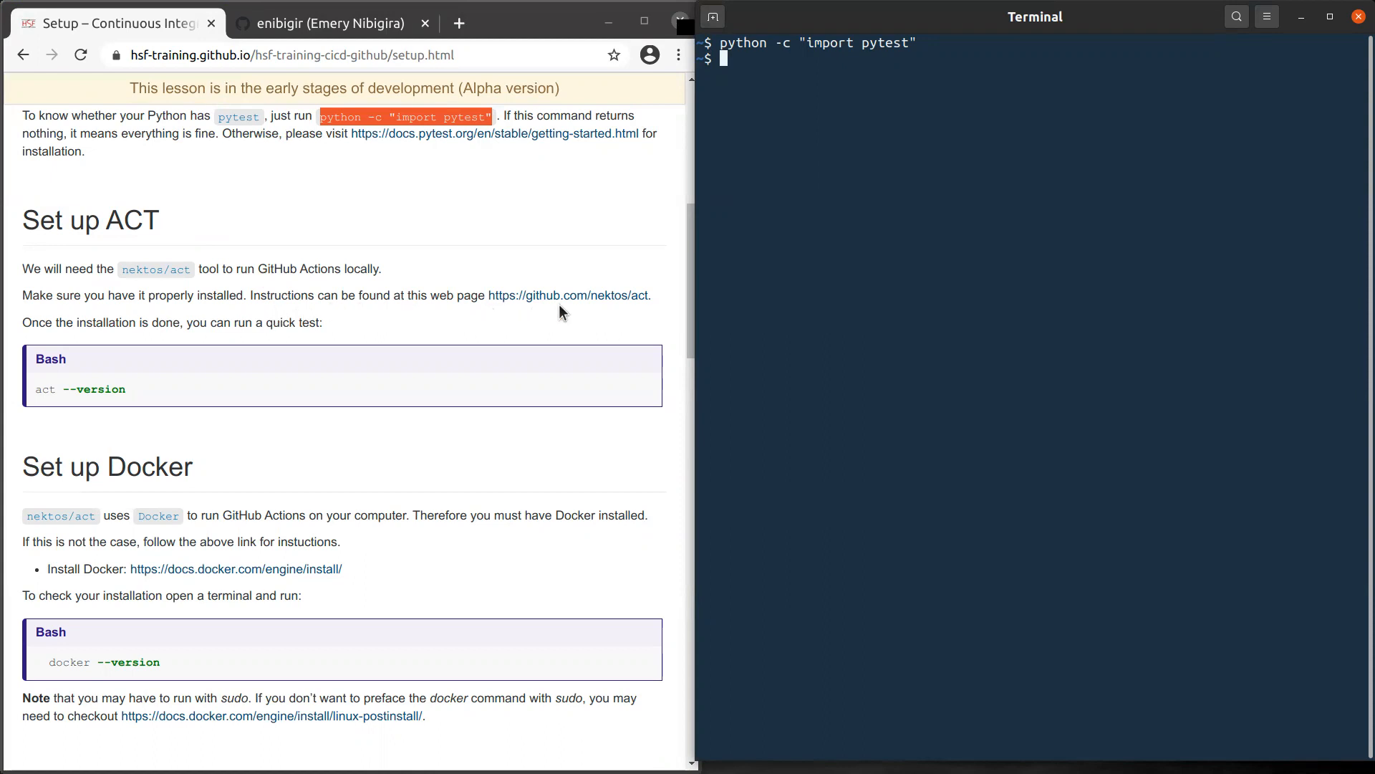
{"action": "mouse_move", "coordinate": [561, 307]}
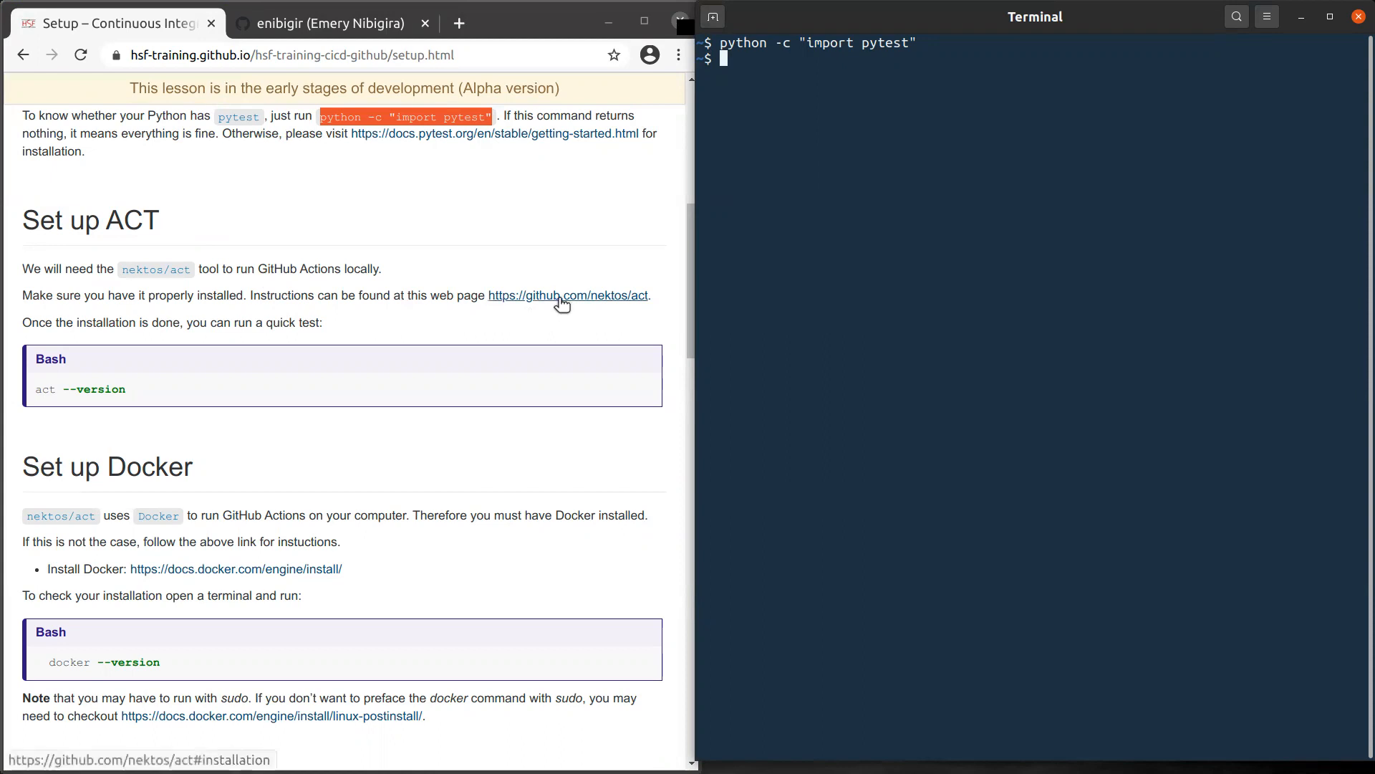
Visit the nektos/act installation page, return, and select the act --version command.
{"action": "left_click", "coordinate": [568, 295]}
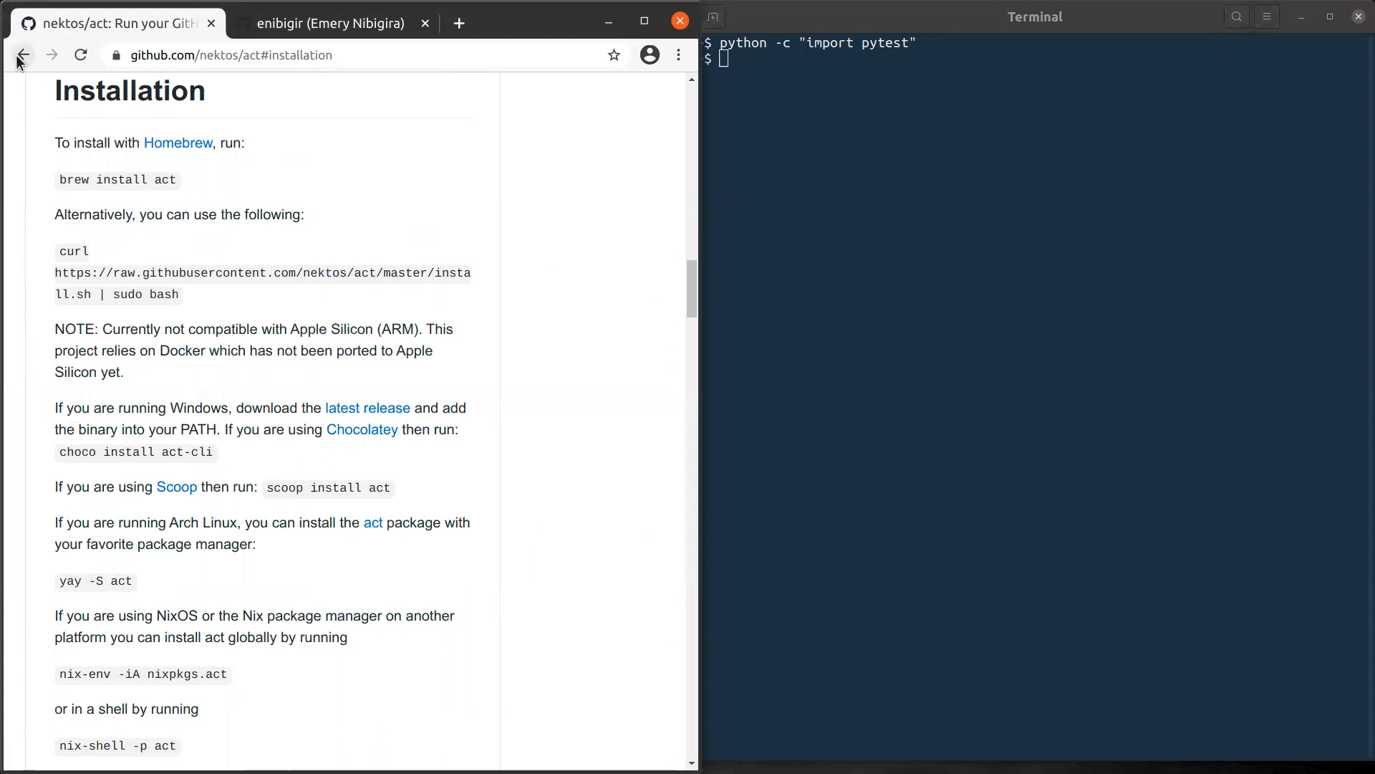
{"action": "left_click", "coordinate": [23, 55]}
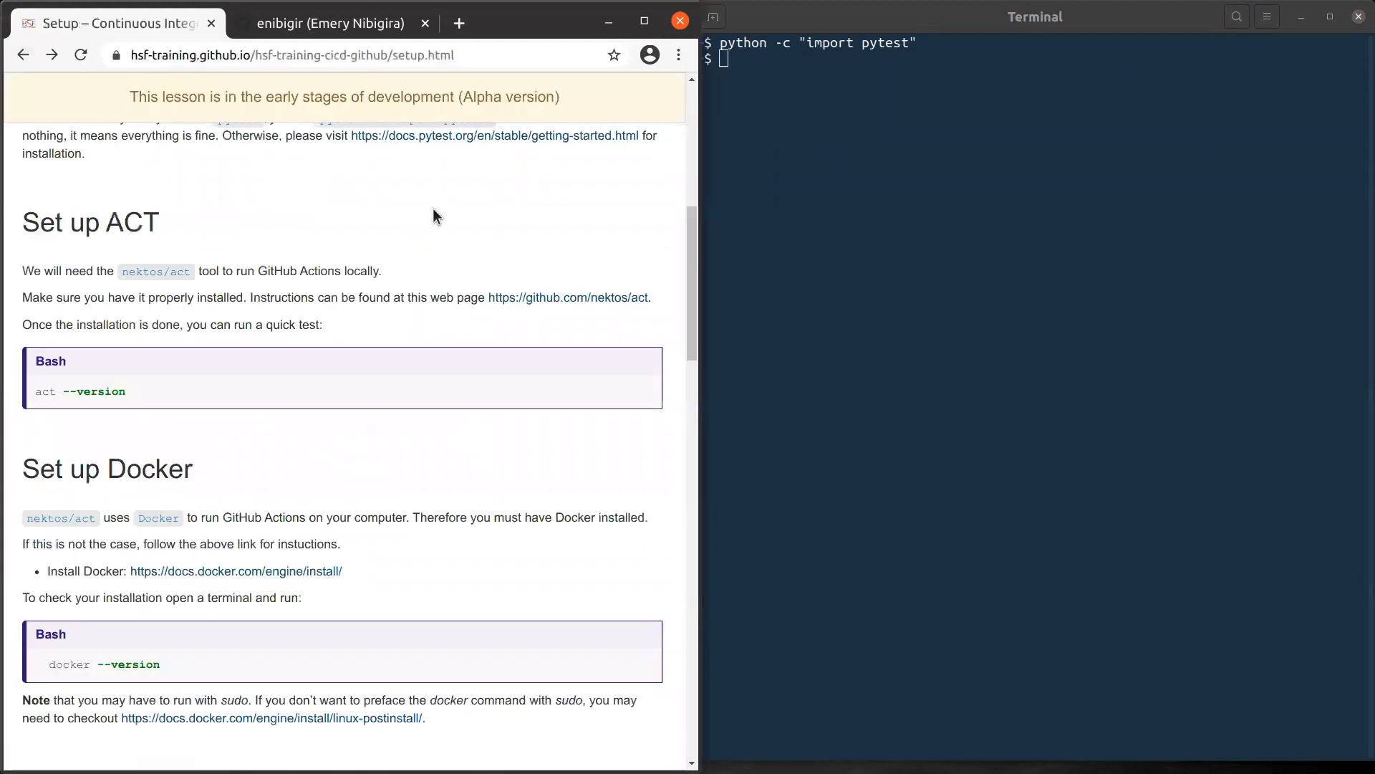
{"action": "mouse_move", "coordinate": [98, 384]}
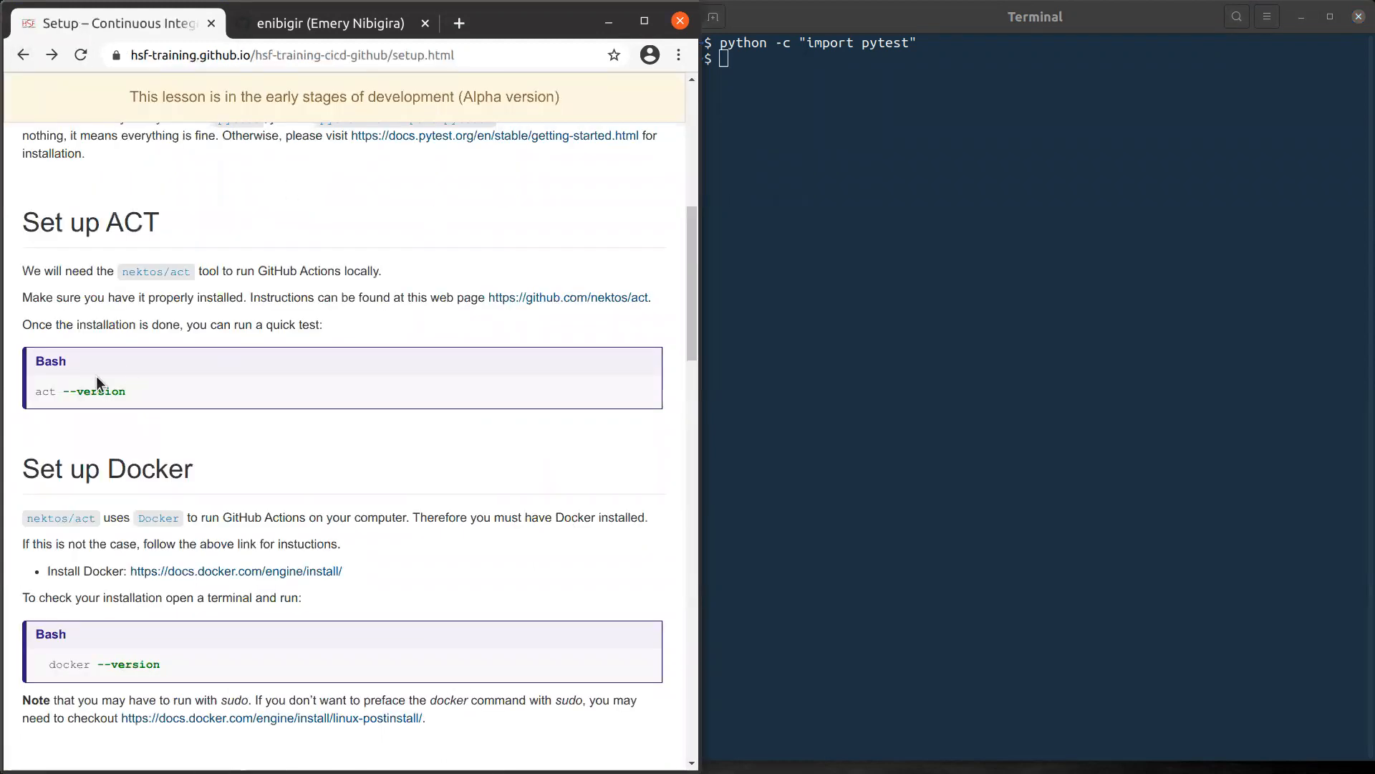
{"action": "left_click_drag", "start_coordinate": [33, 391], "coordinate": [128, 391]}
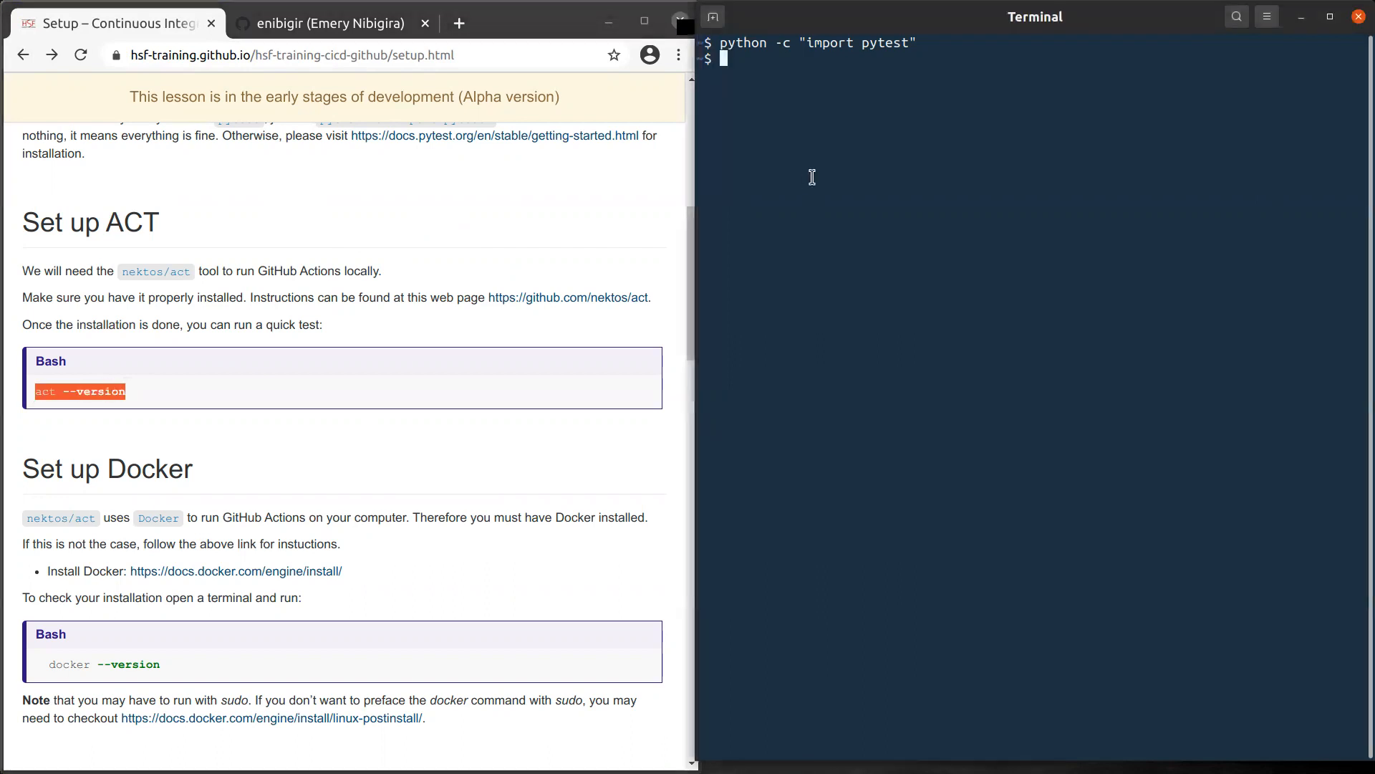
Run act --version in Terminal, which reports act version 0.2.19.
{"action": "type", "text": "act --version"}
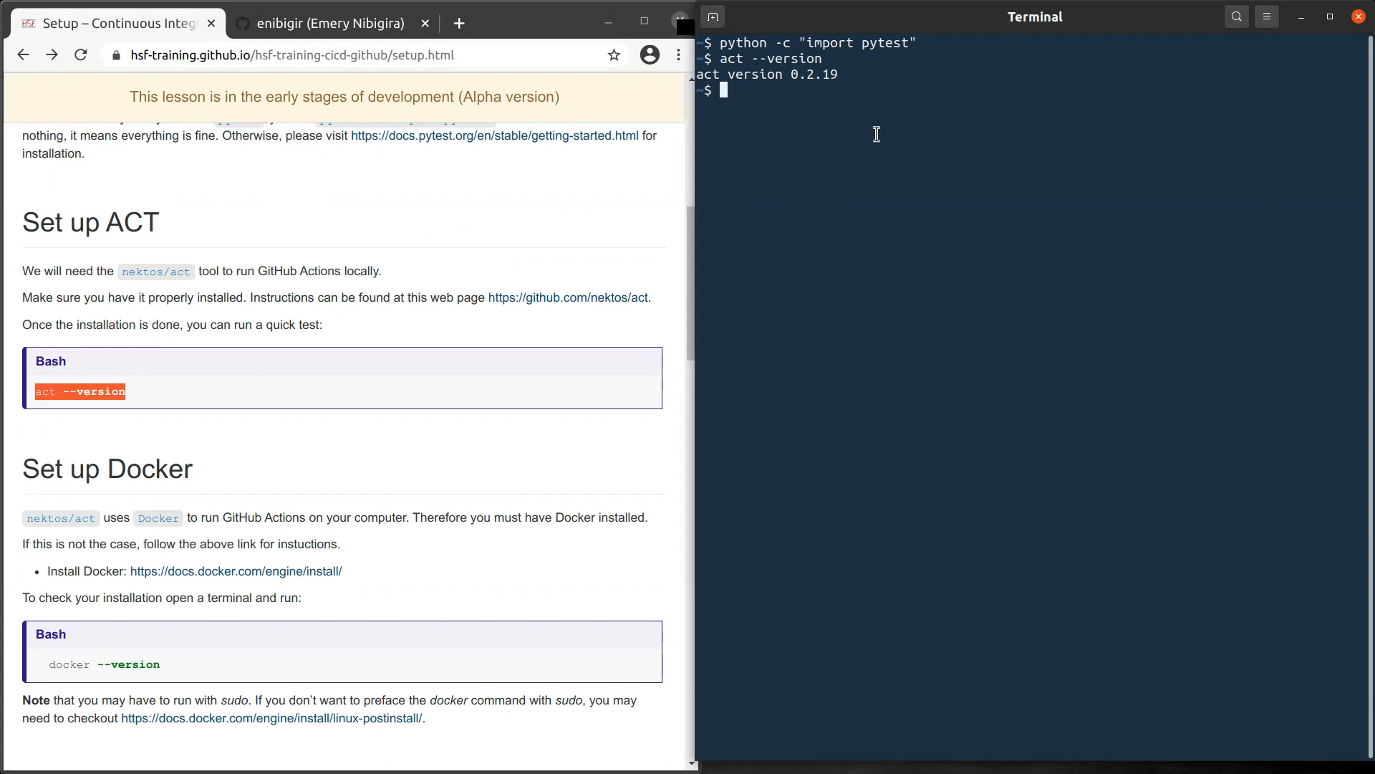
{"action": "mouse_move", "coordinate": [413, 414]}
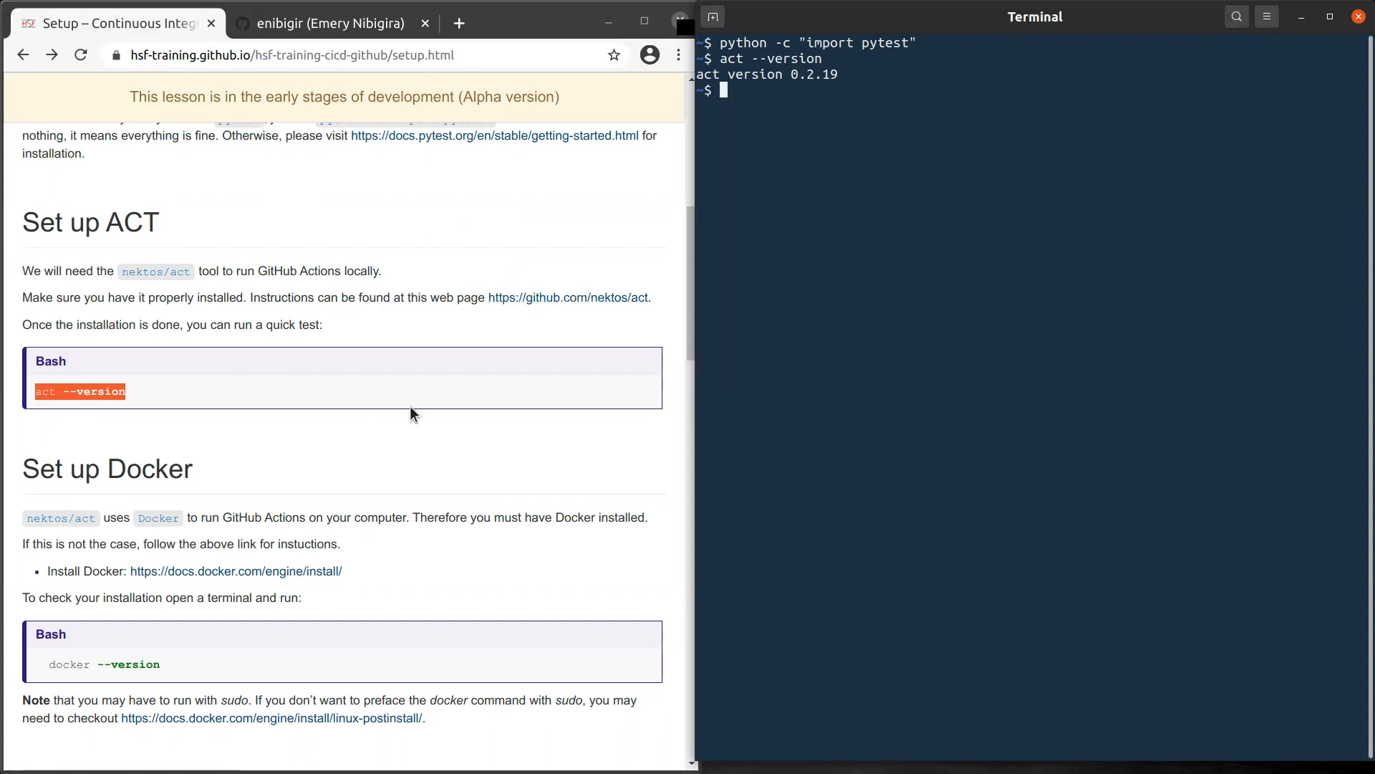
{"action": "scroll", "scroll_direction": "down", "scroll_amount": 3}
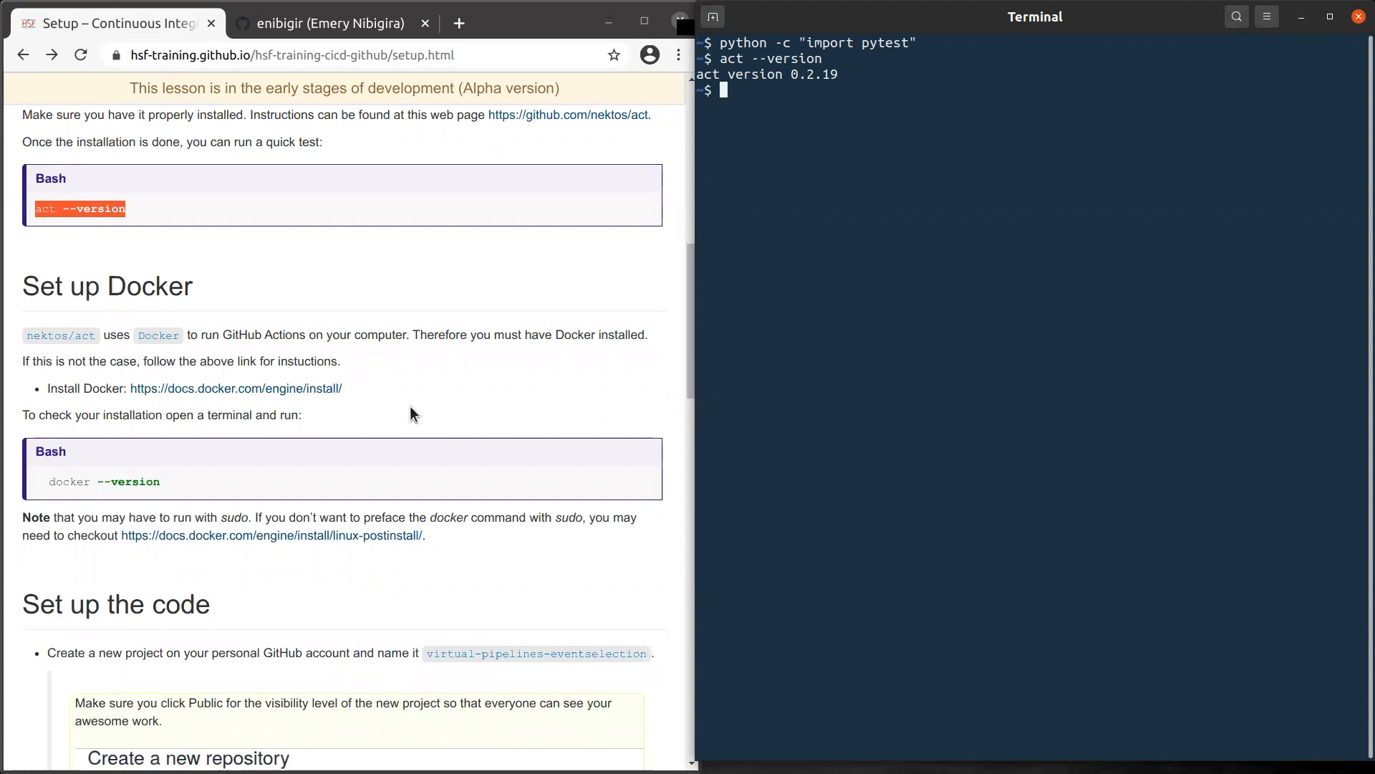
{"action": "mouse_move", "coordinate": [421, 382]}
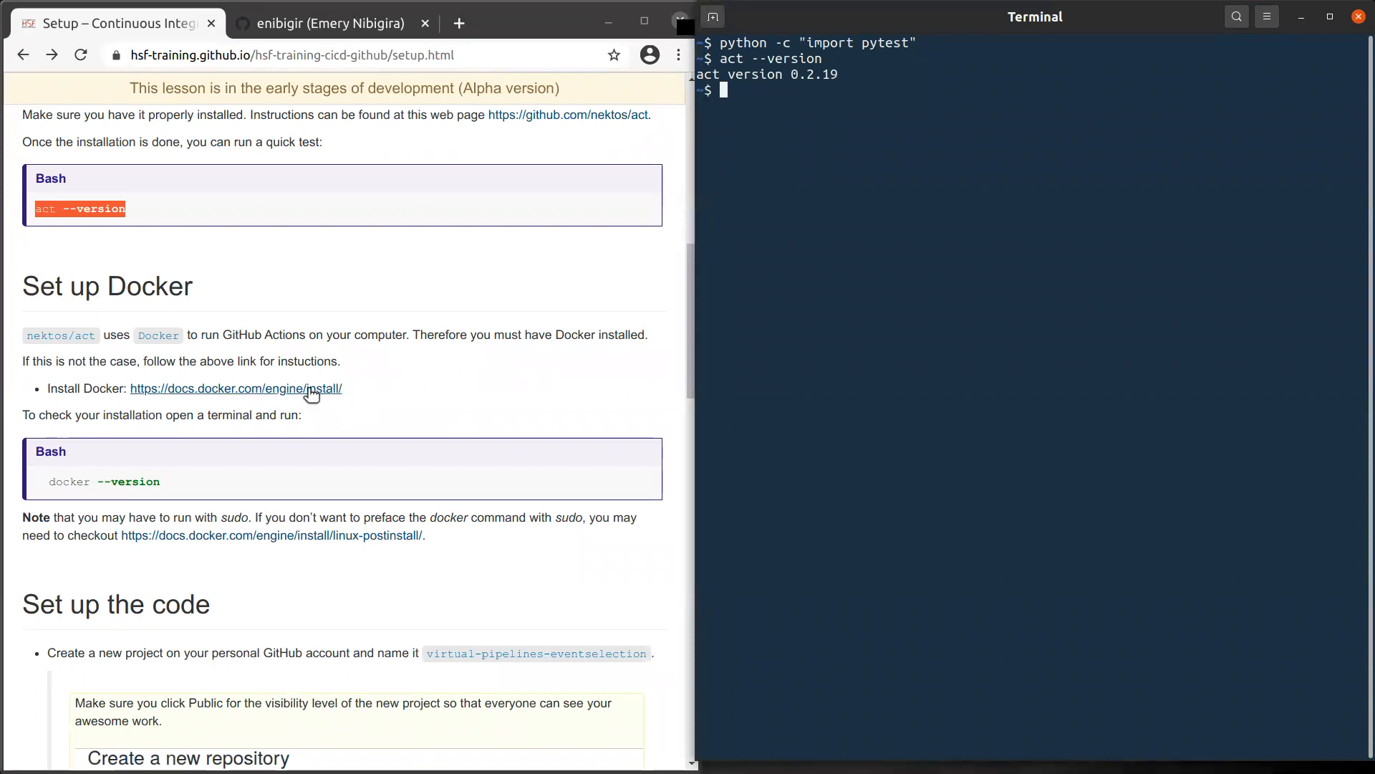
{"action": "left_click", "coordinate": [235, 388]}
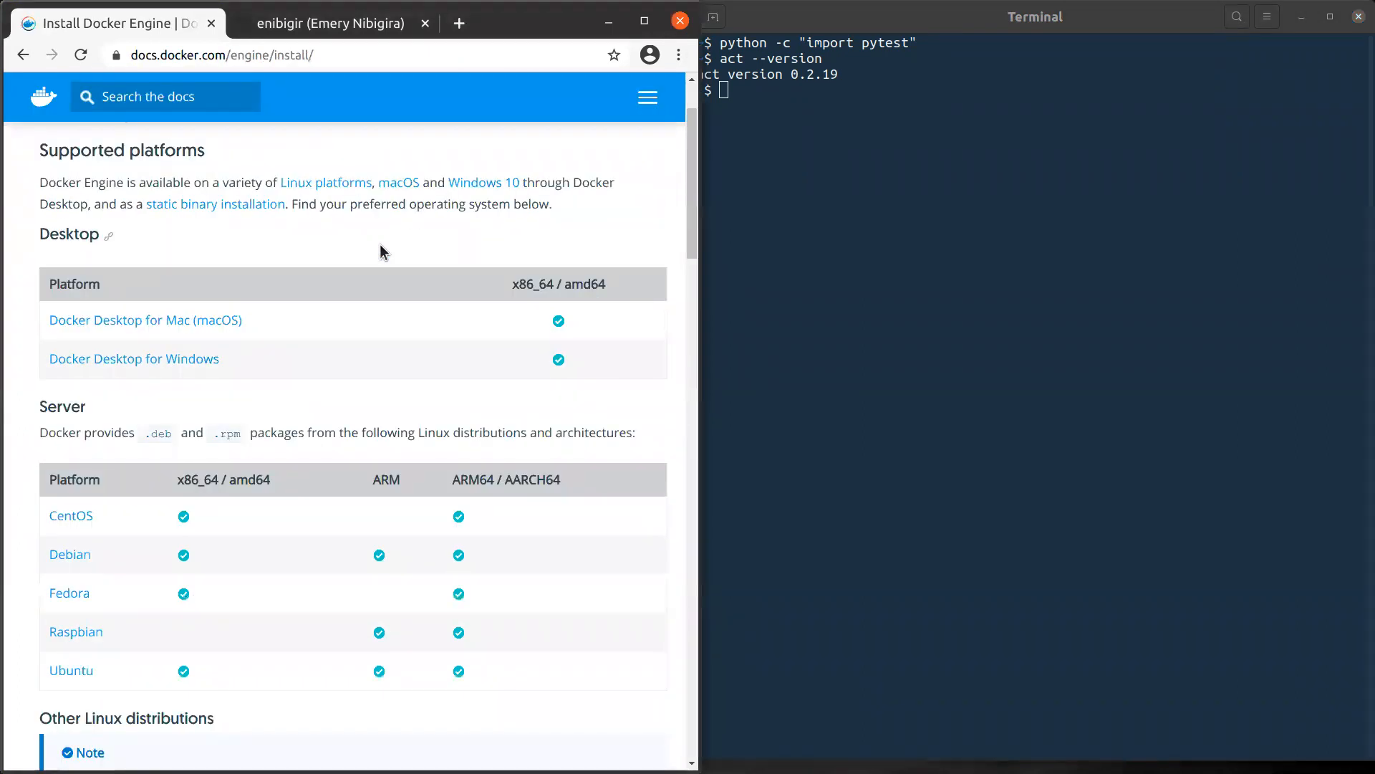
{"action": "scroll", "scroll_direction": "down", "scroll_amount": 3}
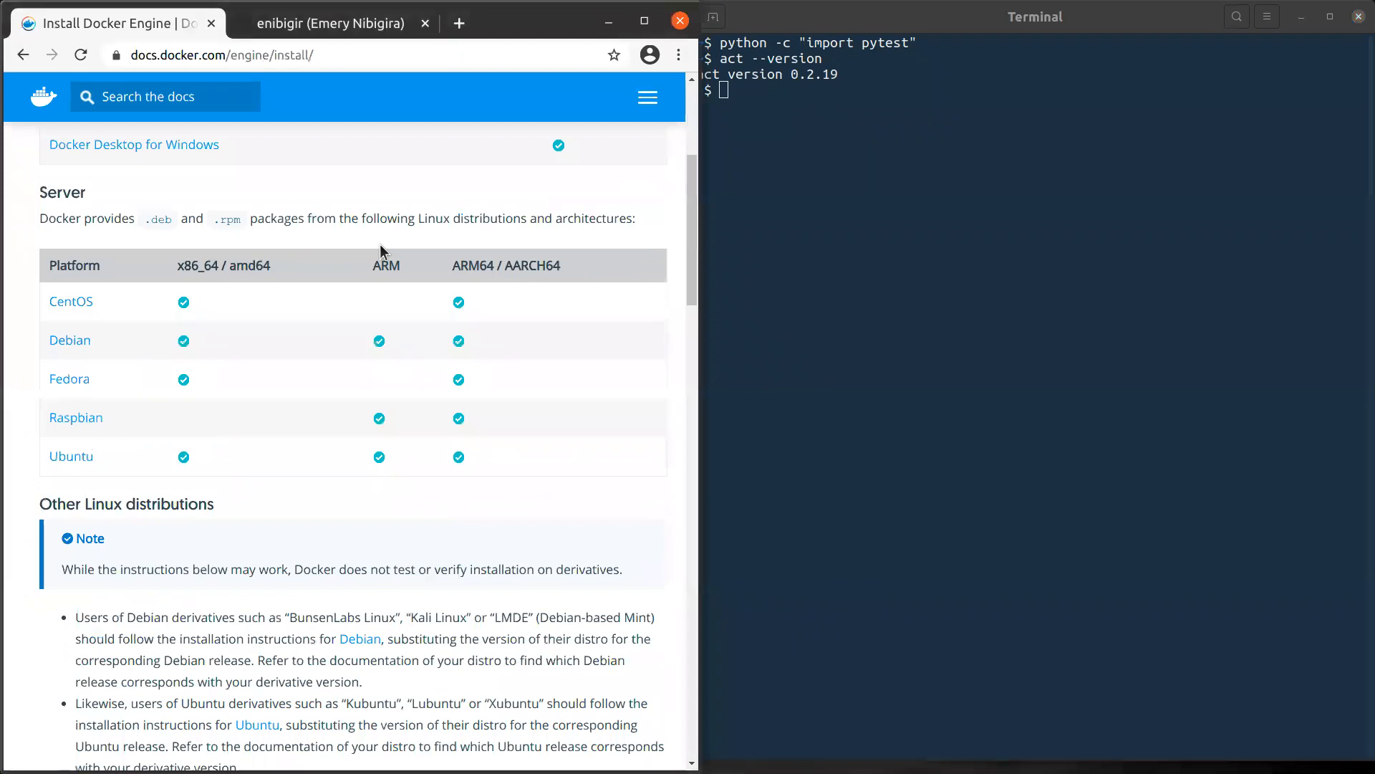
{"action": "left_click", "coordinate": [23, 55]}
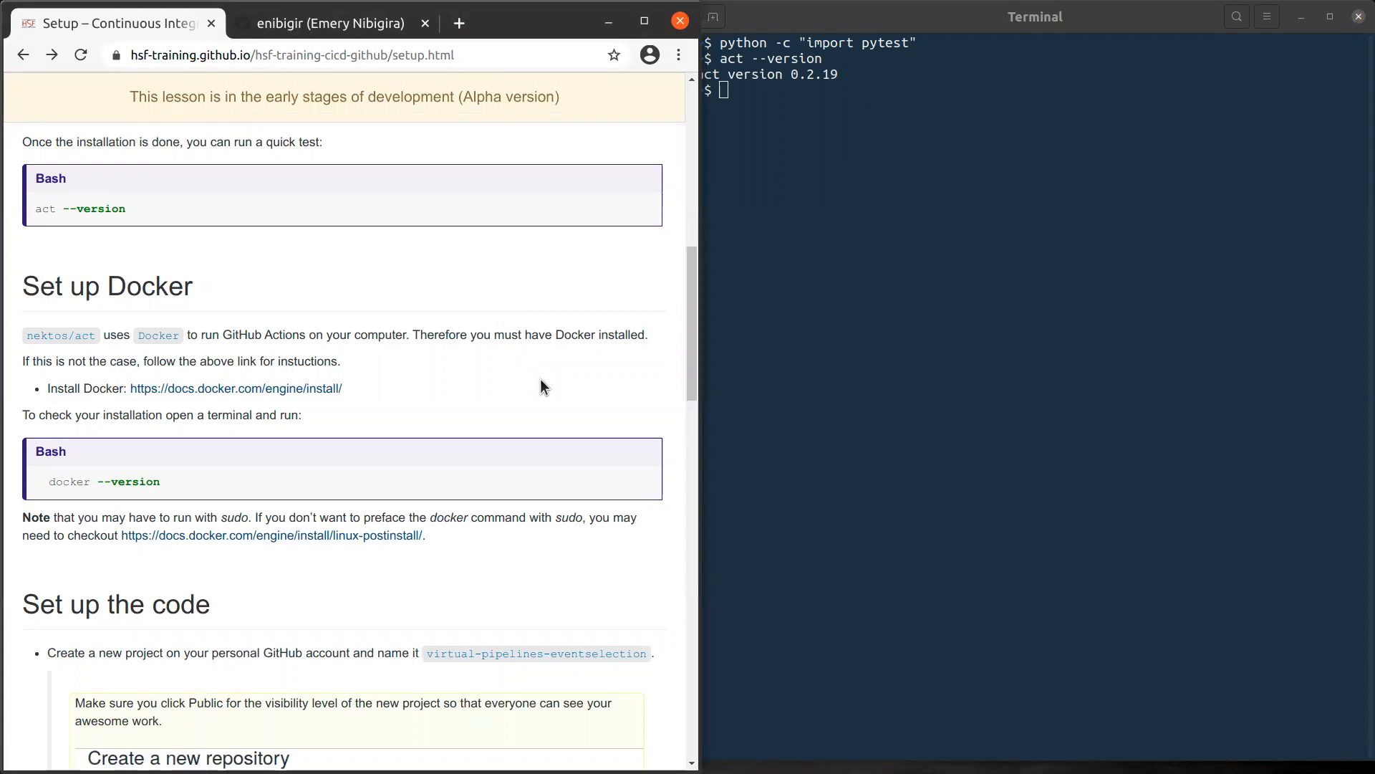
{"action": "mouse_move", "coordinate": [415, 395]}
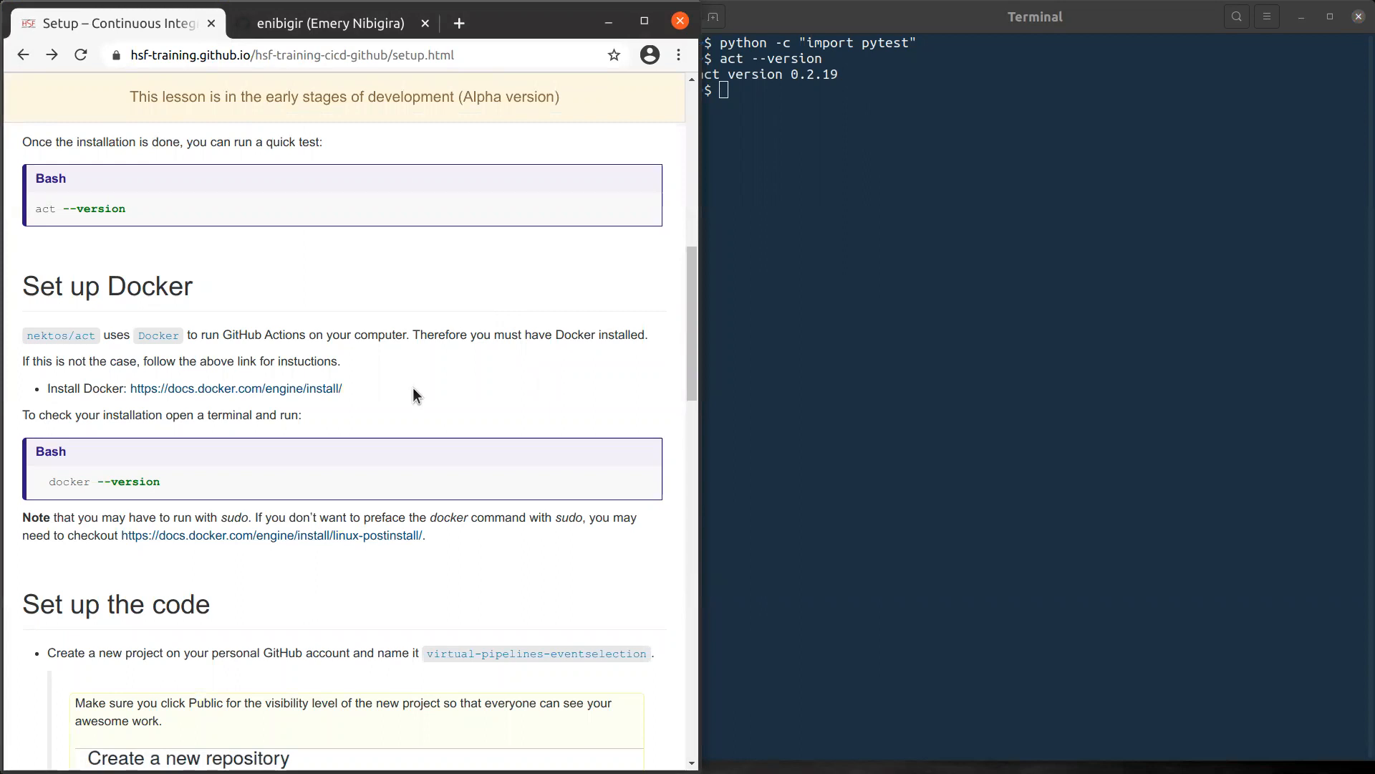
{"action": "mouse_move", "coordinate": [50, 483]}
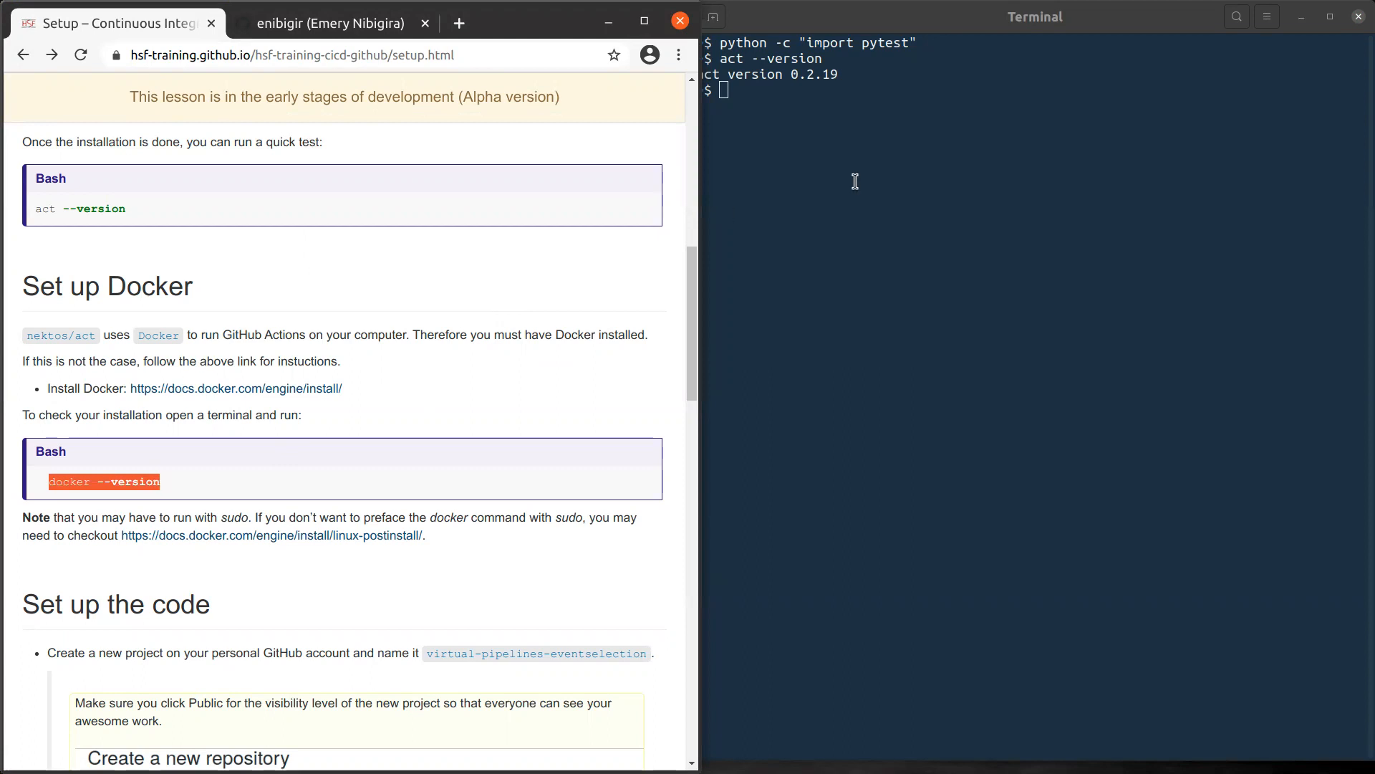
Run docker --version in Terminal, which reports Docker version 19.03.8, build afacb8b7f0.
{"action": "type", "text": "docker --version"}
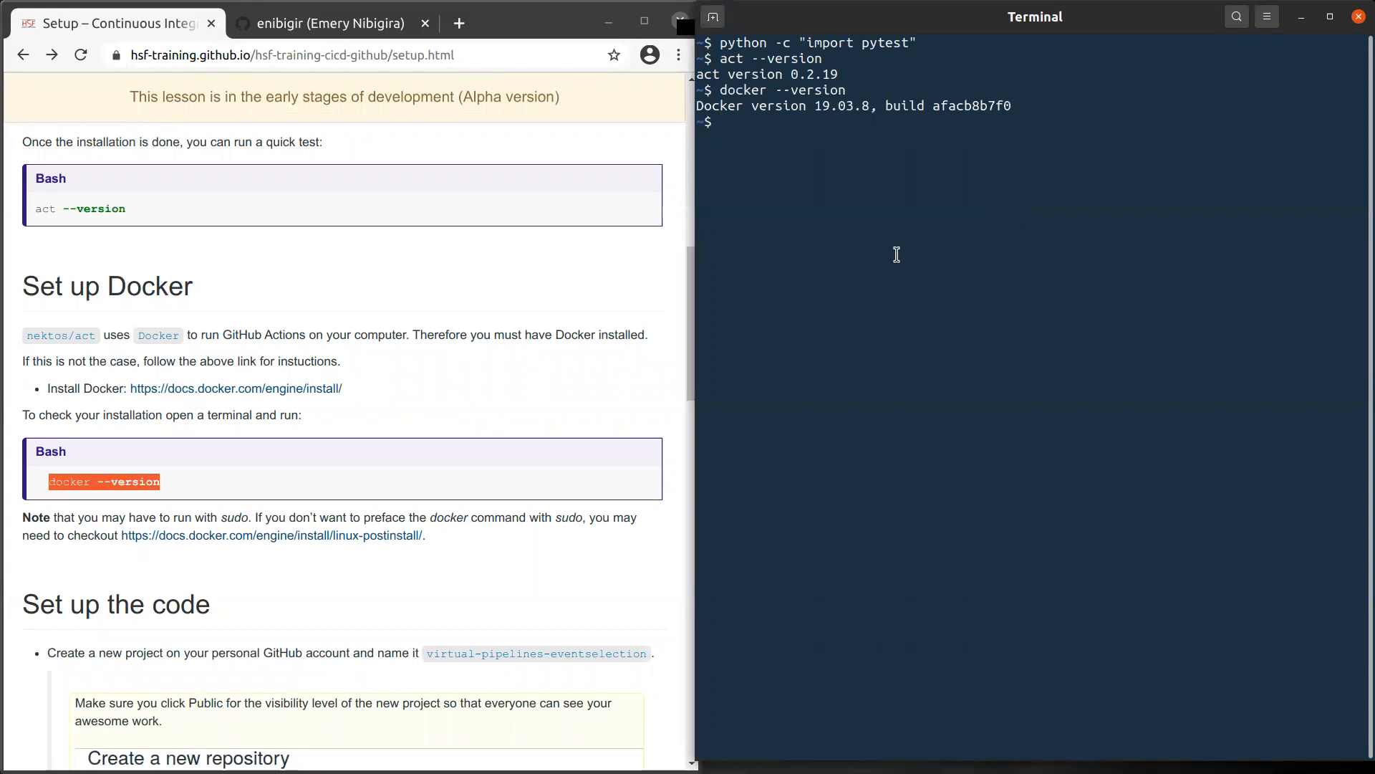
{"action": "scroll", "scroll_direction": "down", "scroll_amount": 3}
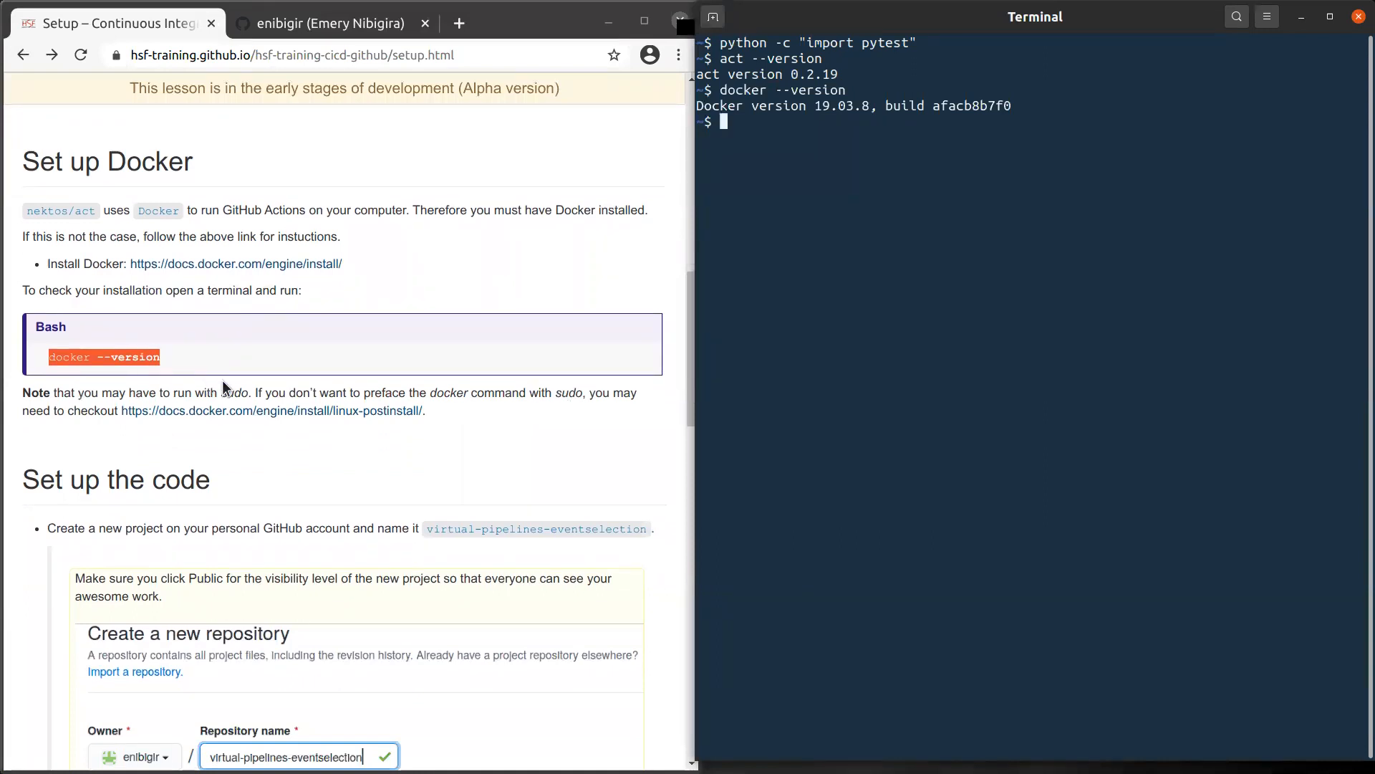
{"action": "mouse_move", "coordinate": [245, 351]}
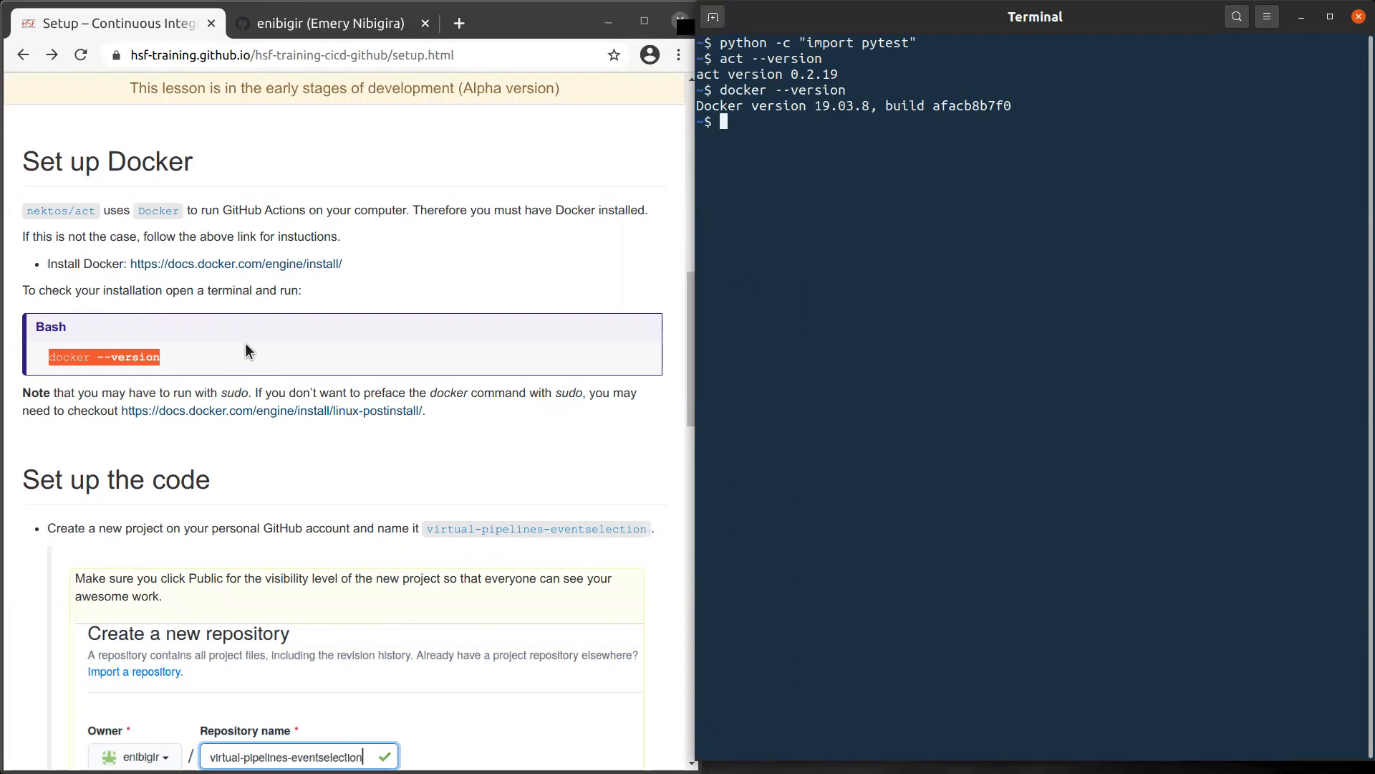
{"action": "mouse_move", "coordinate": [400, 441]}
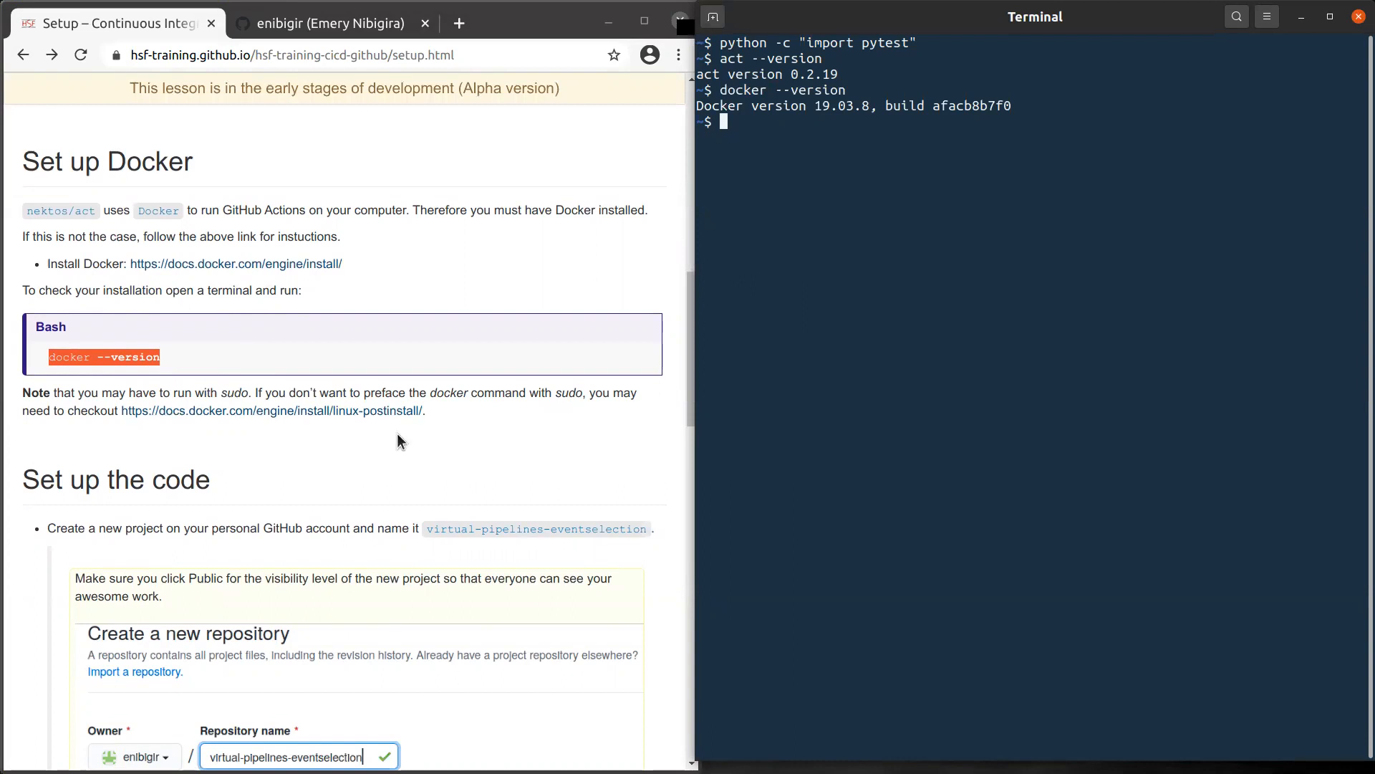
{"action": "mouse_move", "coordinate": [543, 411]}
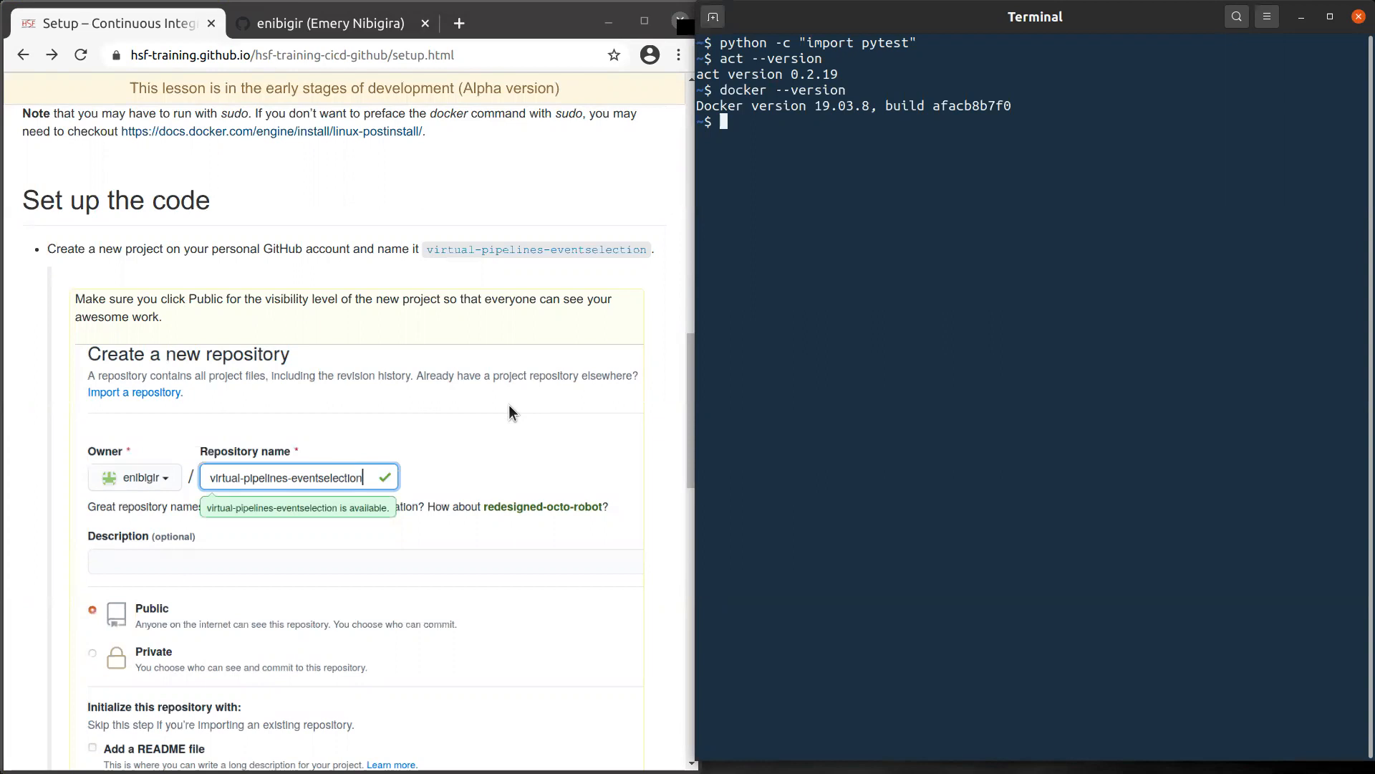
{"action": "mouse_move", "coordinate": [212, 278]}
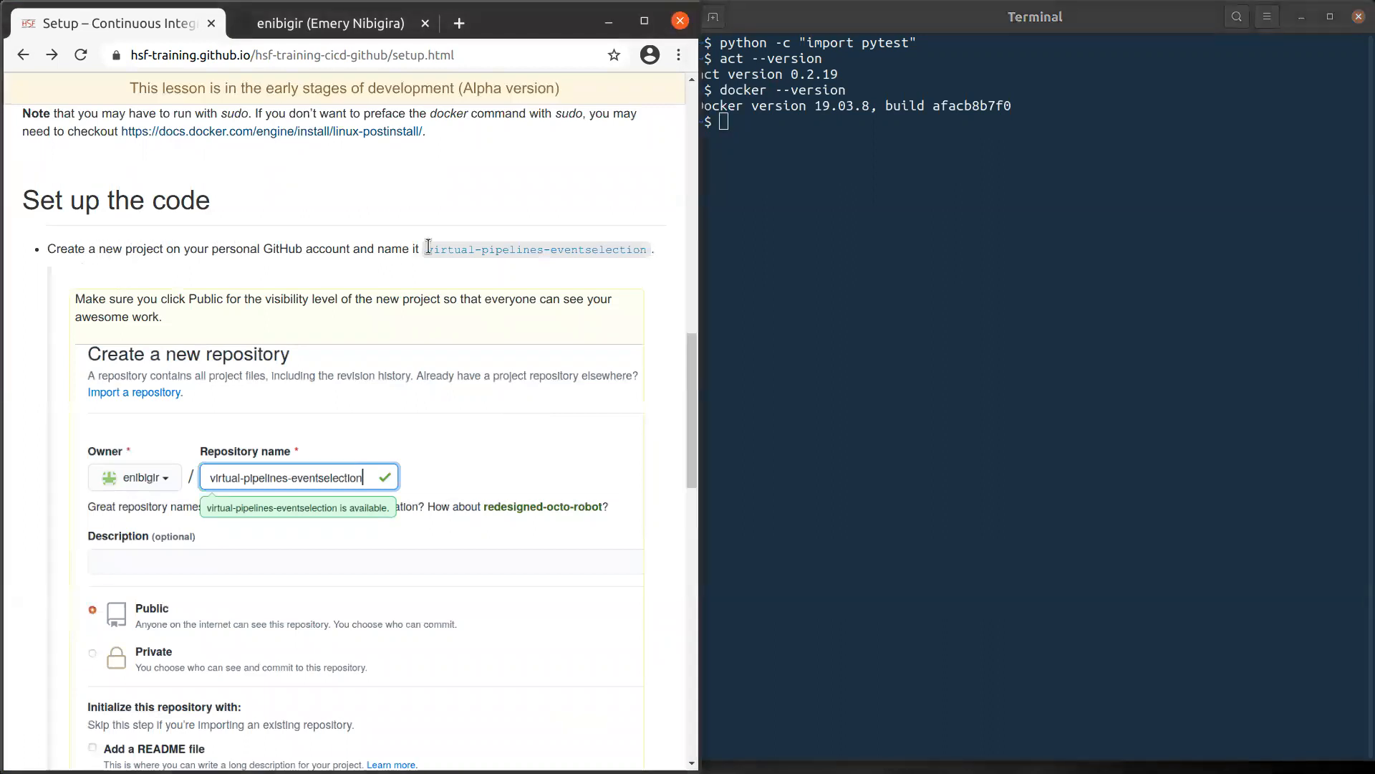
Select the repository name virtual-pipelines-eventselection and switch to the personal GitHub profile.
{"action": "left_click_drag", "start_coordinate": [428, 249], "coordinate": [619, 249]}
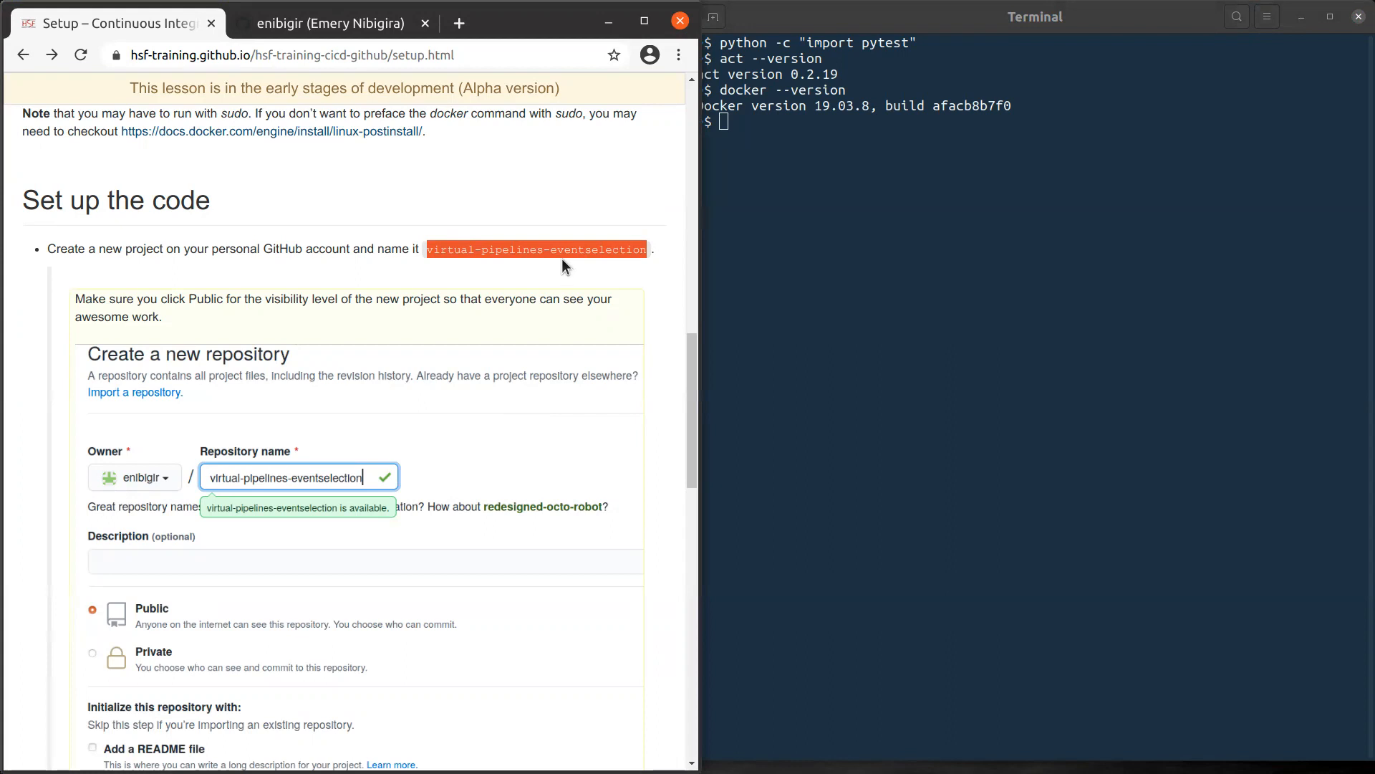
{"action": "mouse_move", "coordinate": [323, 214]}
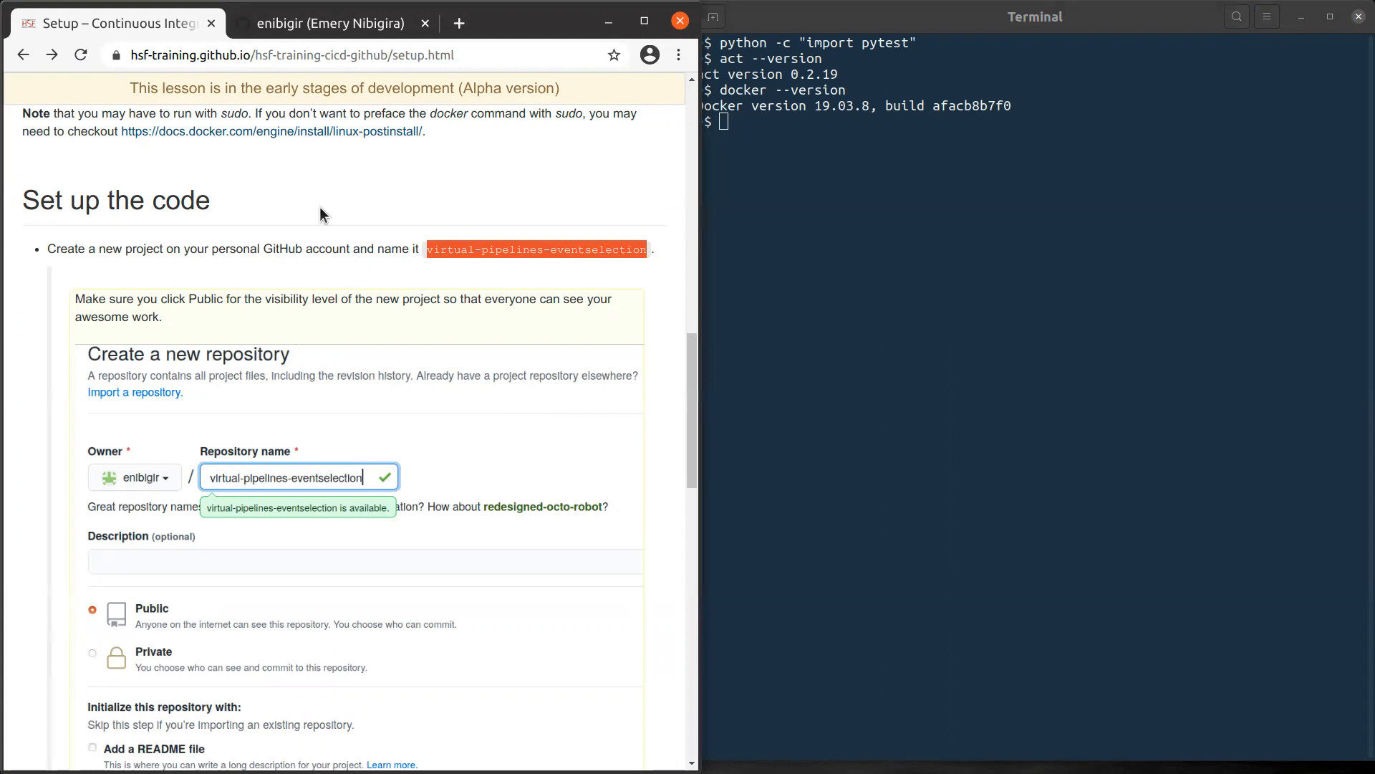
{"action": "left_click", "coordinate": [329, 24]}
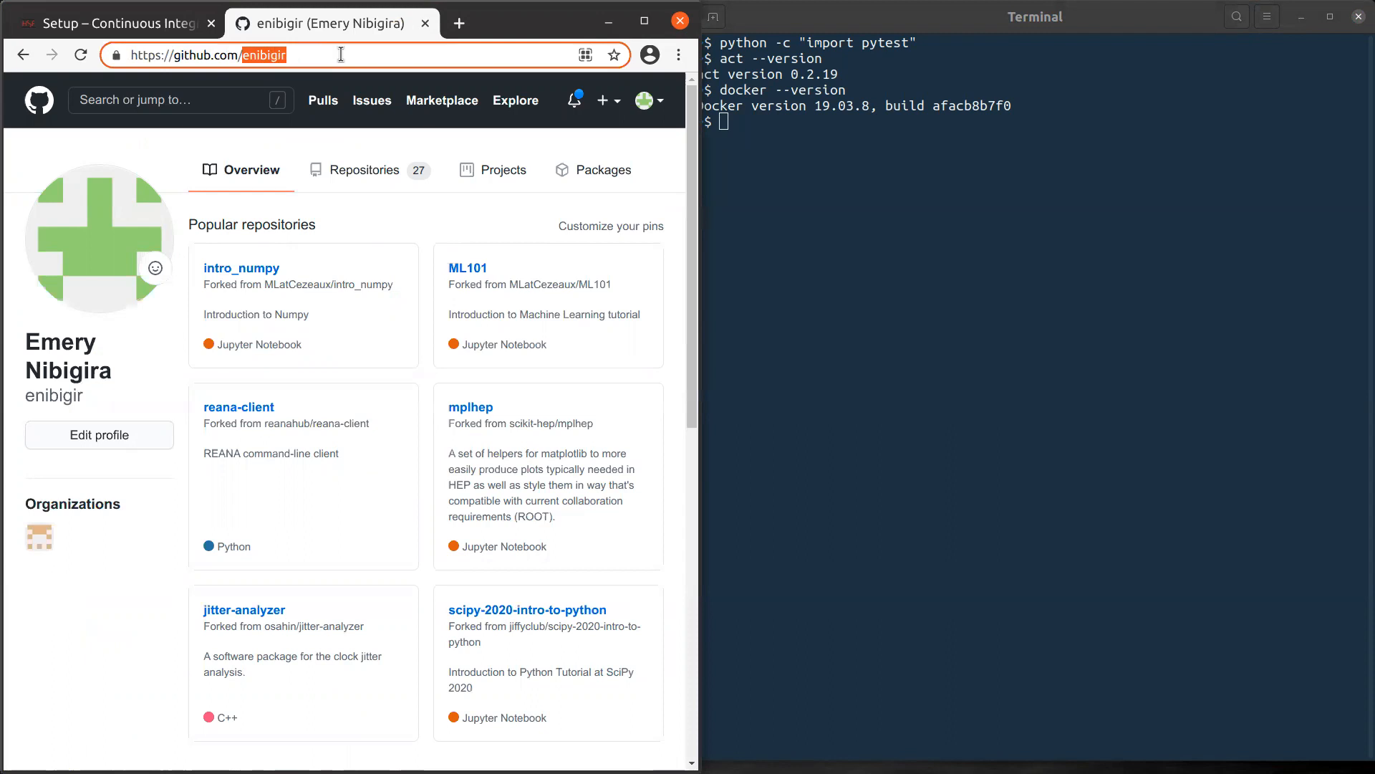
{"action": "mouse_move", "coordinate": [603, 104]}
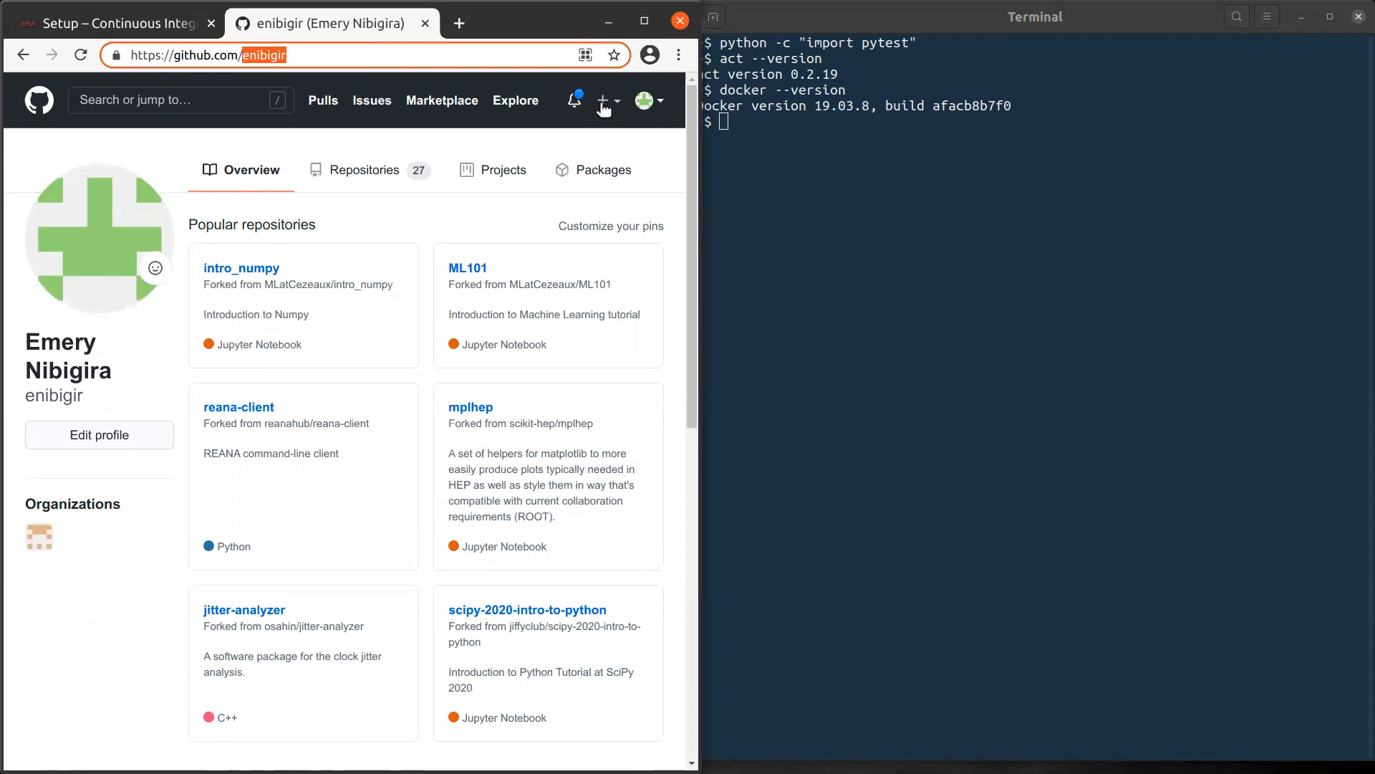
Start a new GitHub repository named virtual-pipelines-eventselection.
{"action": "left_click", "coordinate": [603, 100]}
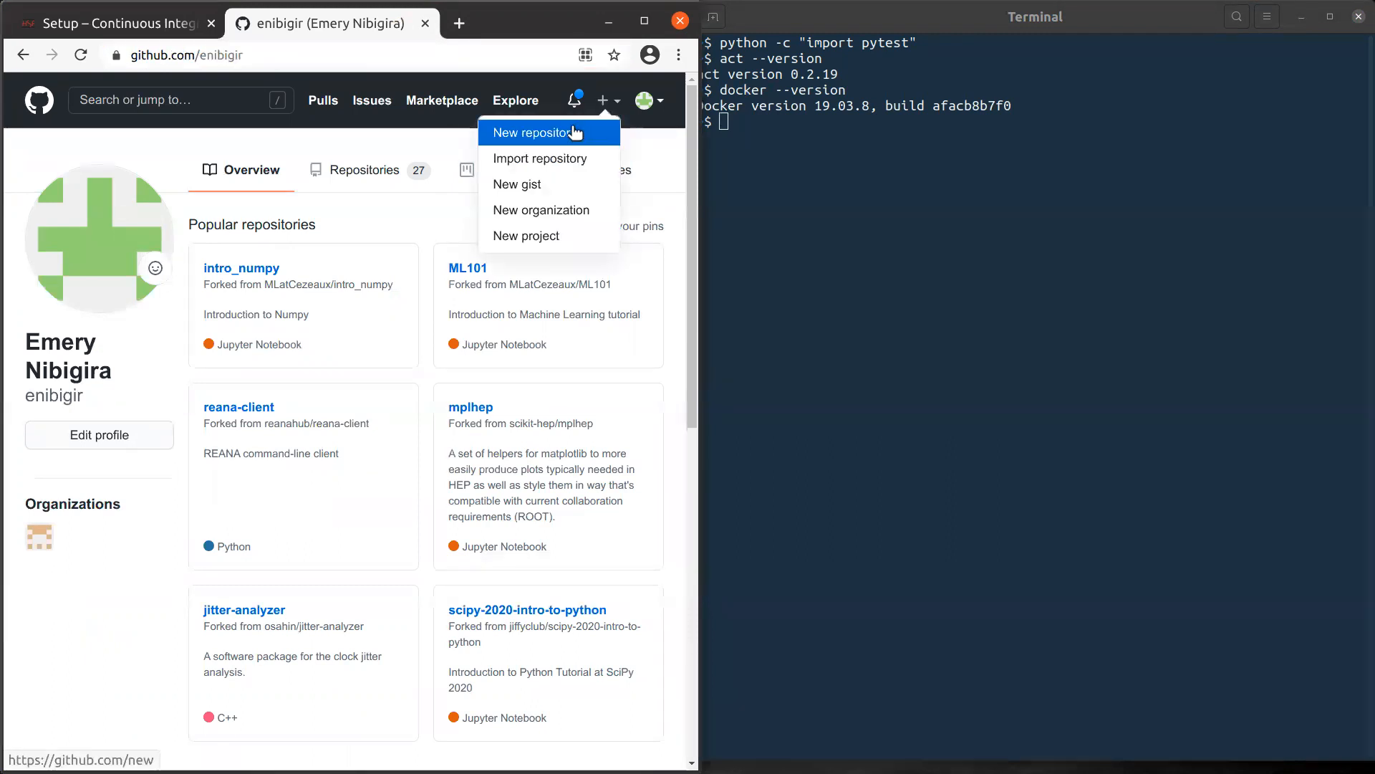
{"action": "left_click", "coordinate": [533, 132]}
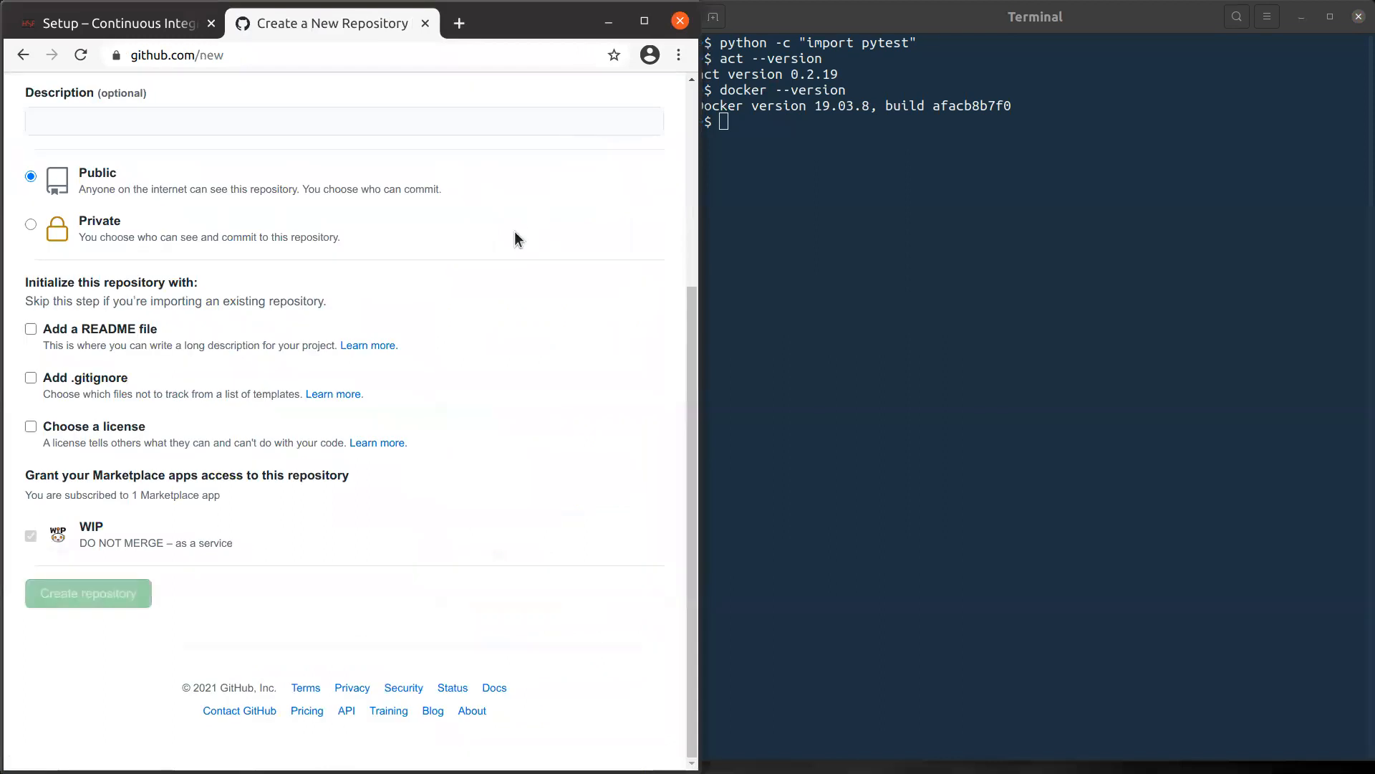
{"action": "scroll", "scroll_direction": "up", "scroll_amount": 3}
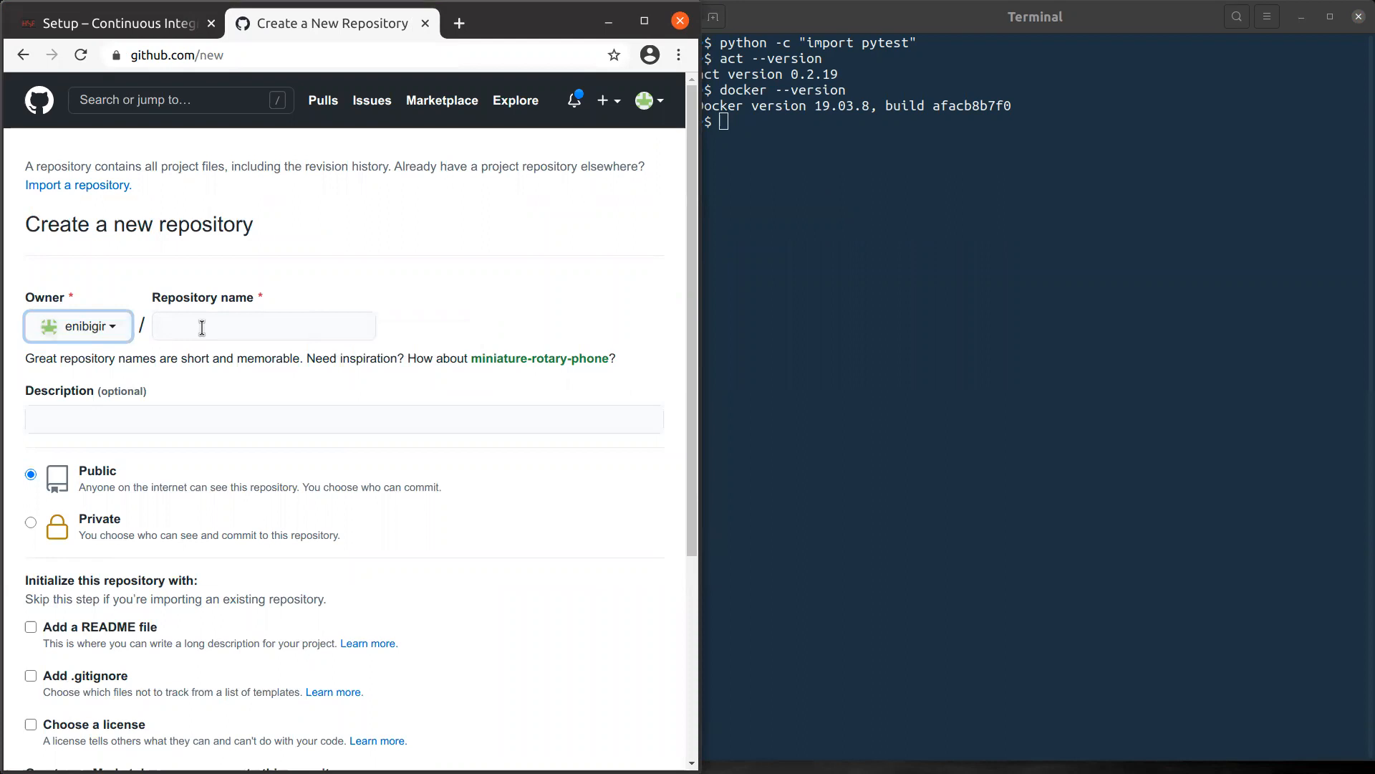
{"action": "left_click", "coordinate": [263, 325]}
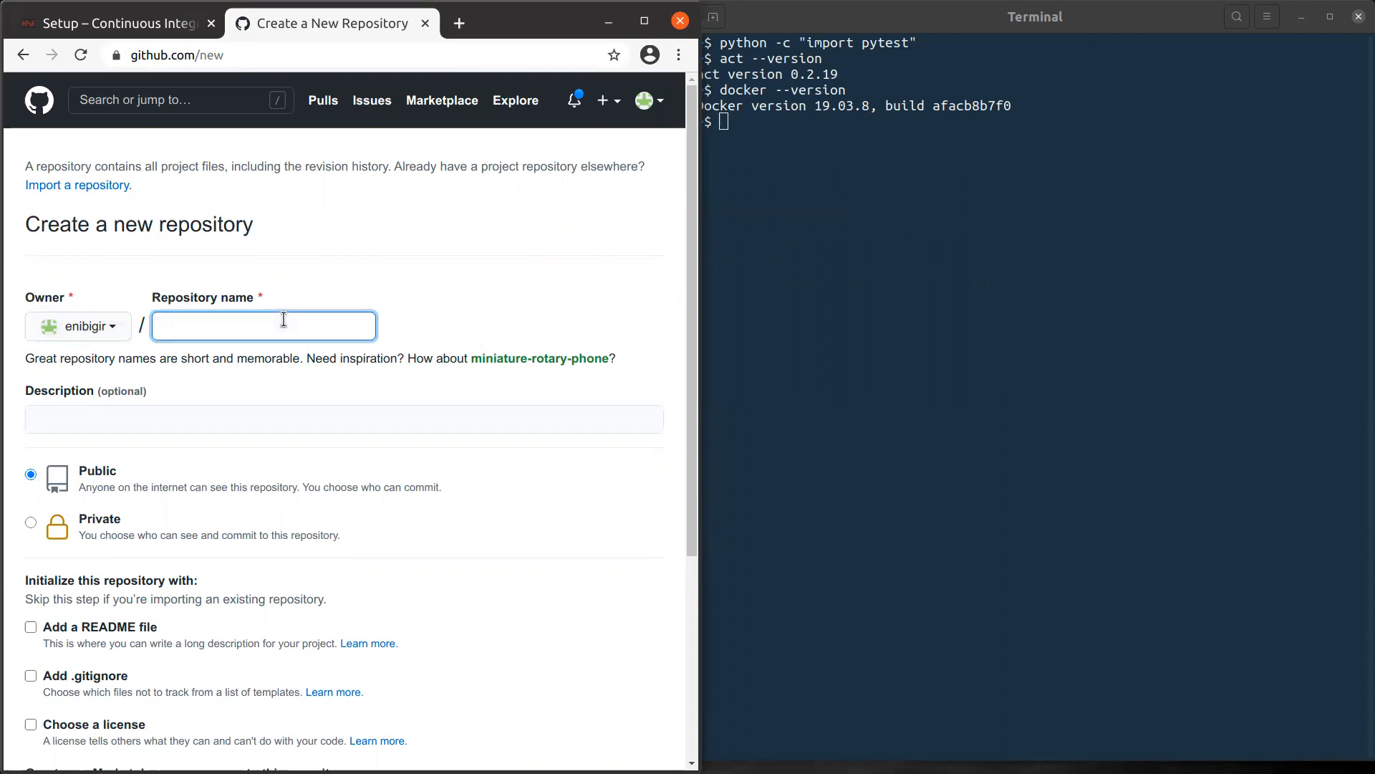
{"action": "type", "text": "virtual-pipelines-eventselection"}
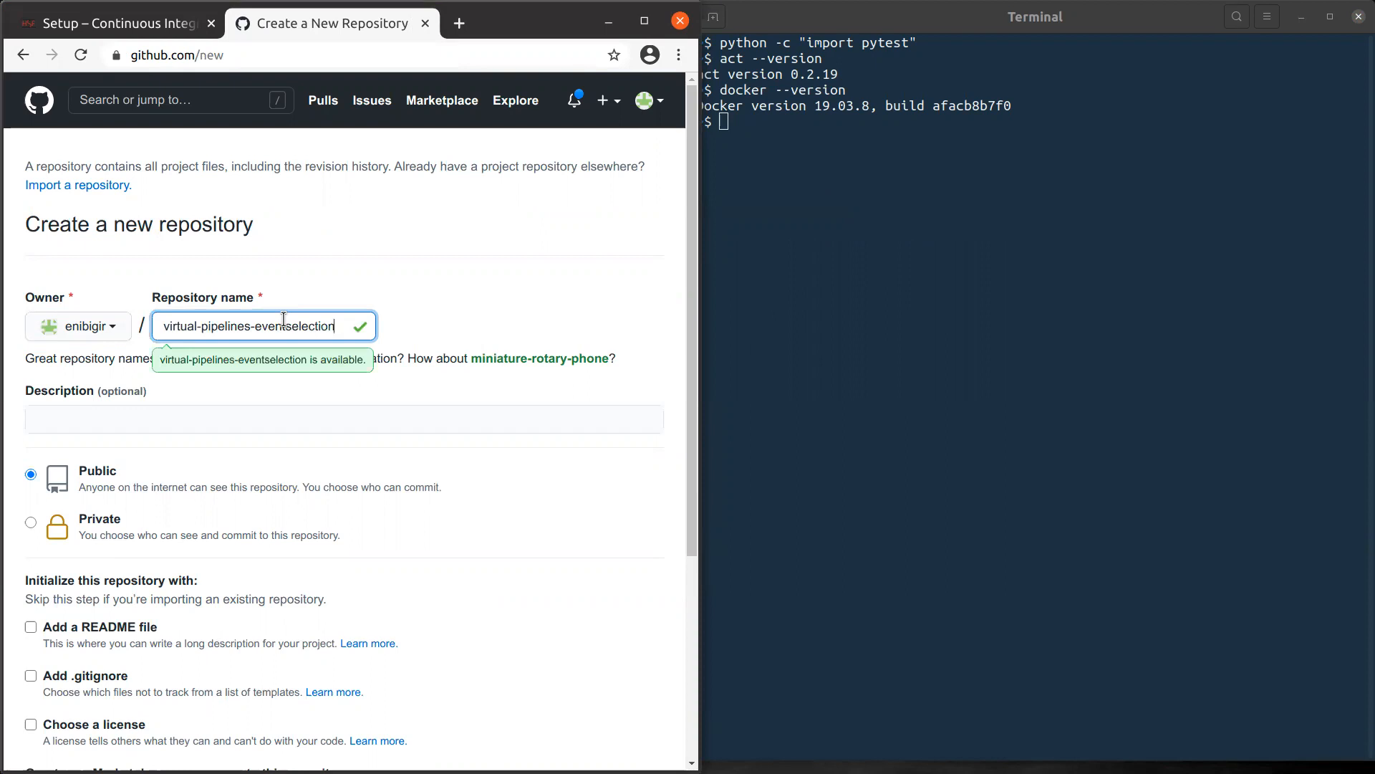
{"action": "mouse_move", "coordinate": [431, 432]}
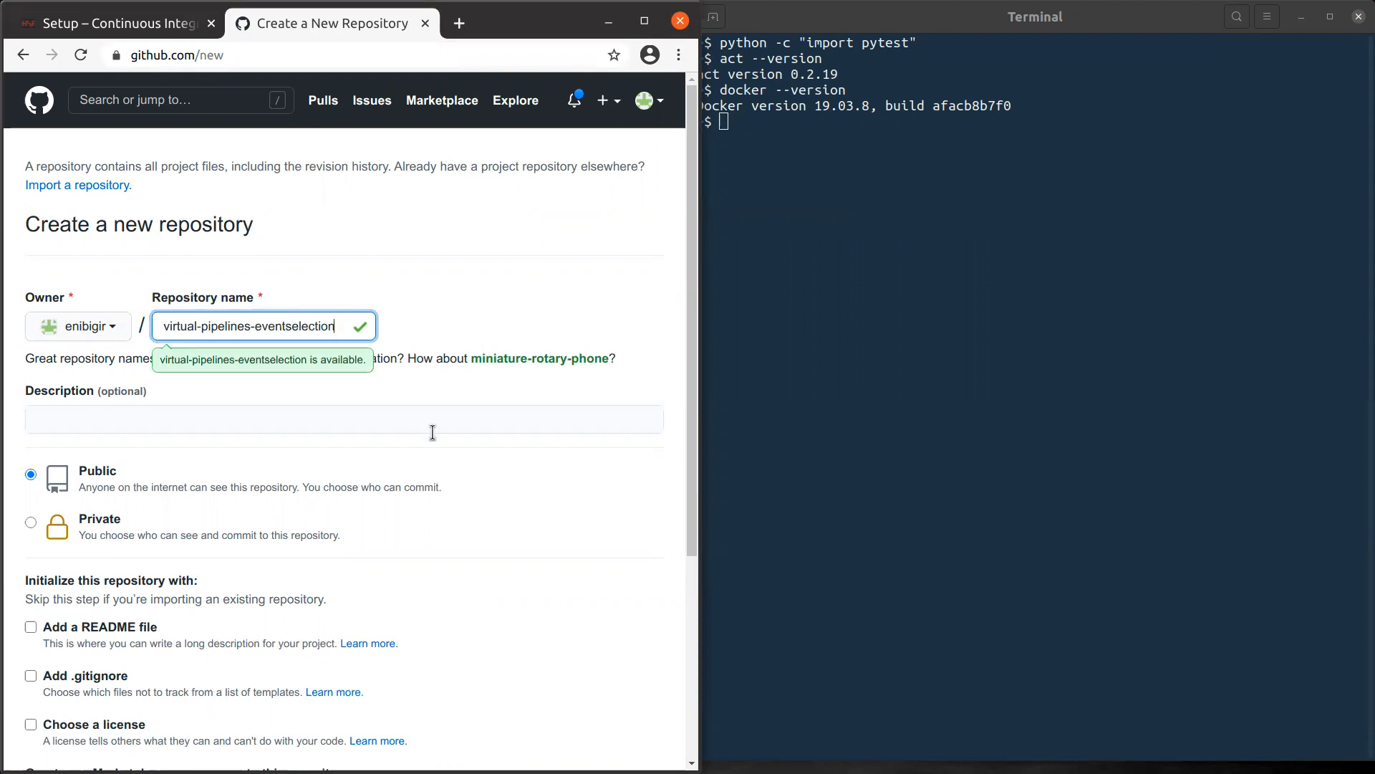
Keep it public with no README, .gitignore or license and create the repository.
{"action": "scroll", "scroll_direction": "down", "scroll_amount": 3}
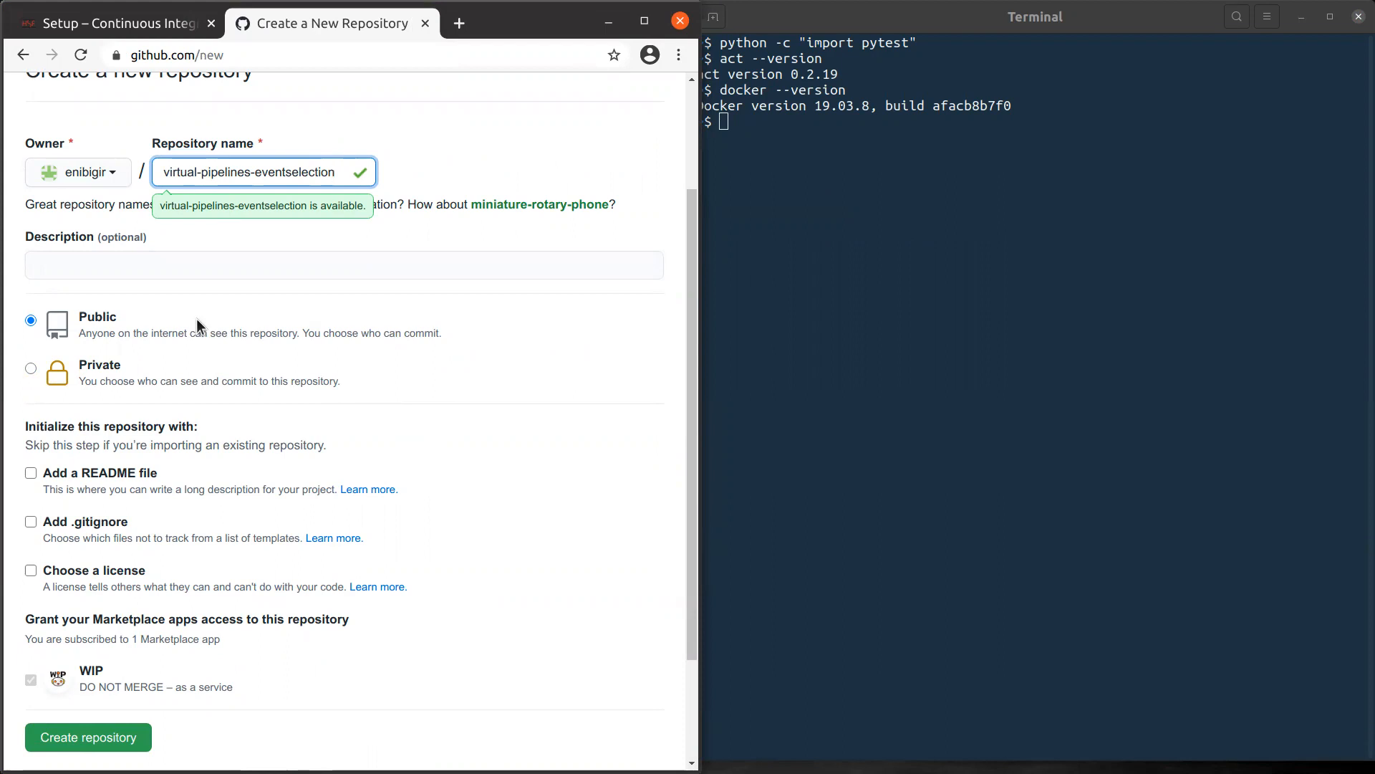
{"action": "scroll", "scroll_direction": "down", "scroll_amount": 3}
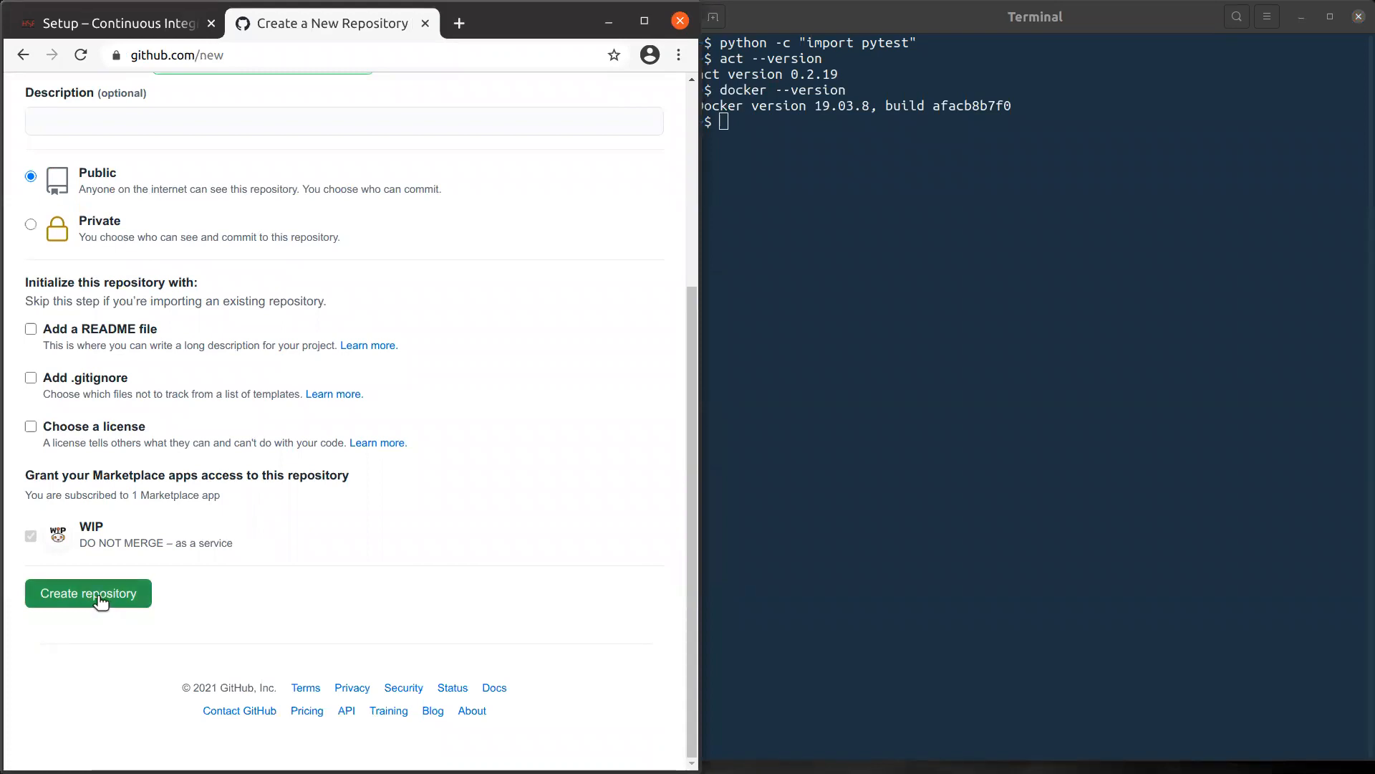
{"action": "left_click", "coordinate": [88, 593]}
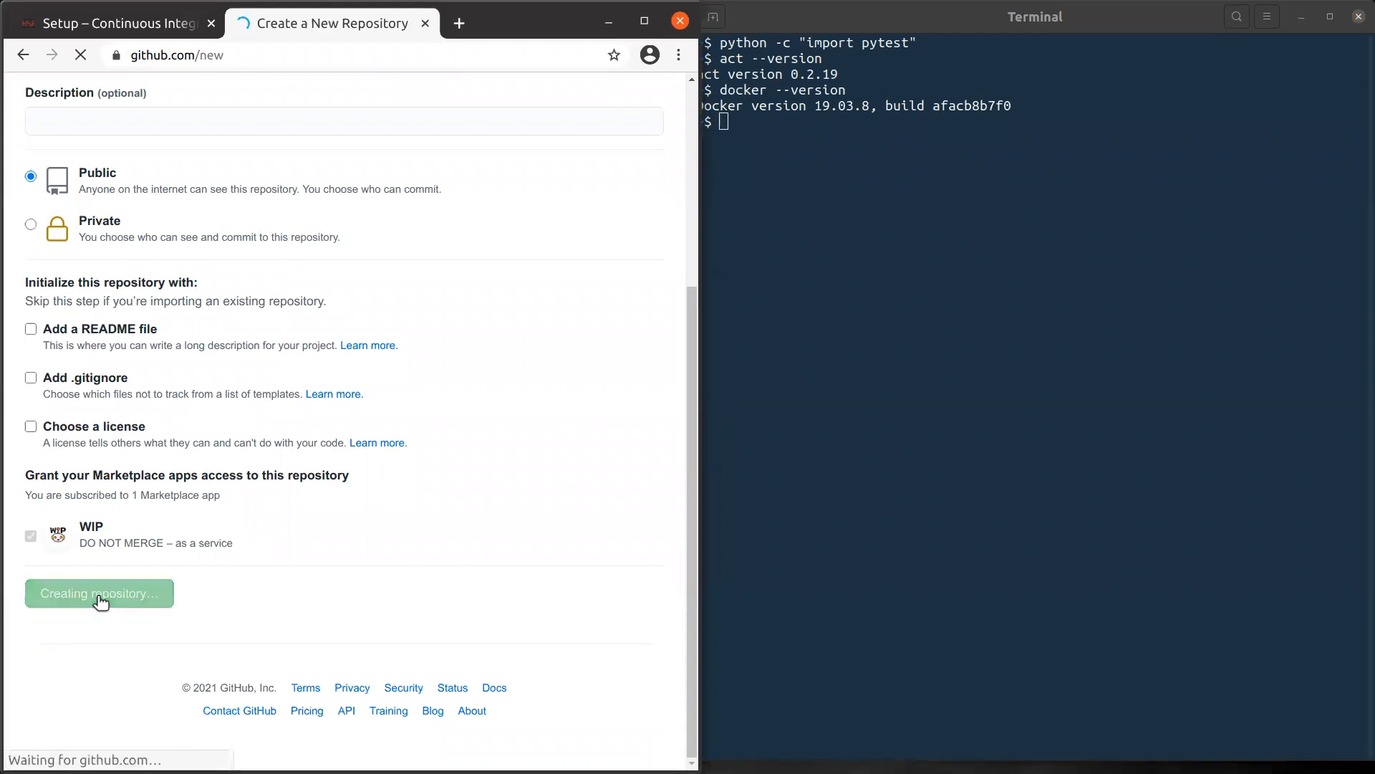
{"action": "left_click", "coordinate": [99, 593]}
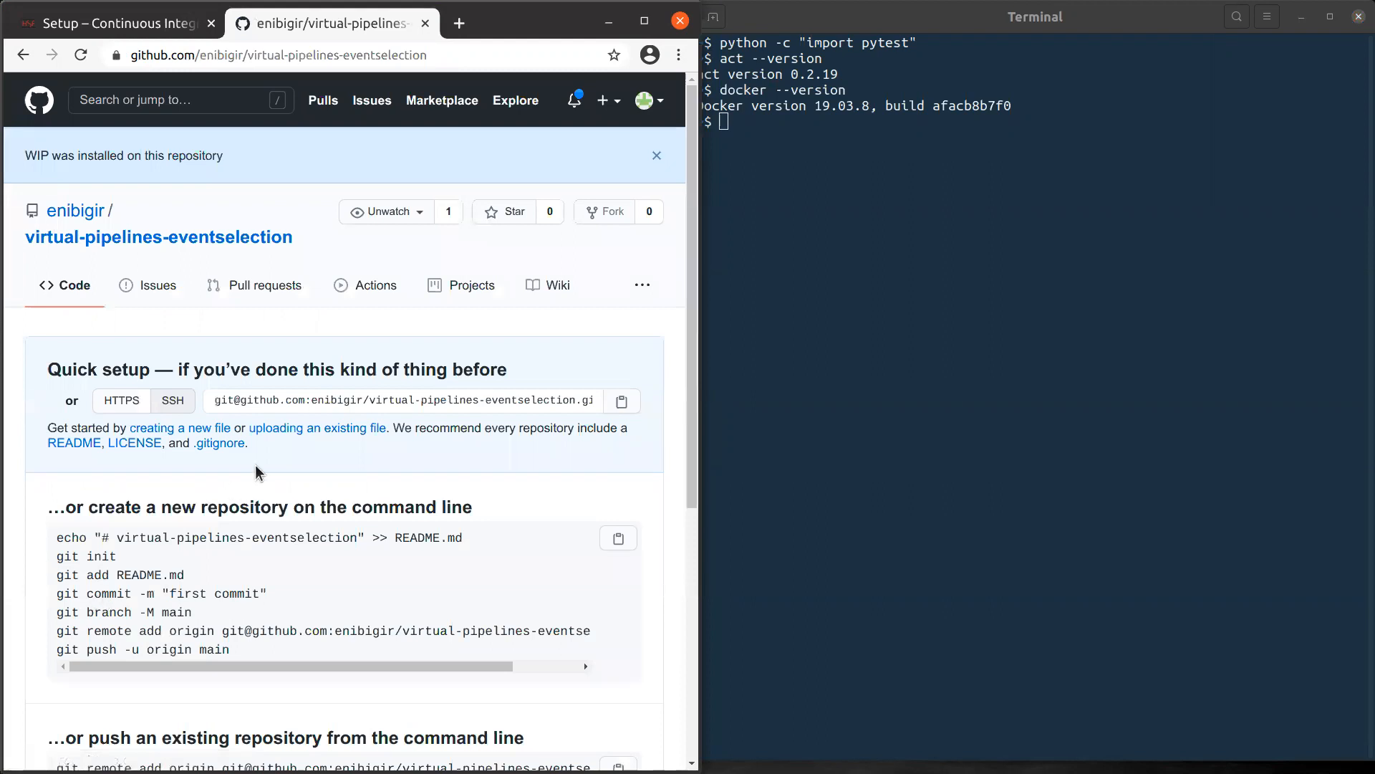
{"action": "left_click", "coordinate": [401, 400]}
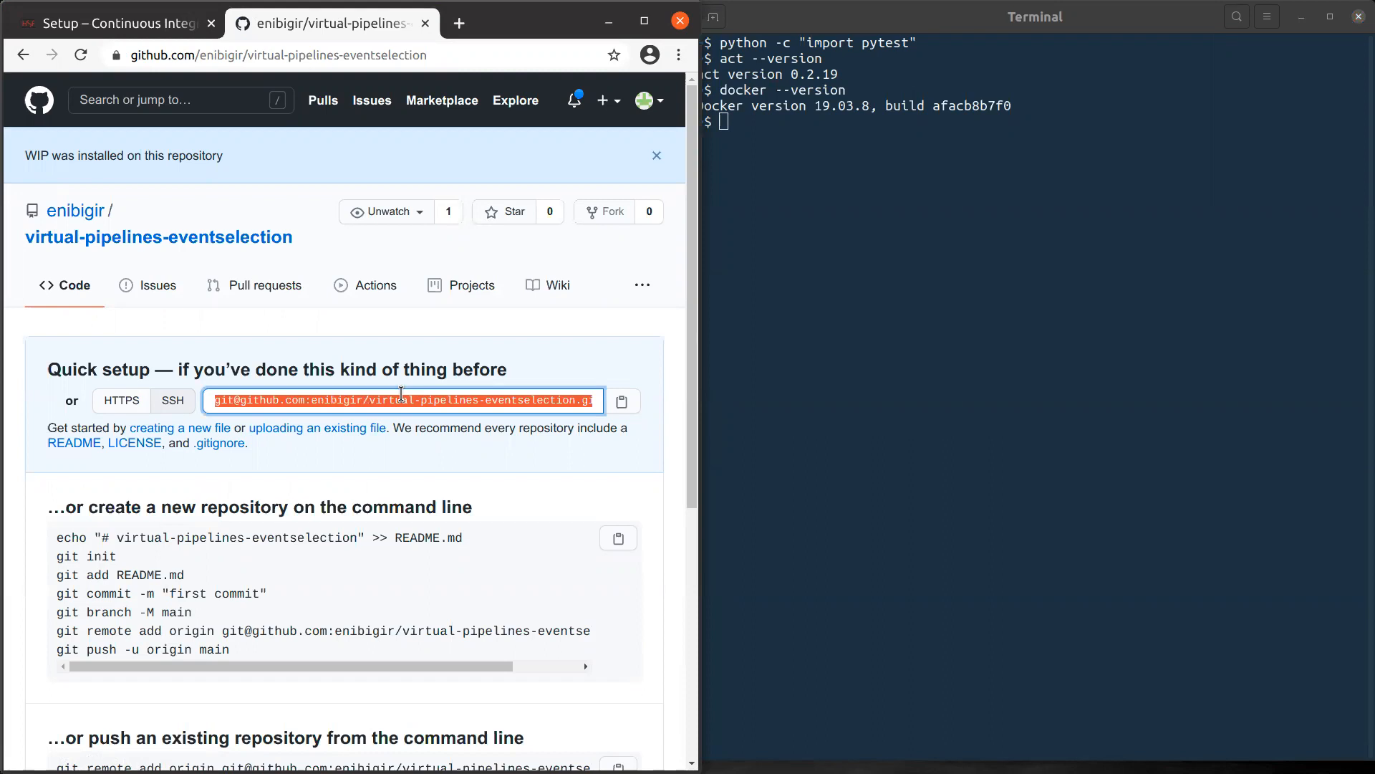
{"action": "mouse_move", "coordinate": [323, 25]}
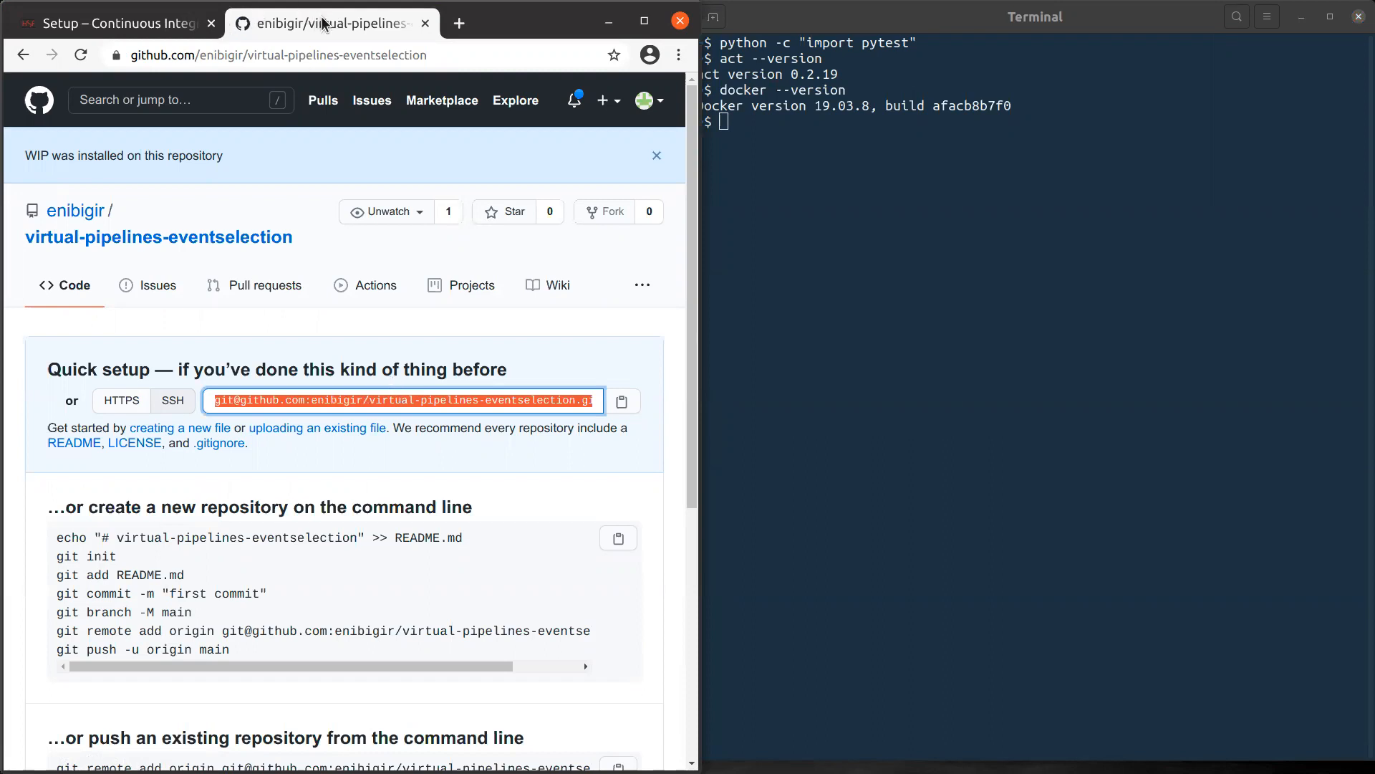
{"action": "left_click", "coordinate": [105, 23]}
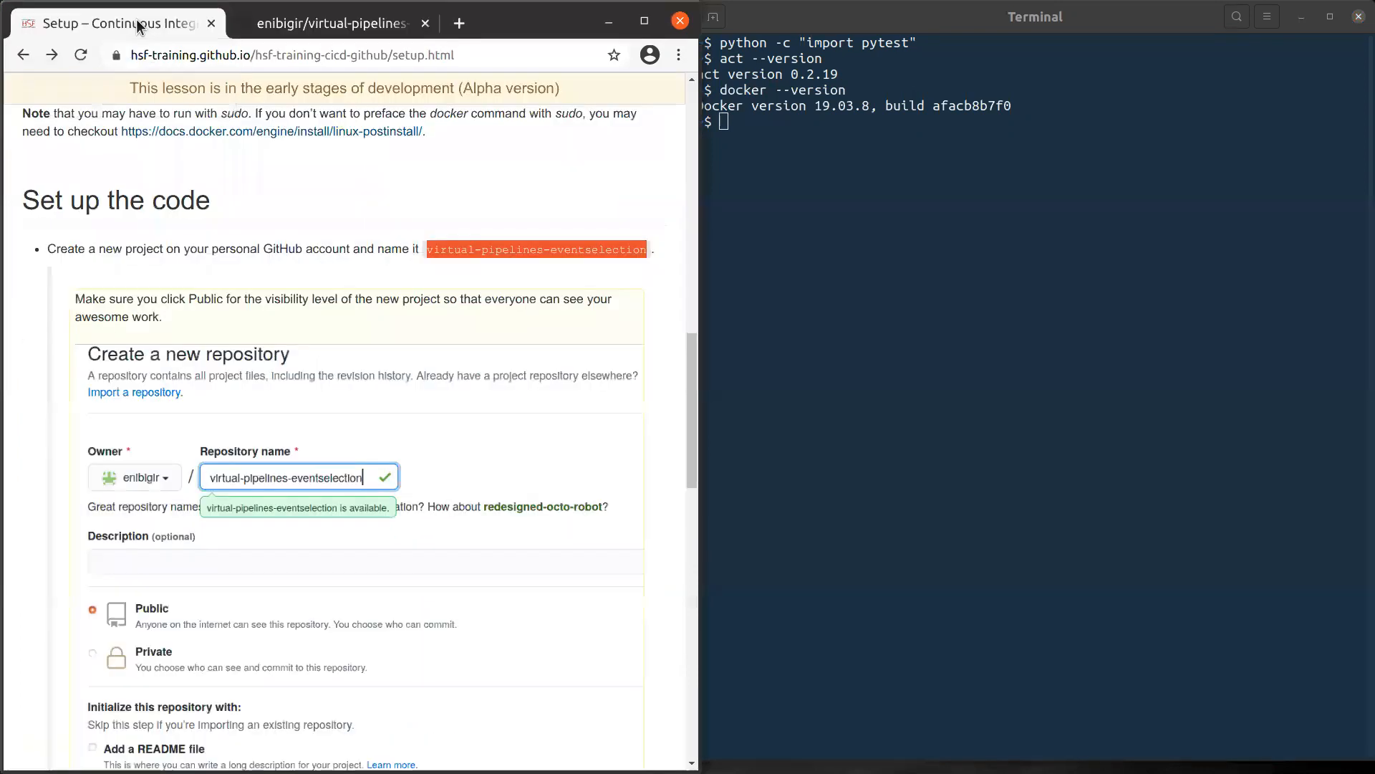
{"action": "mouse_move", "coordinate": [314, 229]}
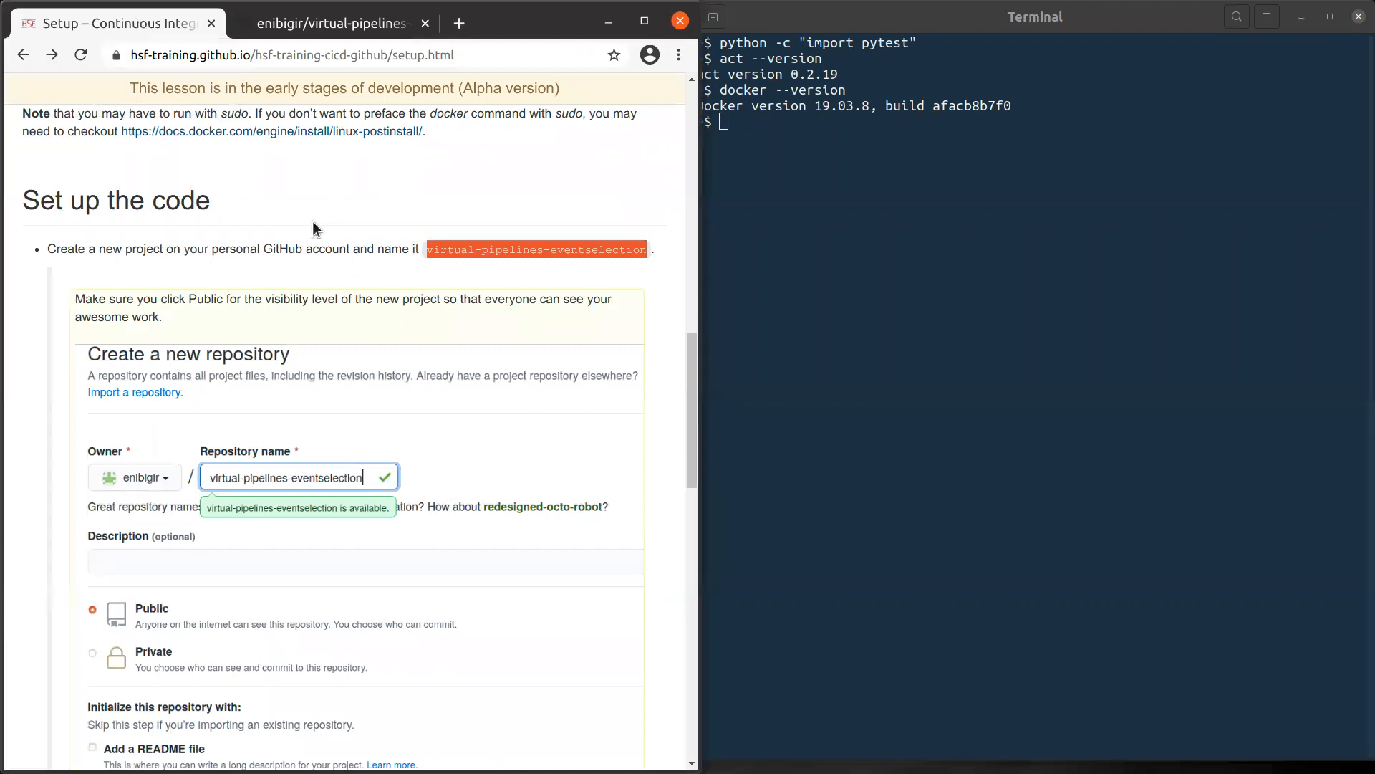
Reach the Get the code step and select its git clone command for hsf-training-cms-analysis.
{"action": "scroll", "scroll_direction": "down", "scroll_amount": 3}
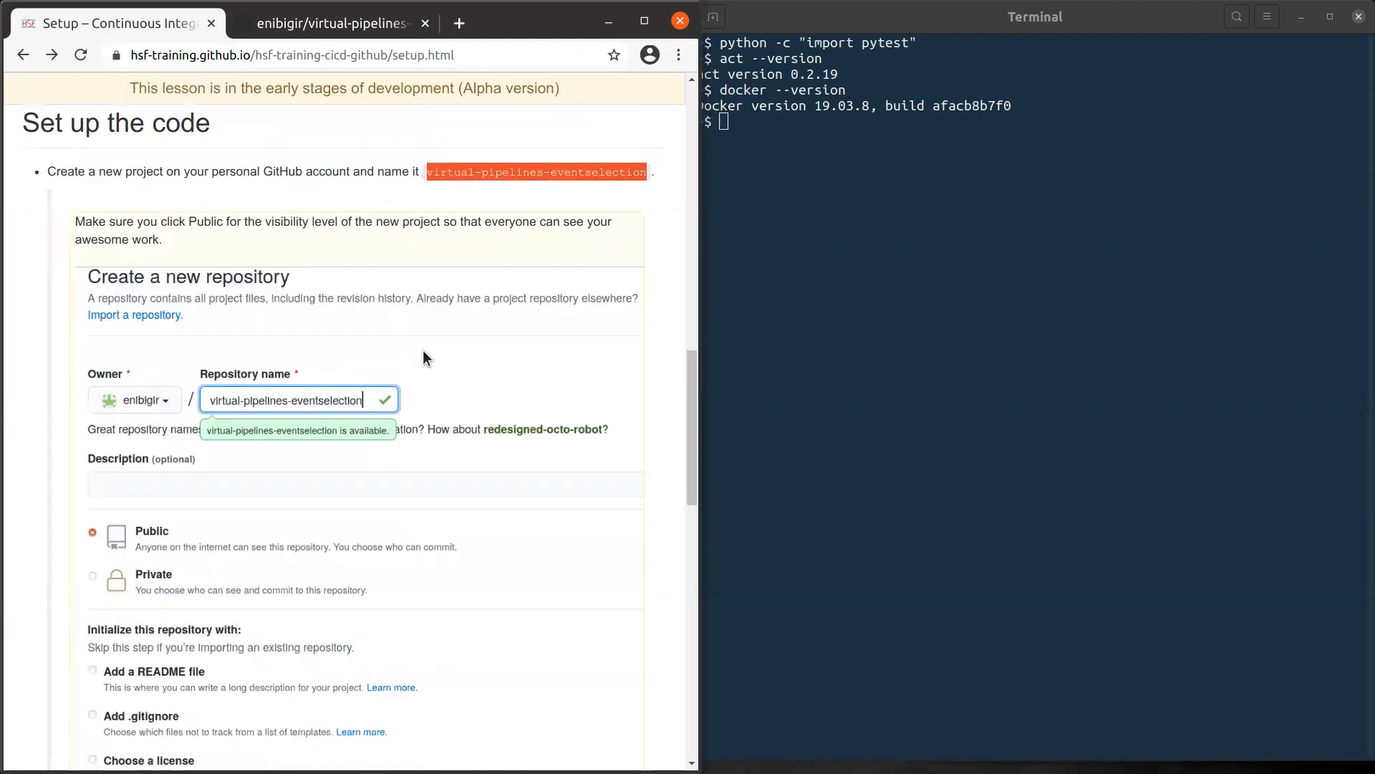
{"action": "scroll", "scroll_direction": "down", "scroll_amount": 3}
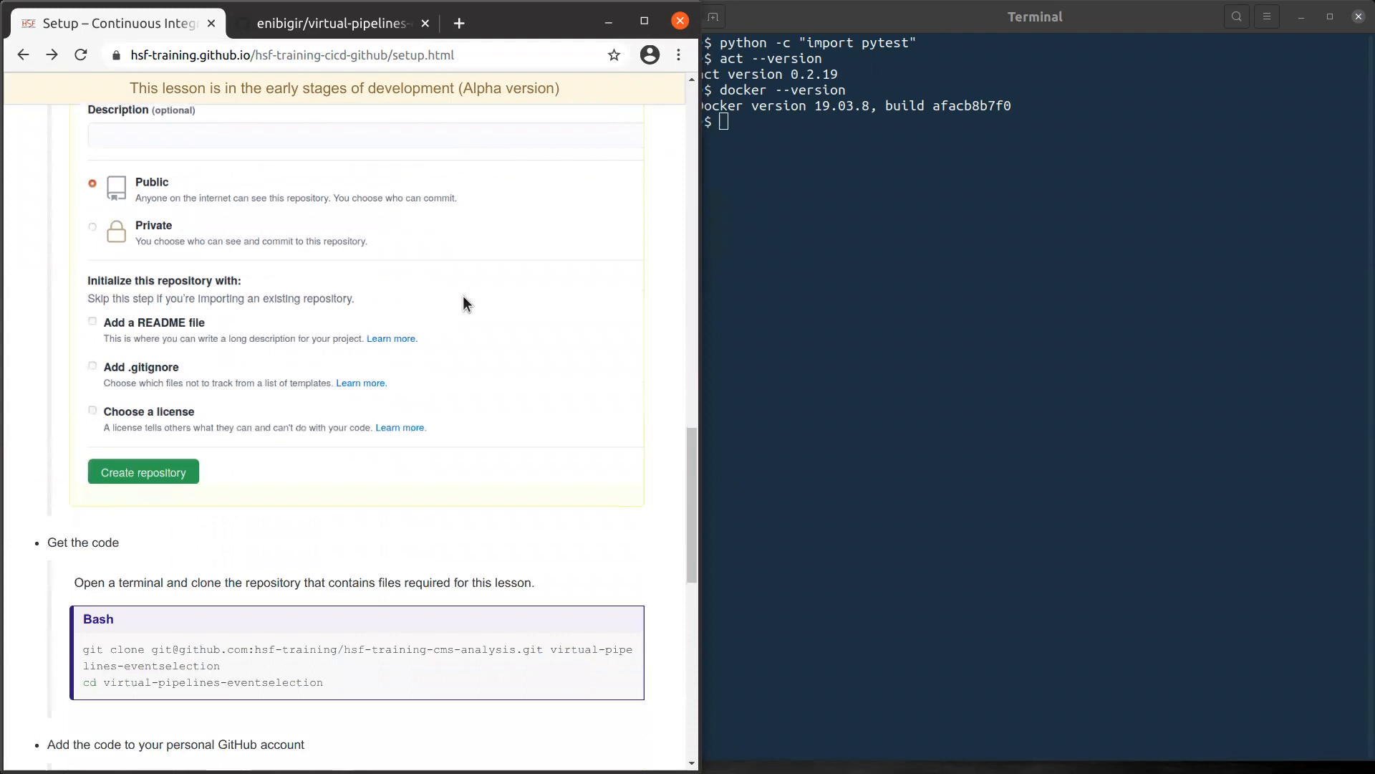
{"action": "scroll", "scroll_direction": "down", "scroll_amount": 3}
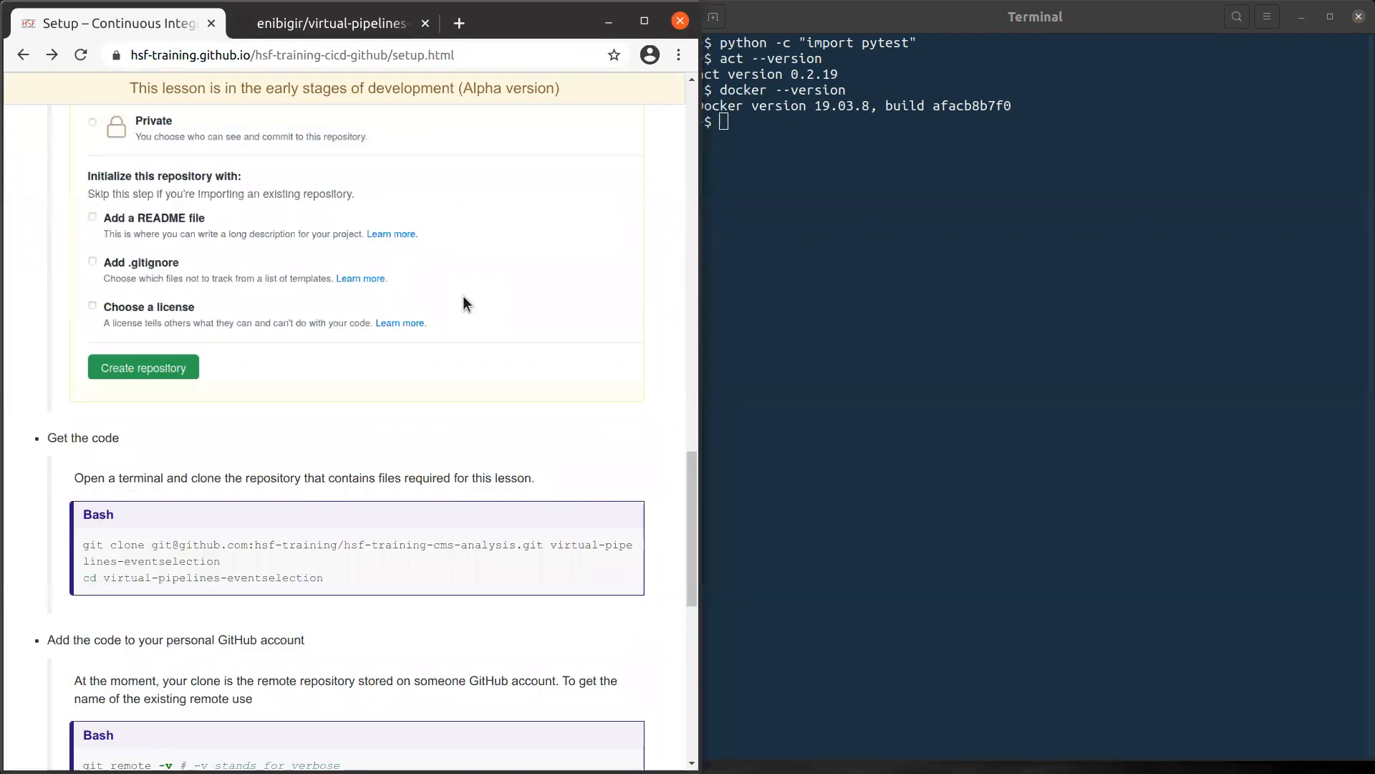
{"action": "scroll", "scroll_direction": "down", "scroll_amount": 3}
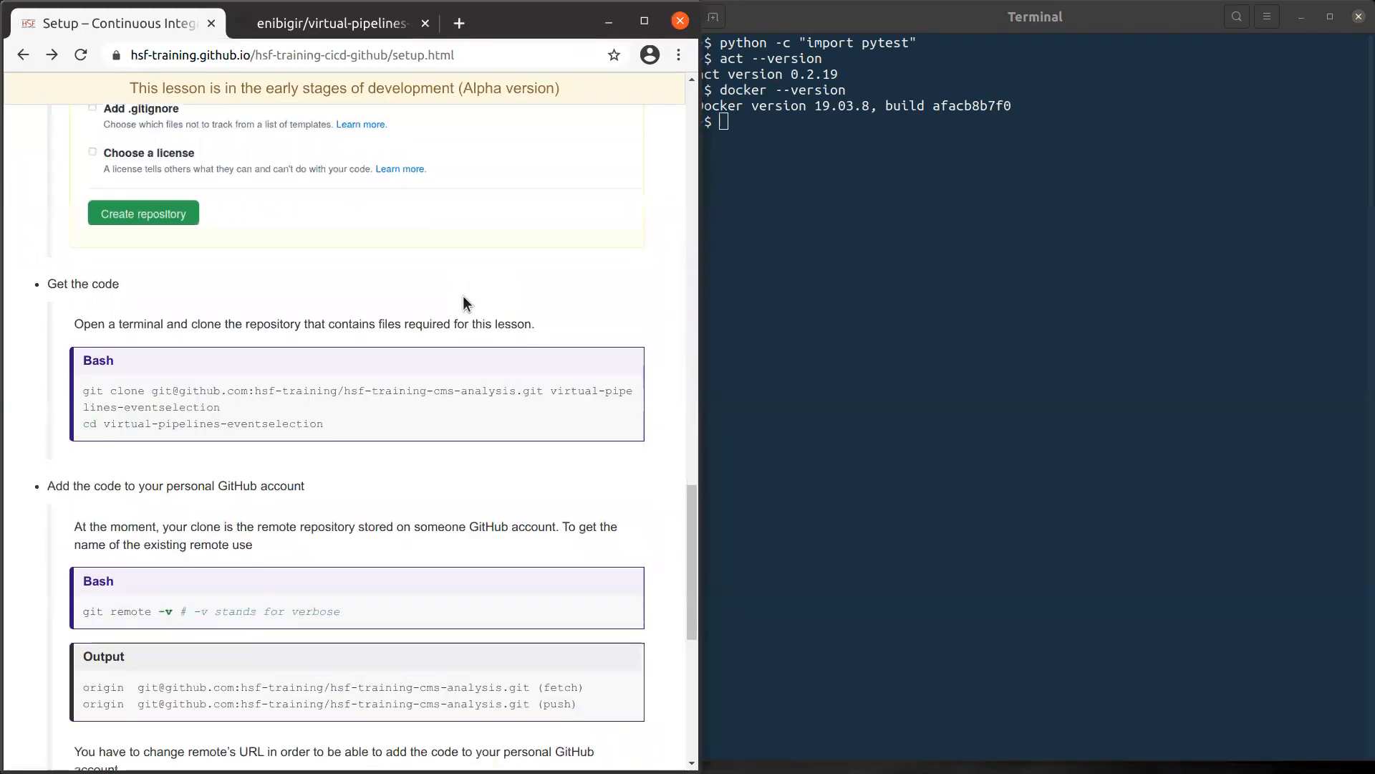
{"action": "mouse_move", "coordinate": [367, 336]}
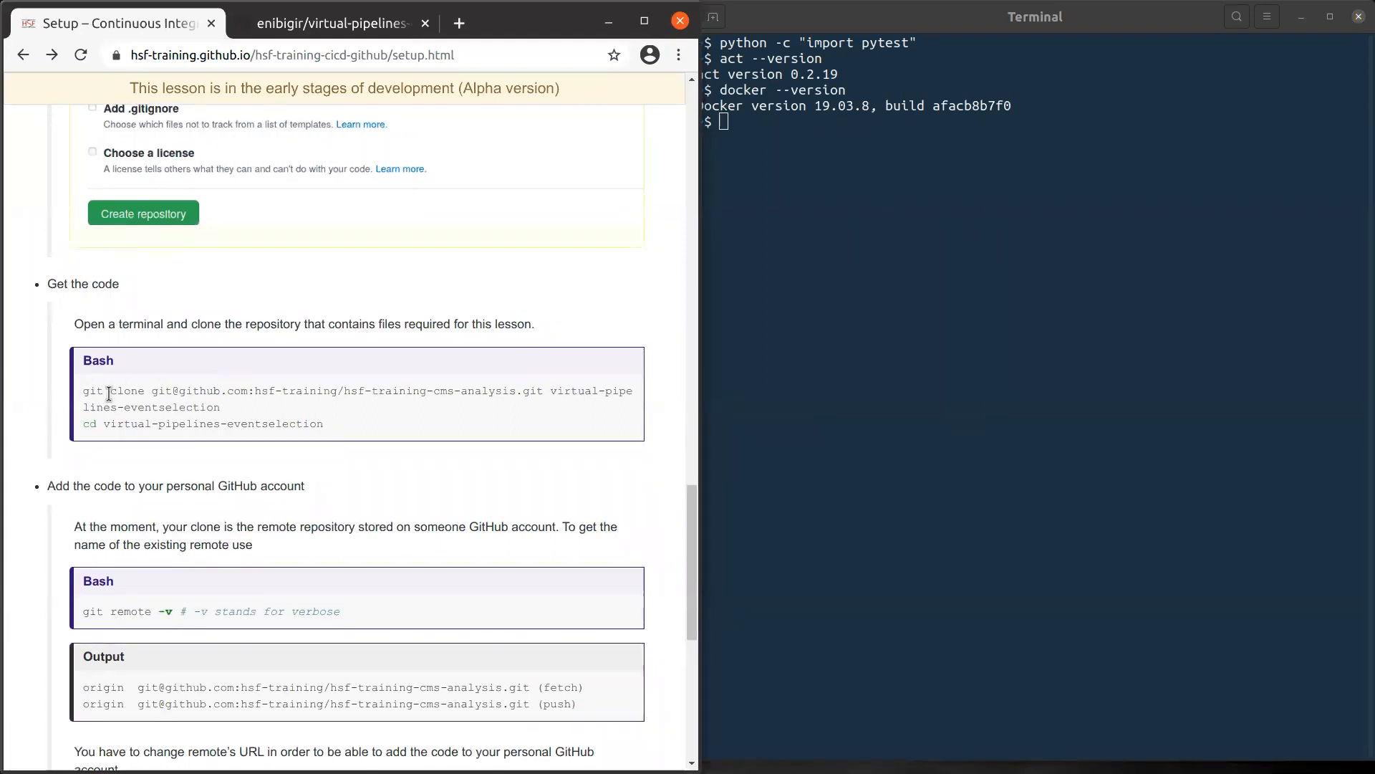
{"action": "left_click_drag", "start_coordinate": [83, 390], "coordinate": [216, 406]}
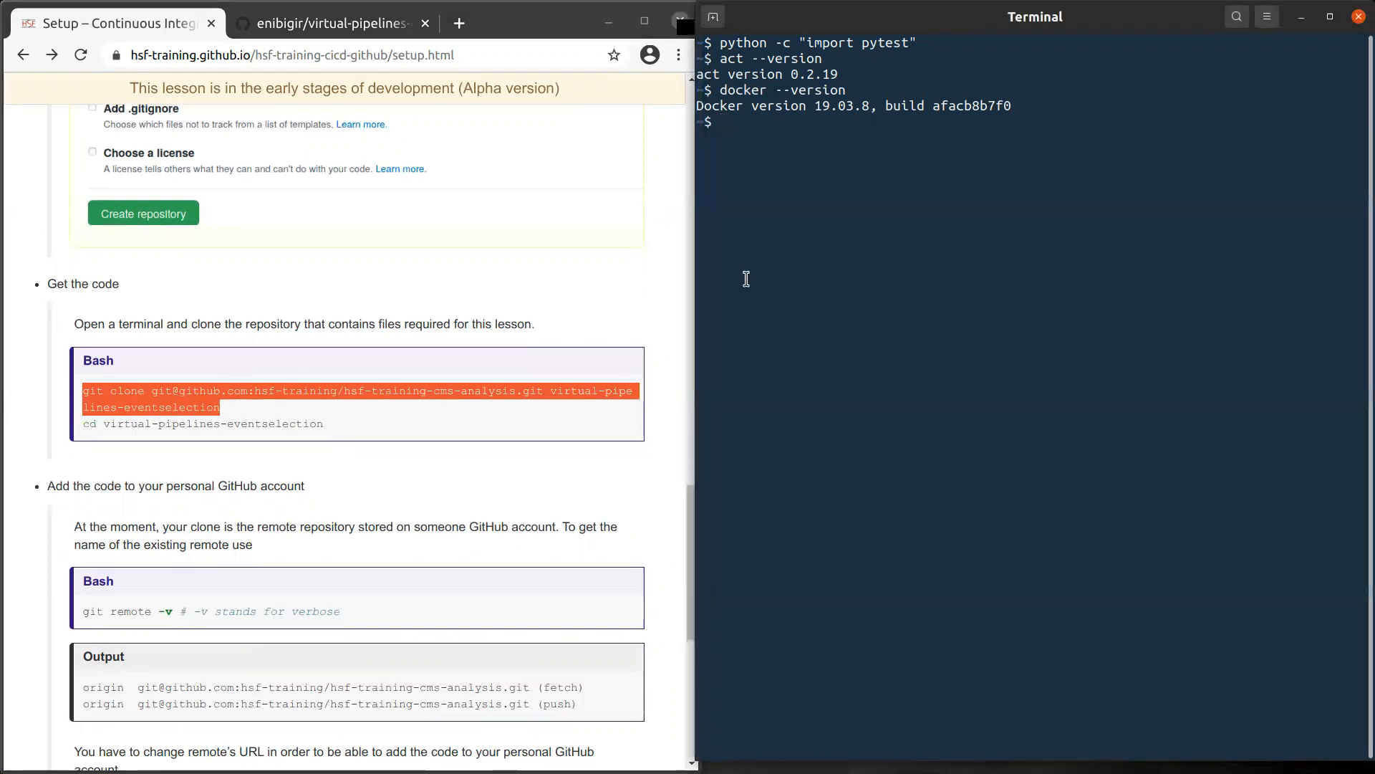
Clone hsf-training-cms-analysis into virtual-pipelines-eventselection, cd into it and list its files.
{"action": "type", "text": "git clone git@github.com:hsf-training/hsf-training-cms-analysis.git virtual-pipelines-eventselection"}
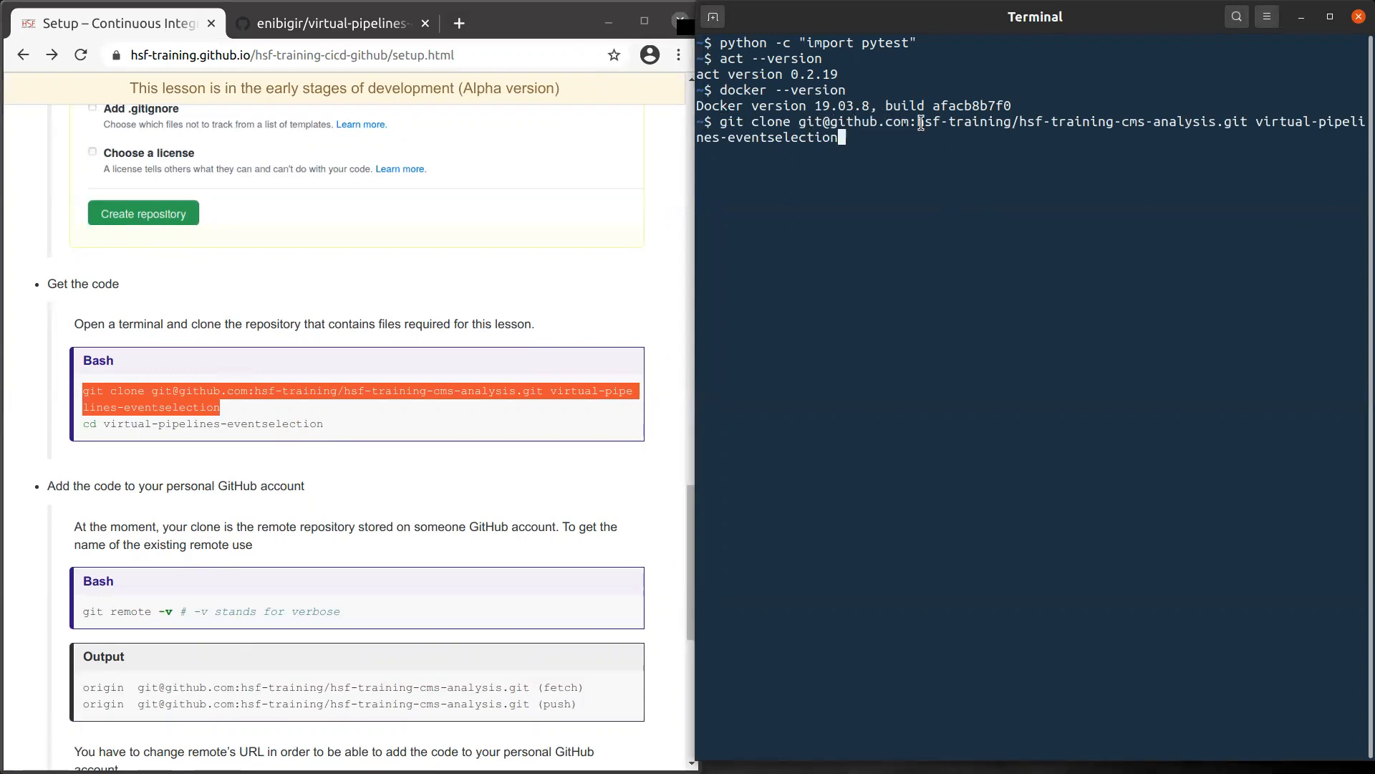
{"action": "double_click", "coordinate": [964, 121]}
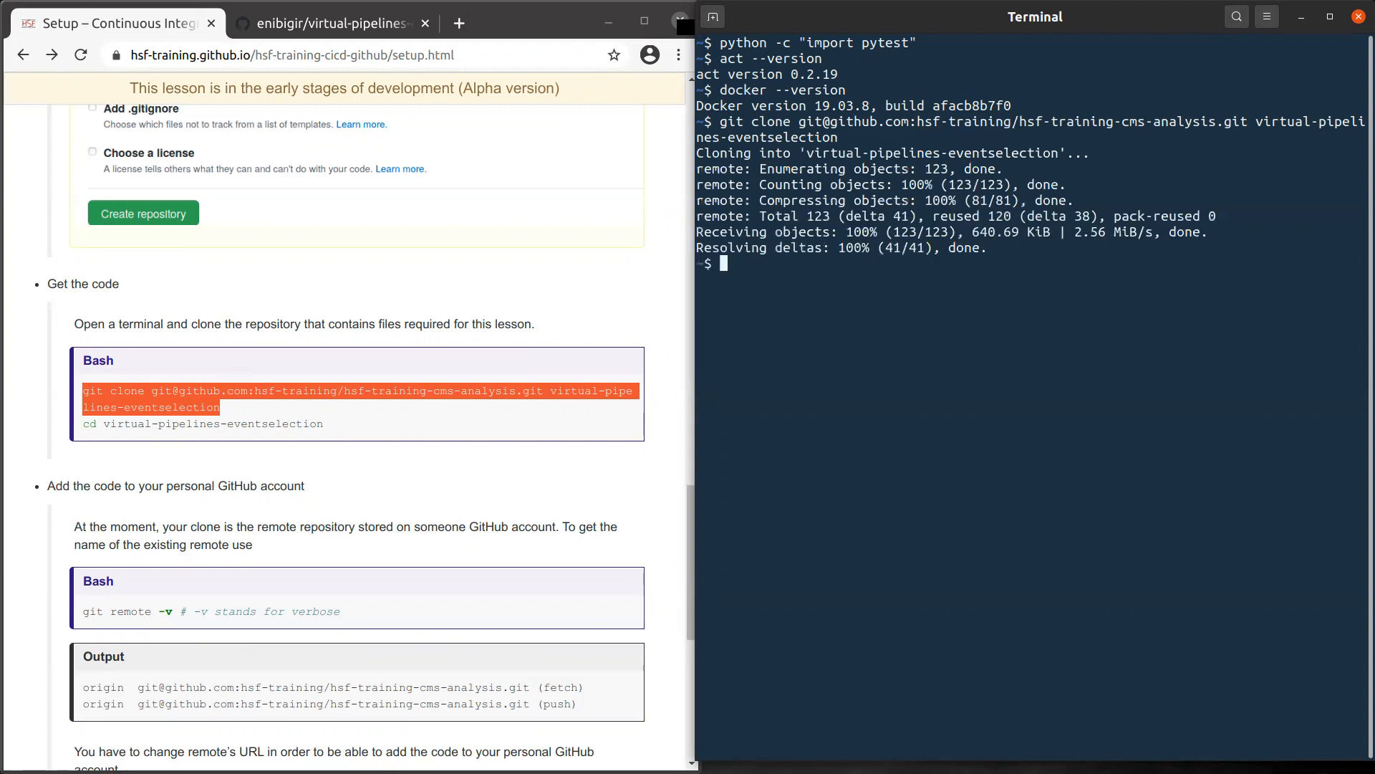
{"action": "mouse_move", "coordinate": [1090, 261]}
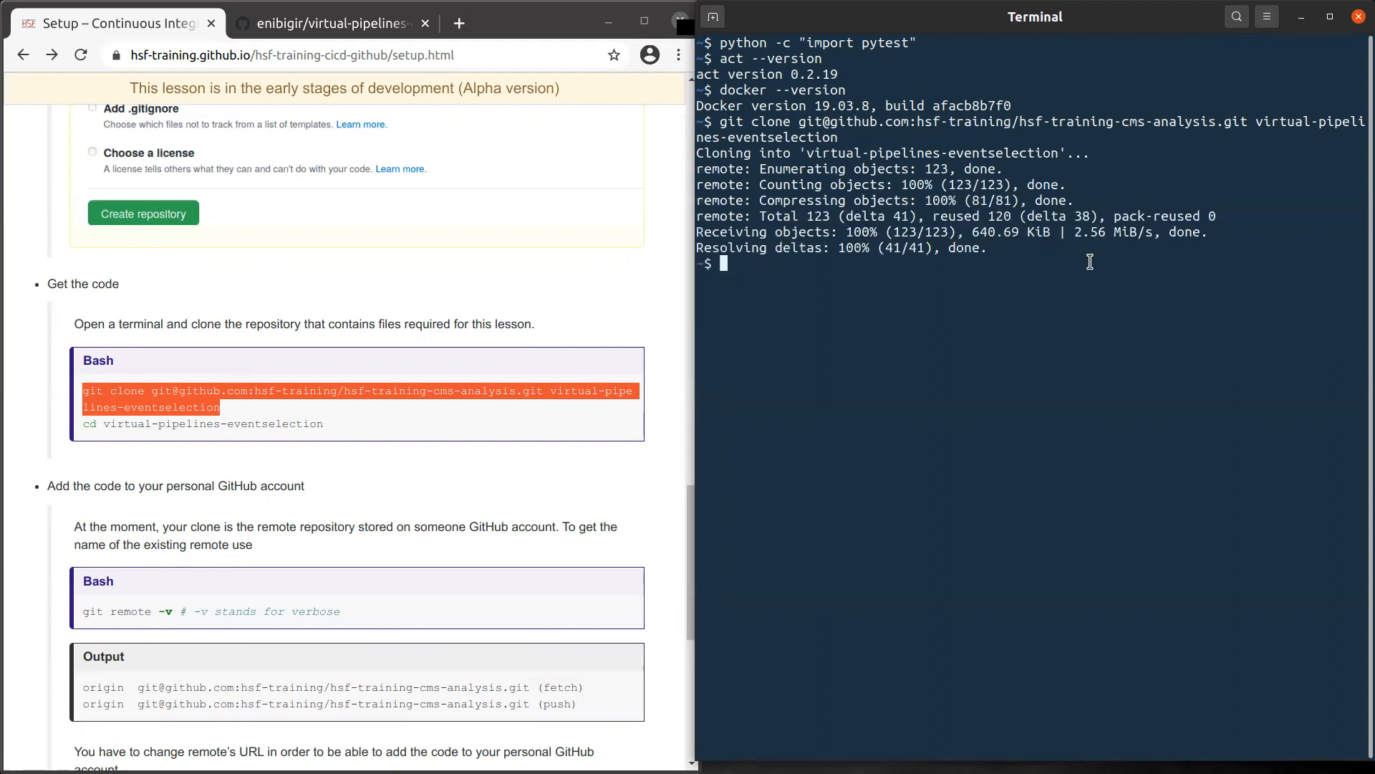
{"action": "type", "text": "cd"}
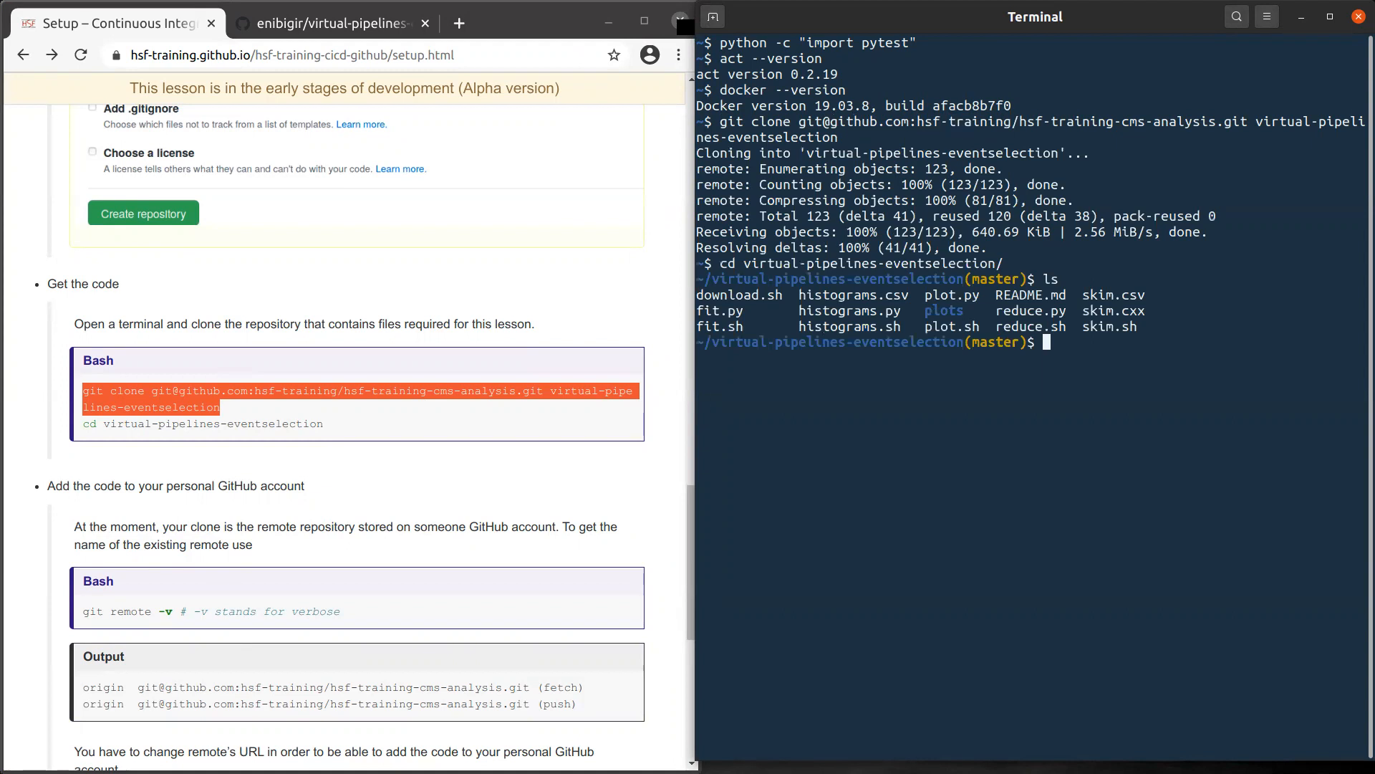
{"action": "scroll", "scroll_direction": "down", "scroll_amount": 3}
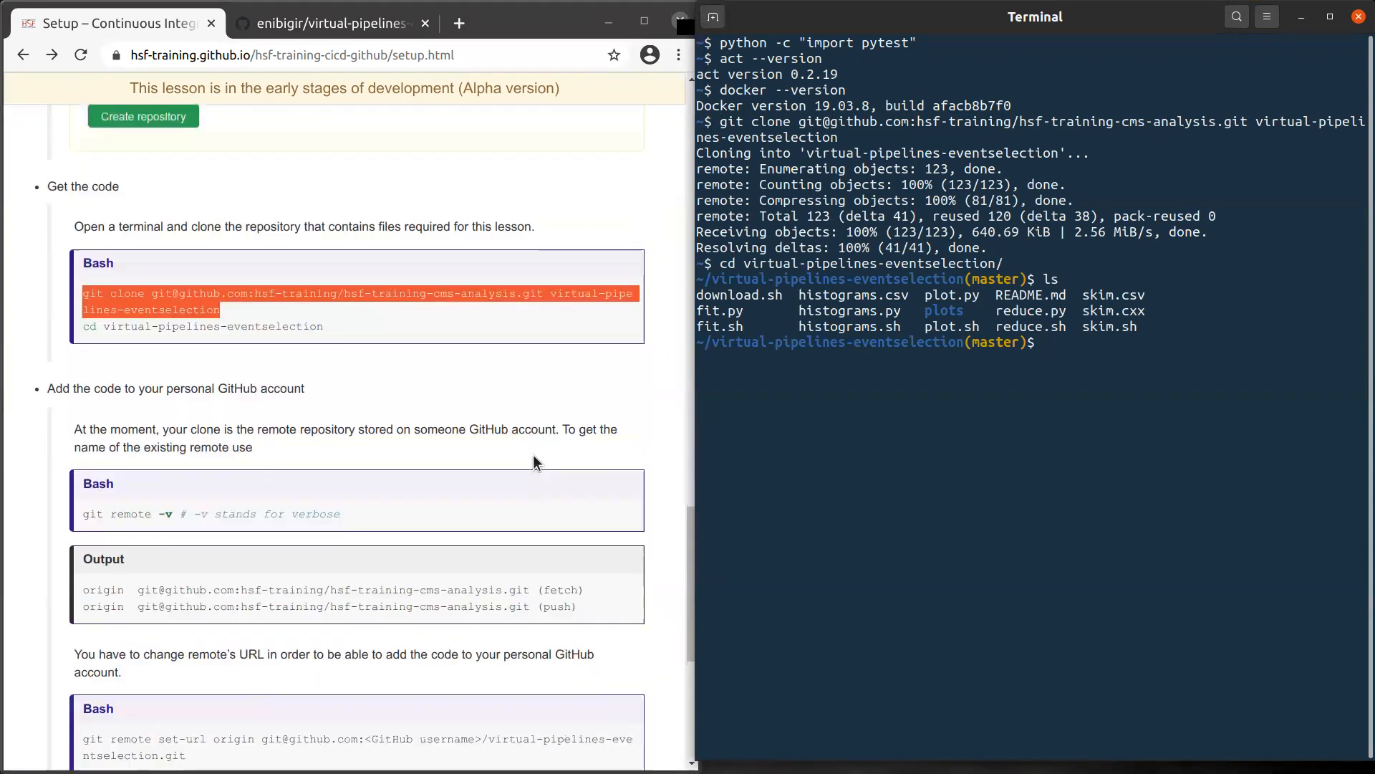
{"action": "scroll", "scroll_direction": "down", "scroll_amount": 3}
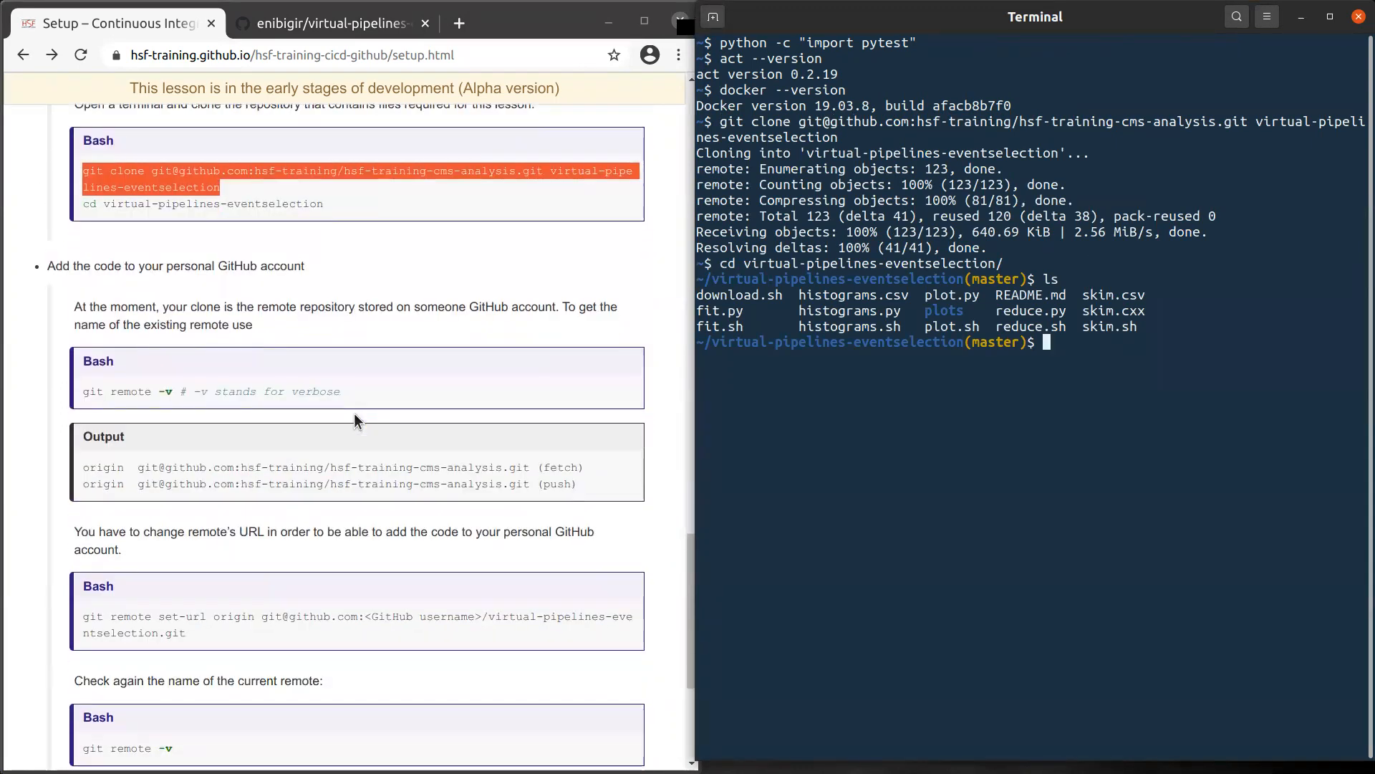
{"action": "mouse_move", "coordinate": [342, 249]}
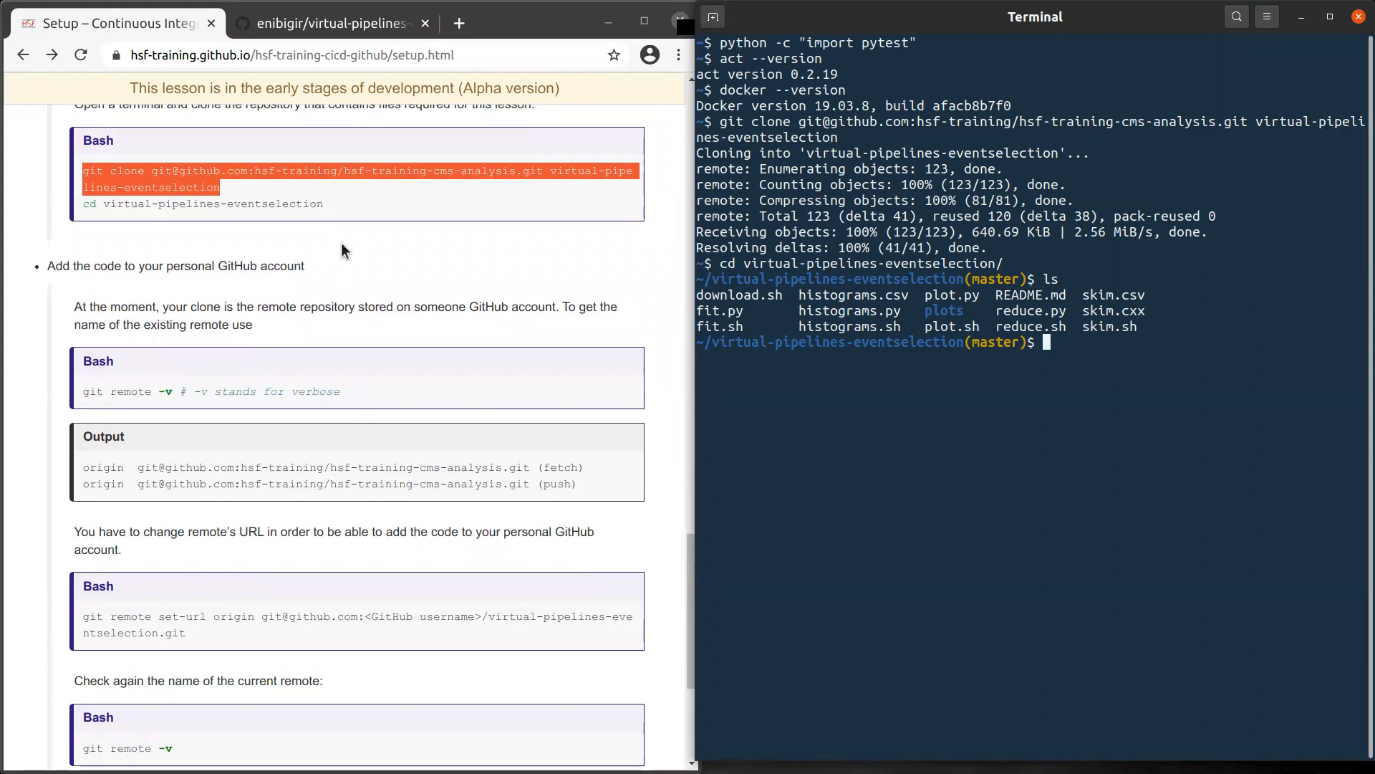
{"action": "mouse_move", "coordinate": [309, 309]}
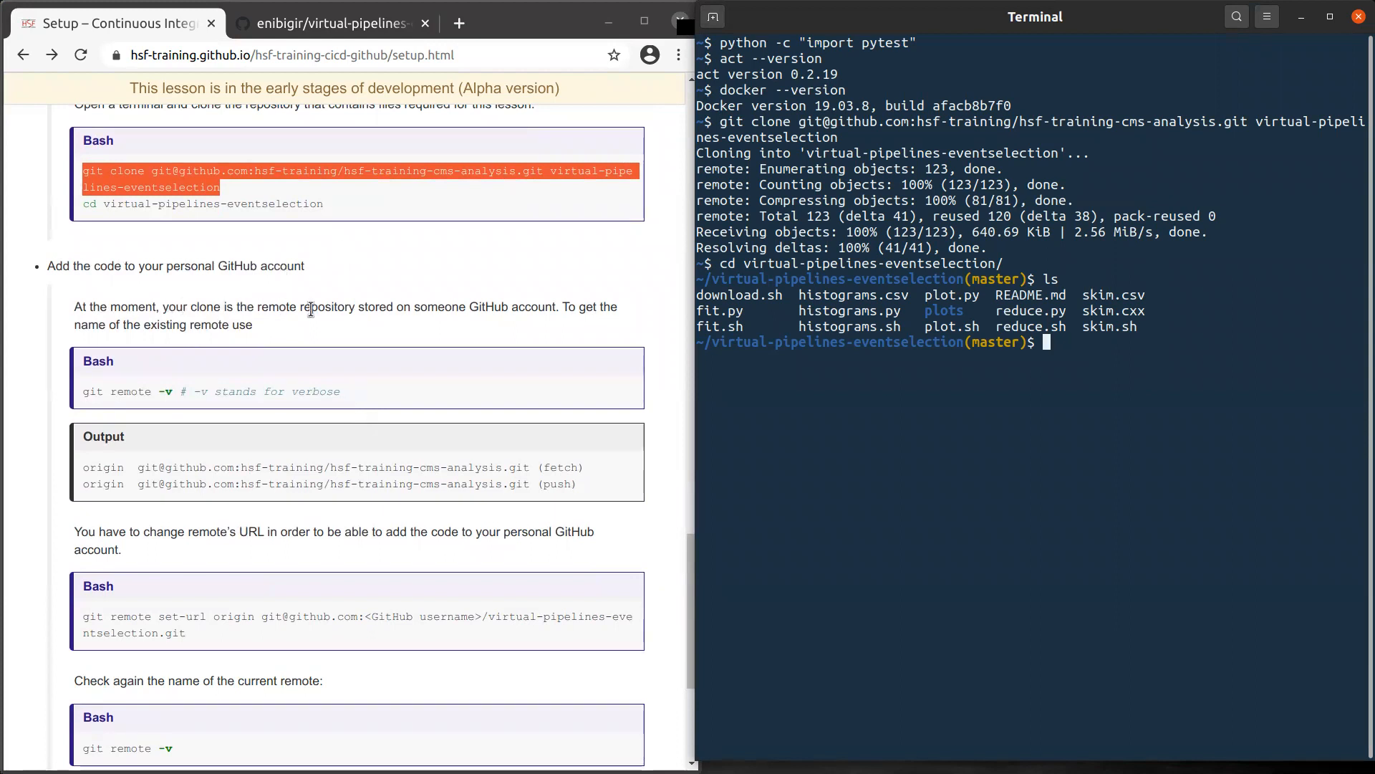
{"action": "mouse_move", "coordinate": [315, 311]}
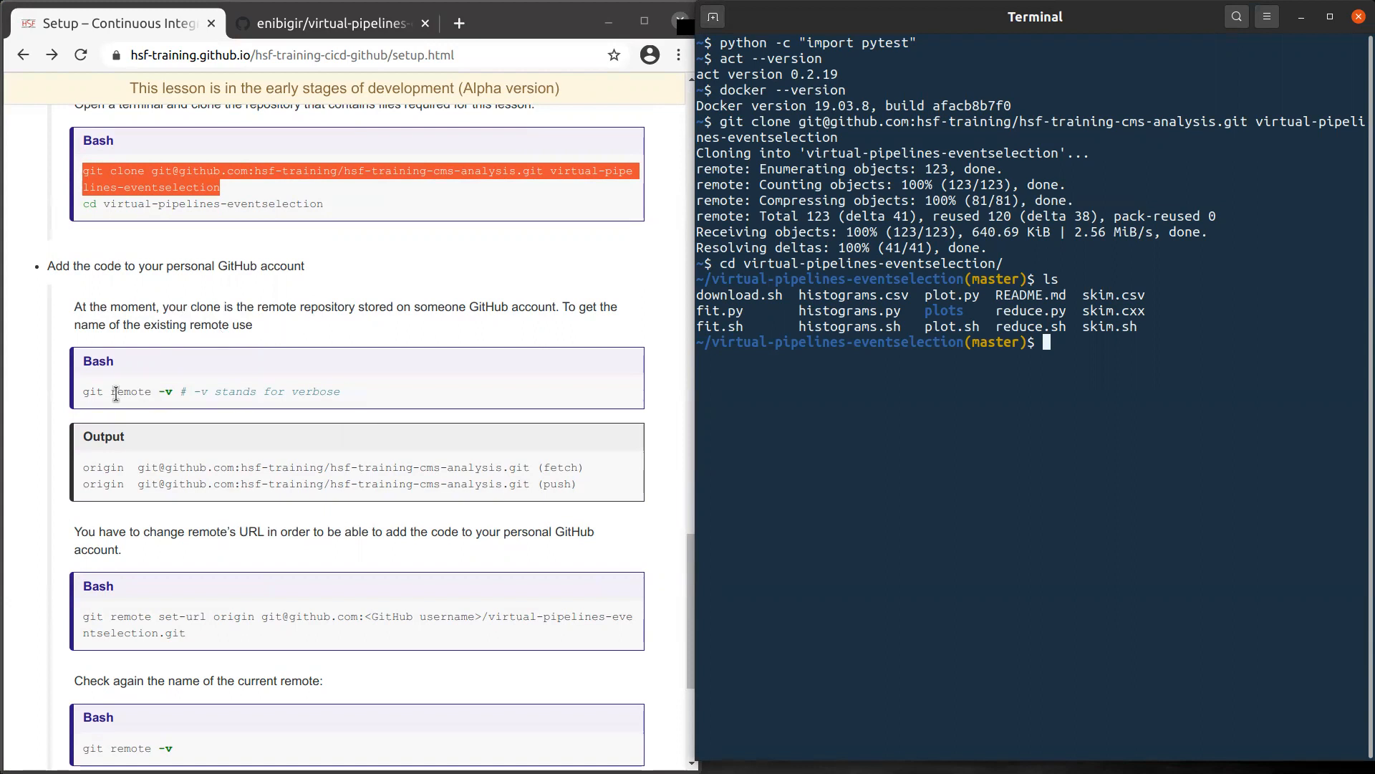
Run git remote -v, showing origin still points to hsf-training/hsf-training-cms-analysis for fetch and push.
{"action": "left_click_drag", "start_coordinate": [82, 391], "coordinate": [158, 391]}
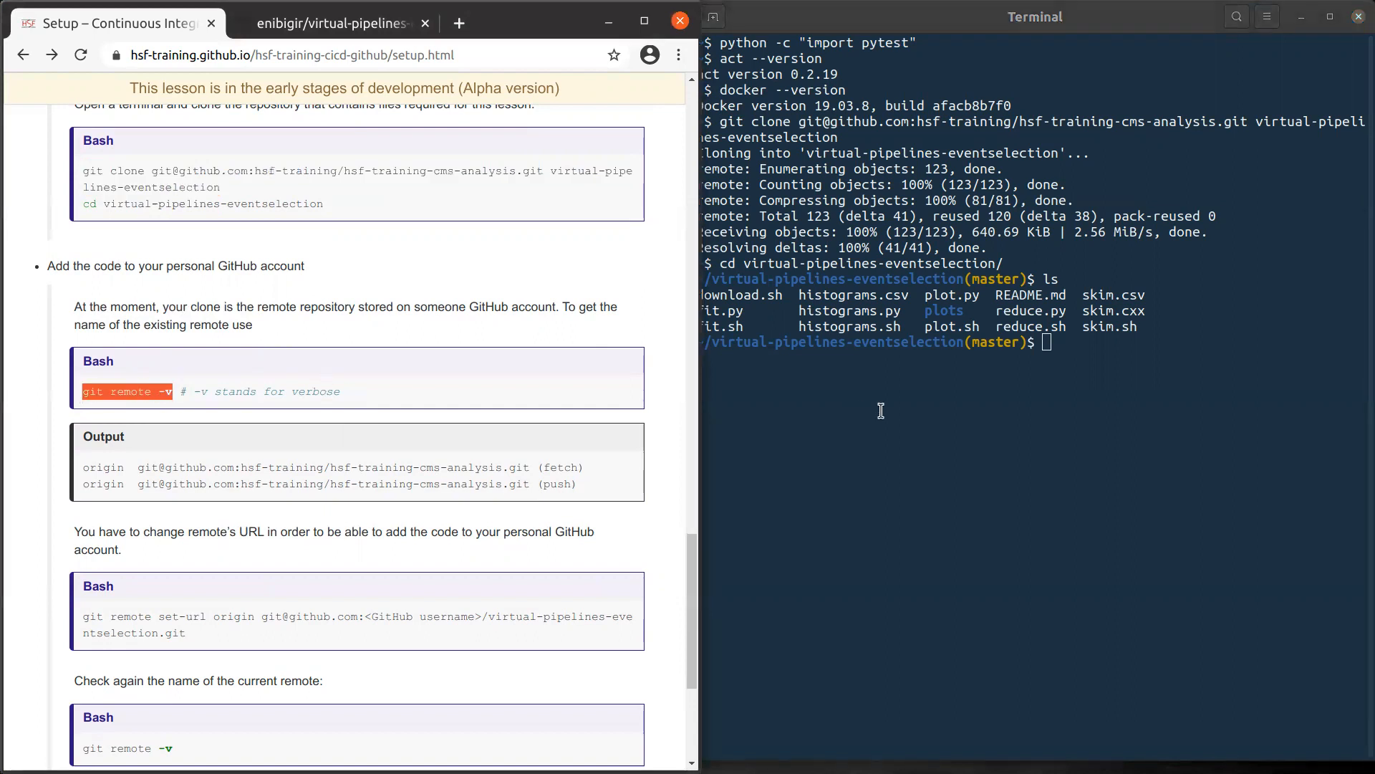
{"action": "type", "text": "git remote -v"}
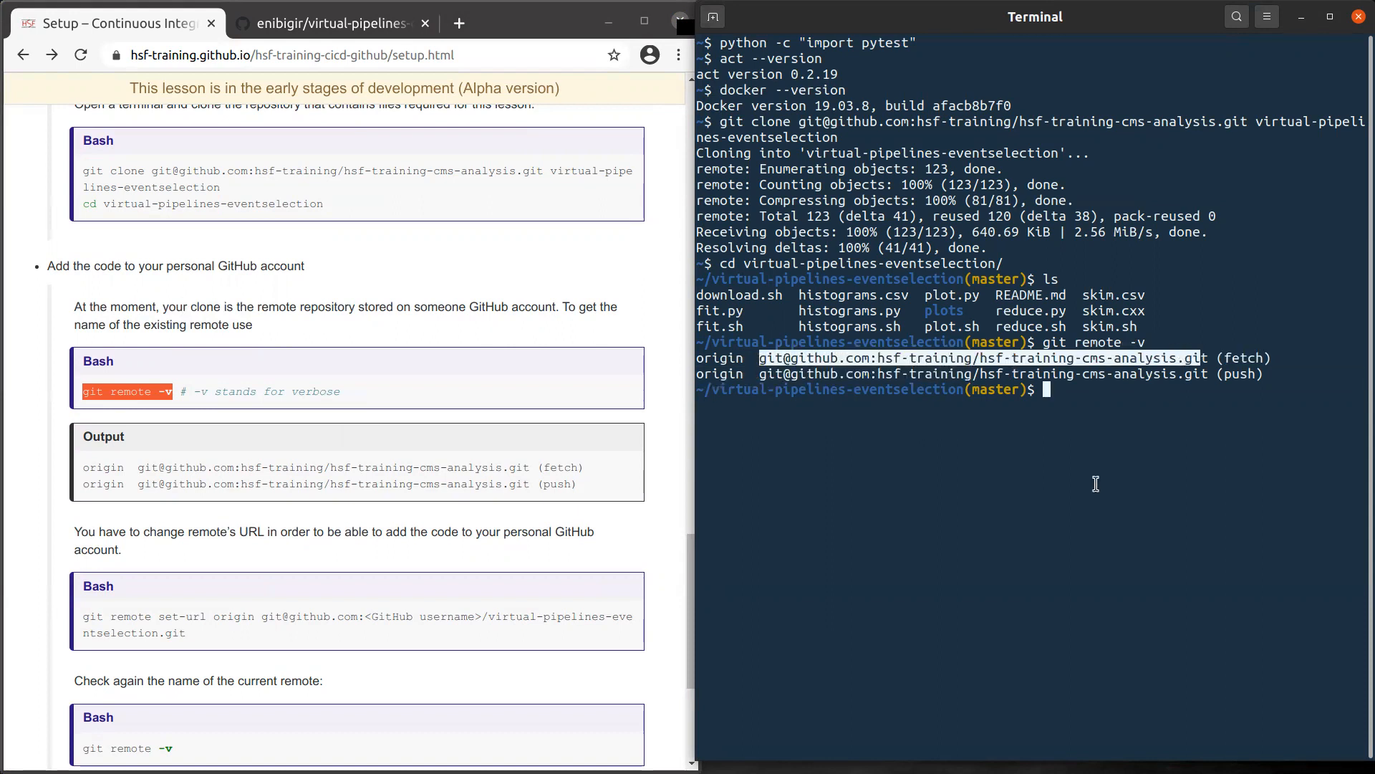
{"action": "scroll", "scroll_direction": "down", "scroll_amount": 3}
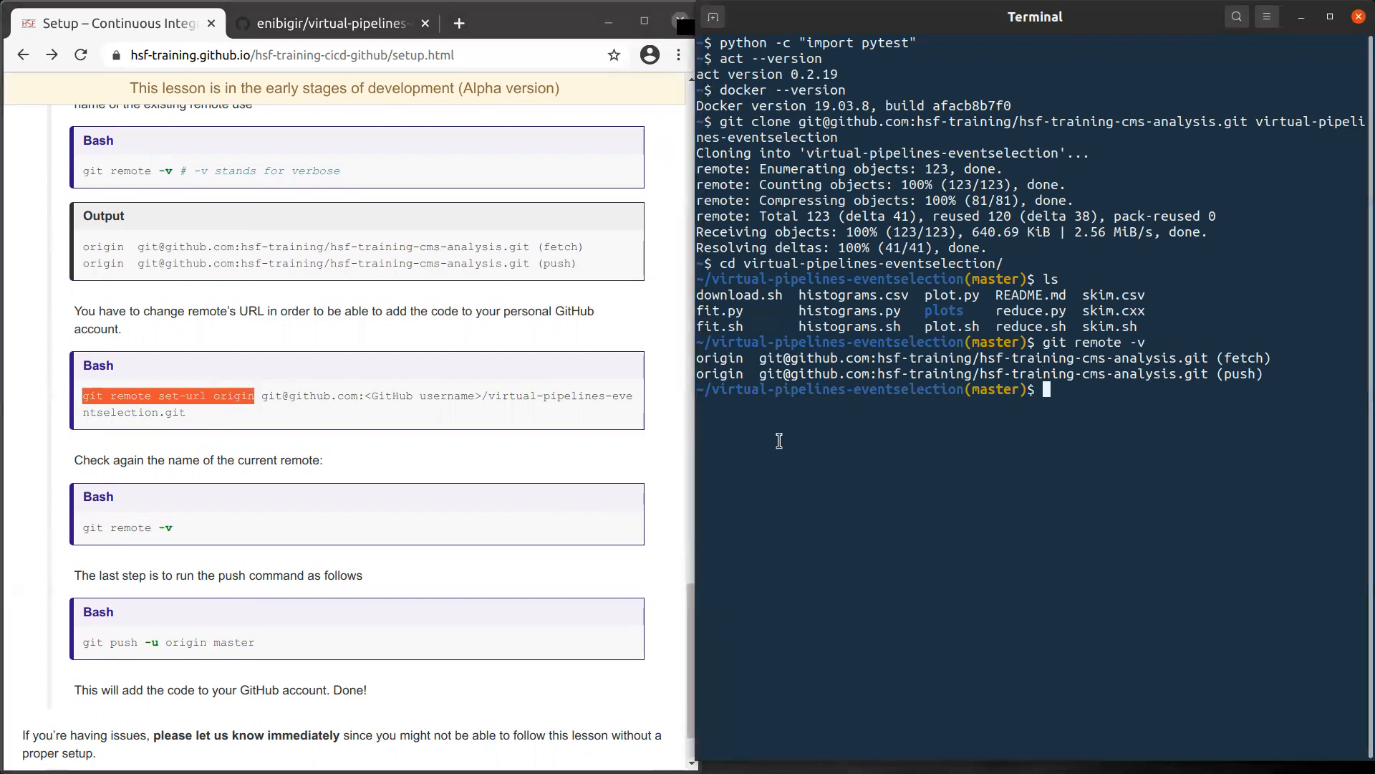
{"action": "type", "text": "git"}
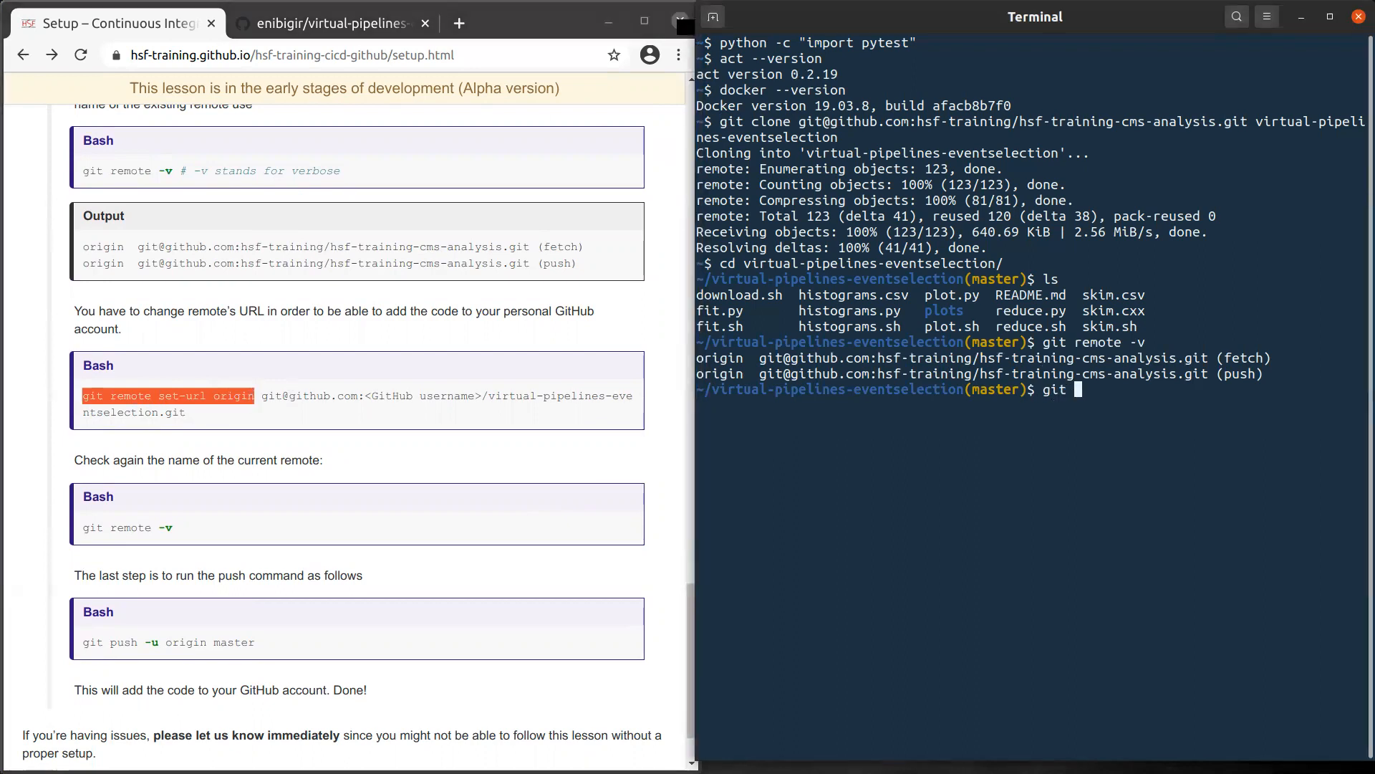
{"action": "type", "text": "remote"}
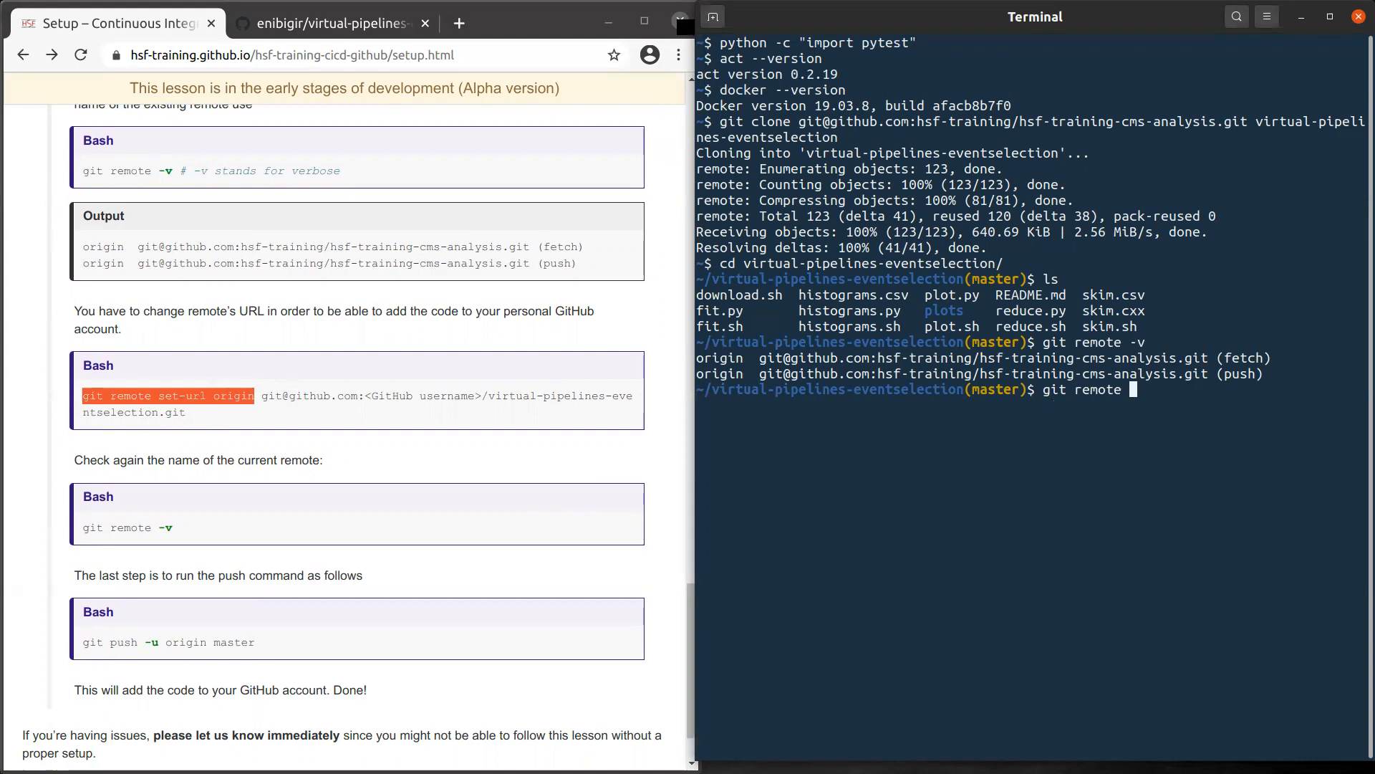
{"action": "type", "text": "set-"}
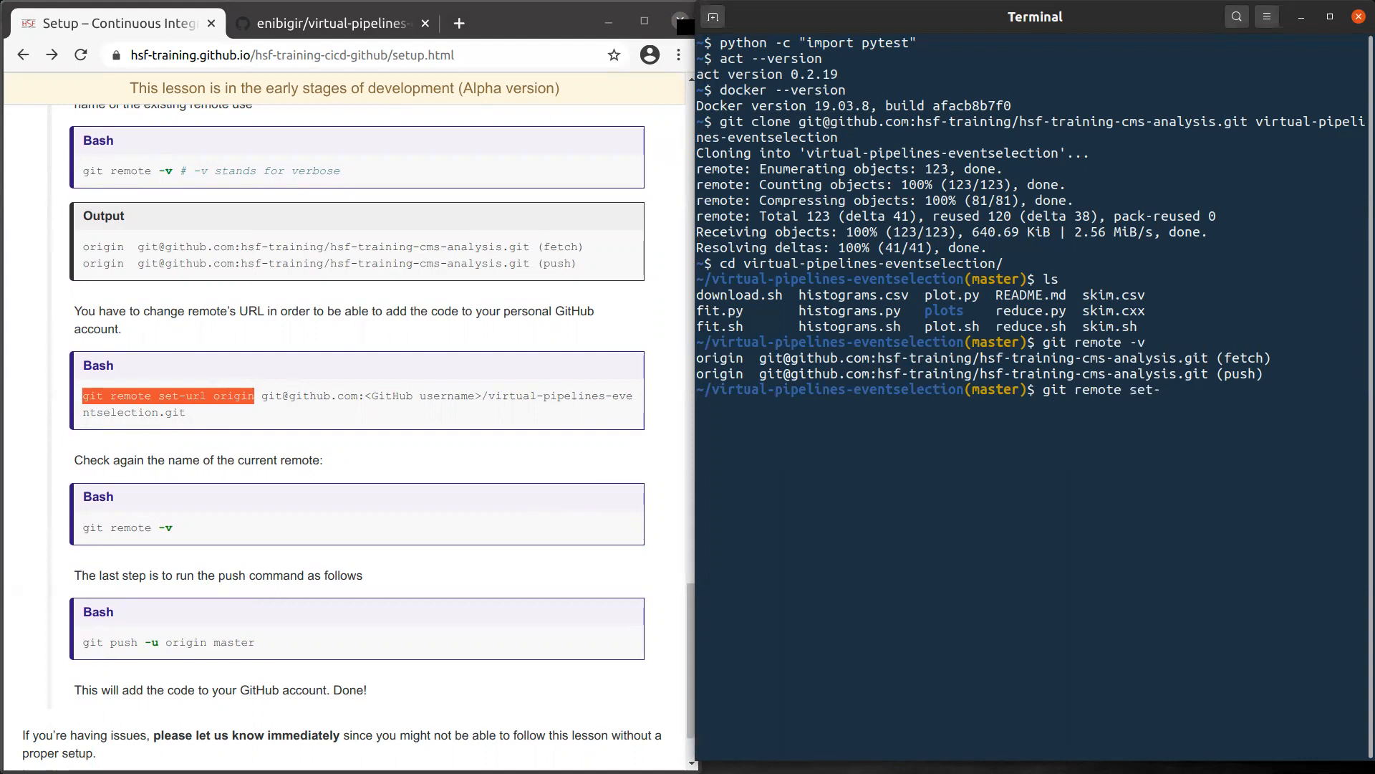
{"action": "type", "text": "url"}
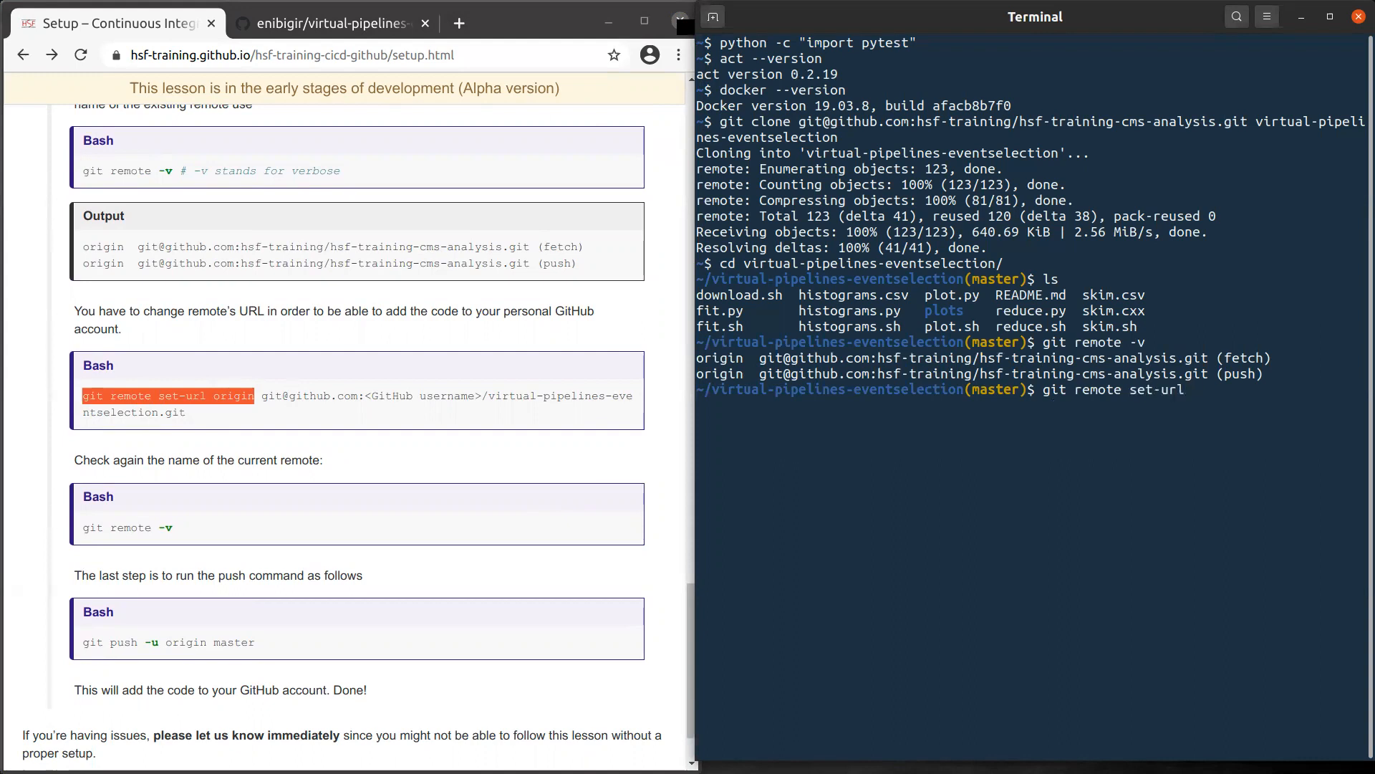
{"action": "type", "text": "origin"}
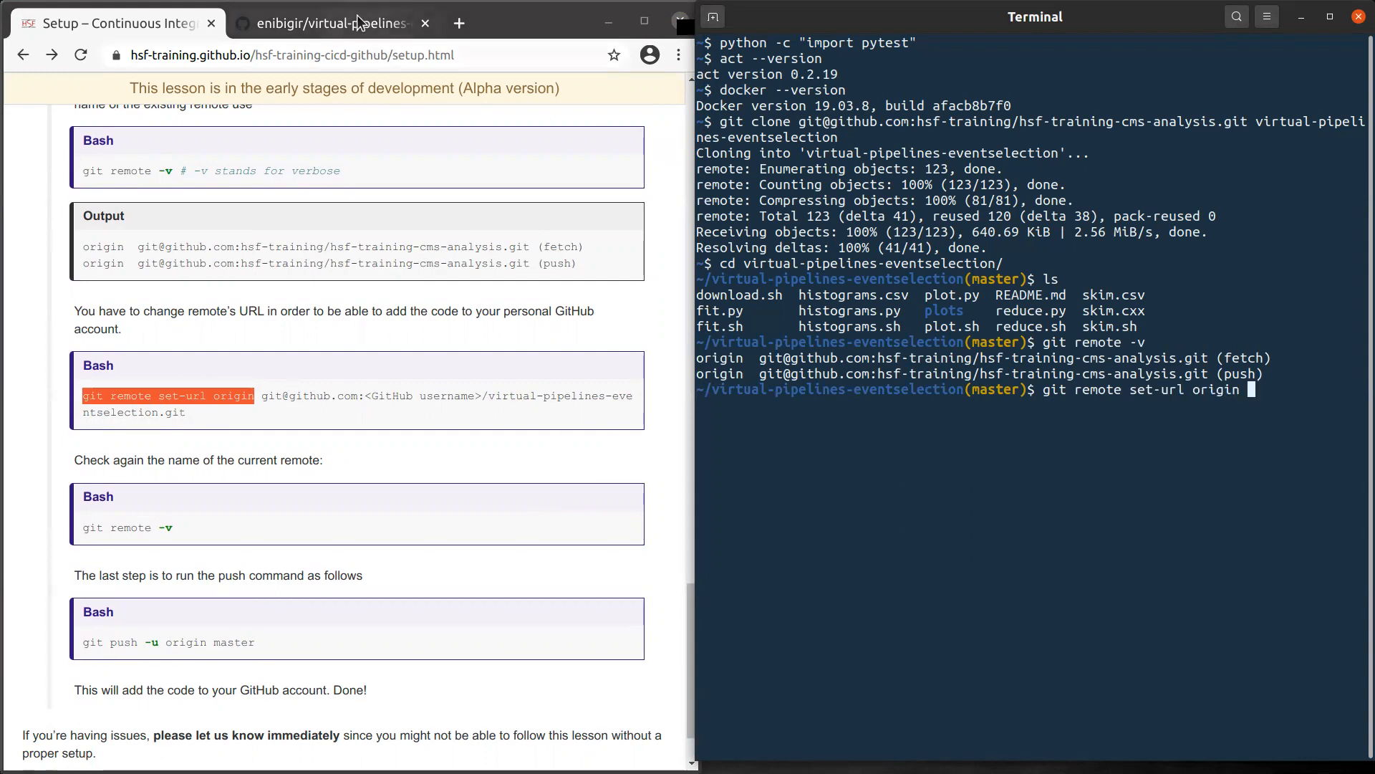
{"action": "left_click", "coordinate": [330, 22]}
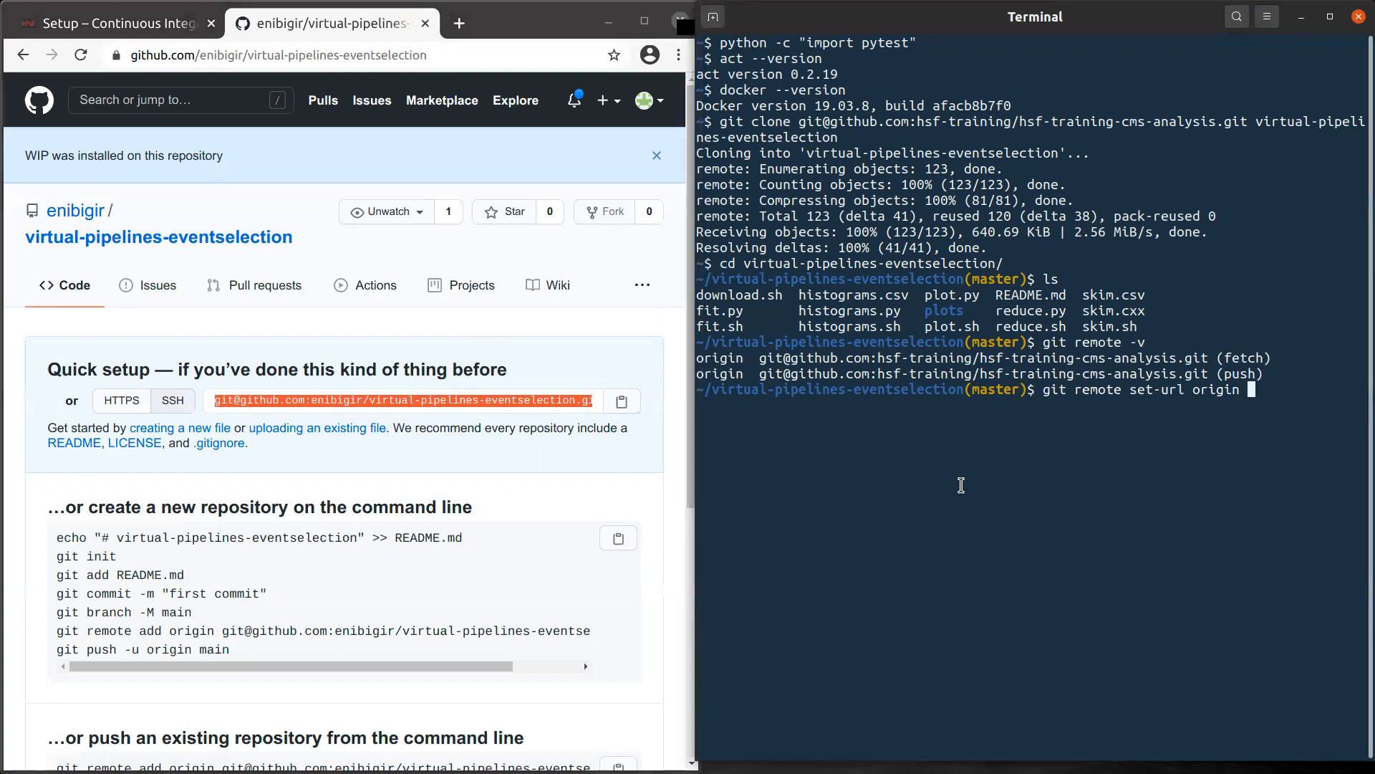
{"action": "type", "text": "git@github.com:enibigir/virtual-pipelines-eventselection.git"}
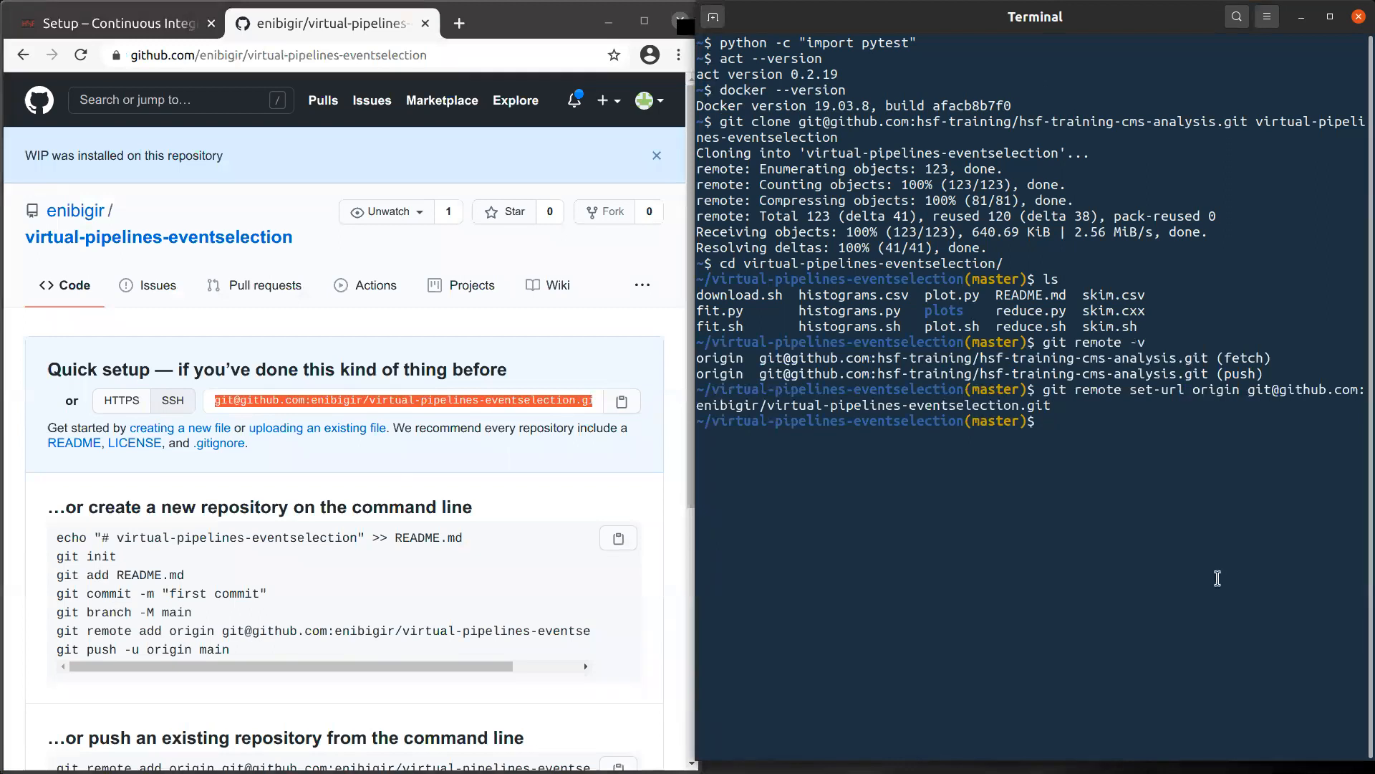
Verify with git remote -v that origin now uses the personal repository for fetch and push.
{"action": "type", "text": "git remote -v"}
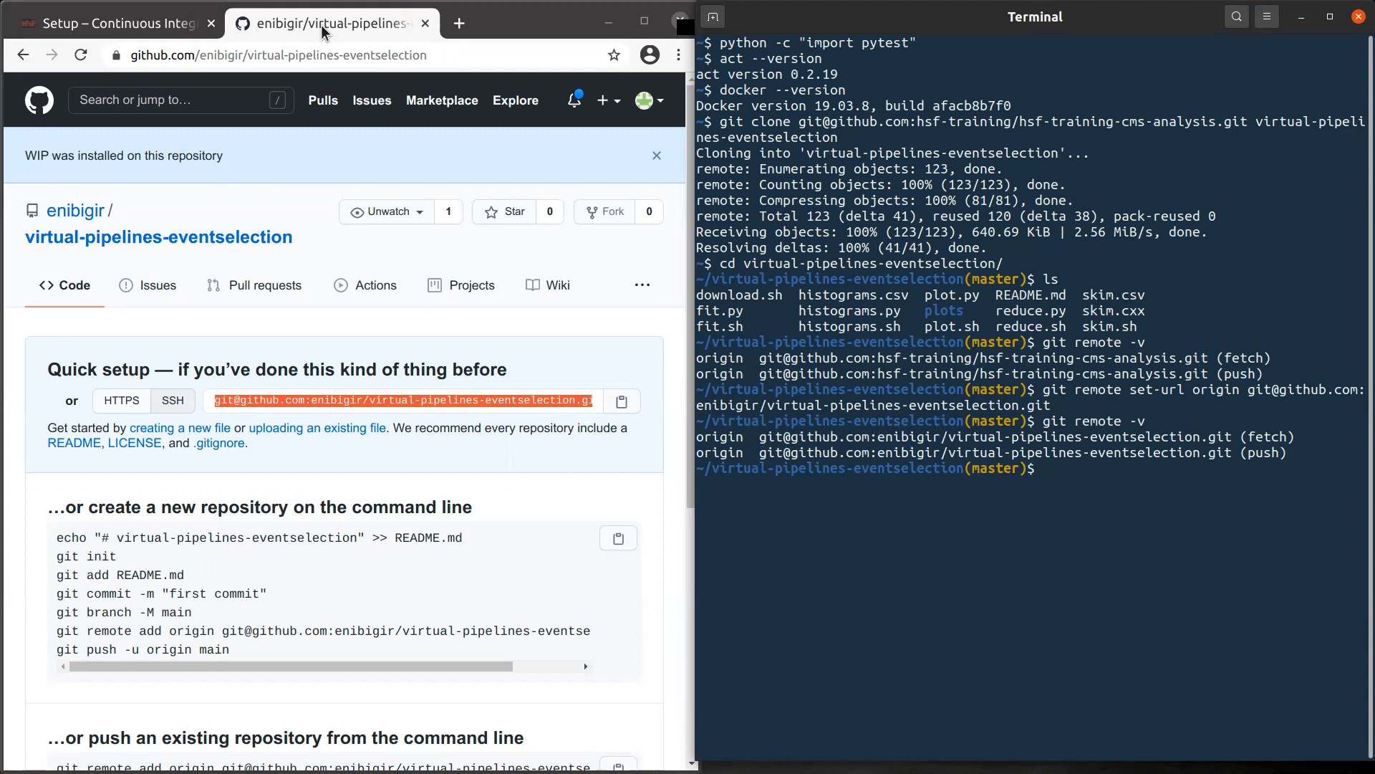
{"action": "left_click", "coordinate": [105, 23]}
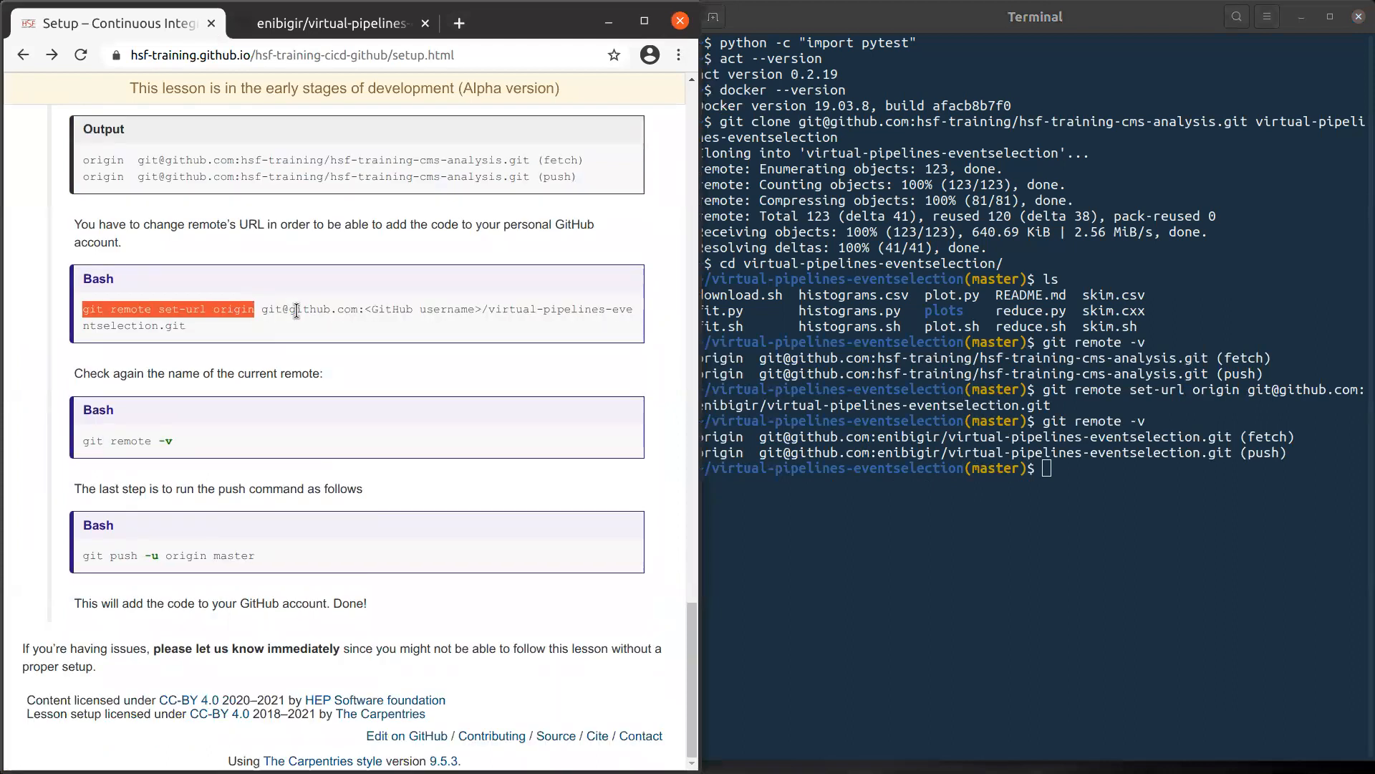
{"action": "mouse_move", "coordinate": [919, 537]}
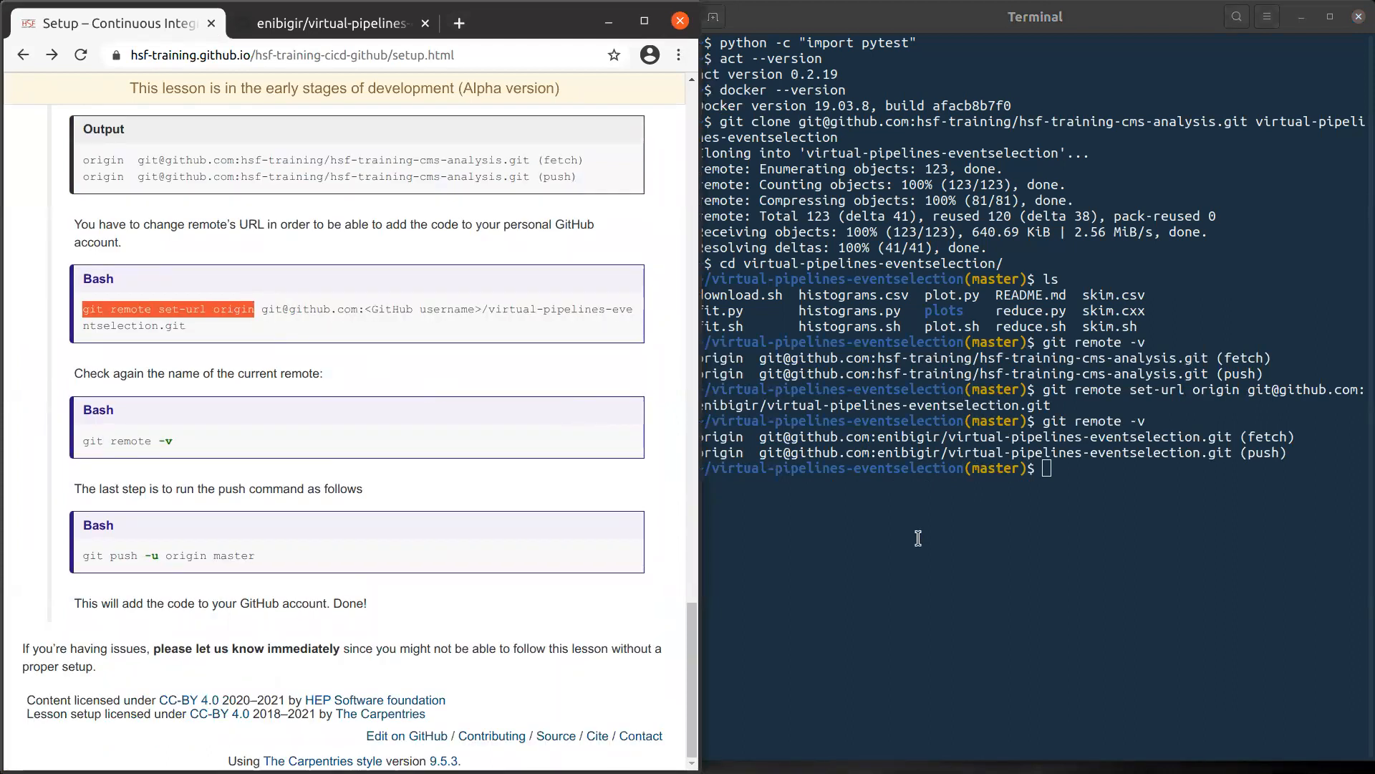
{"action": "mouse_move", "coordinate": [386, 488]}
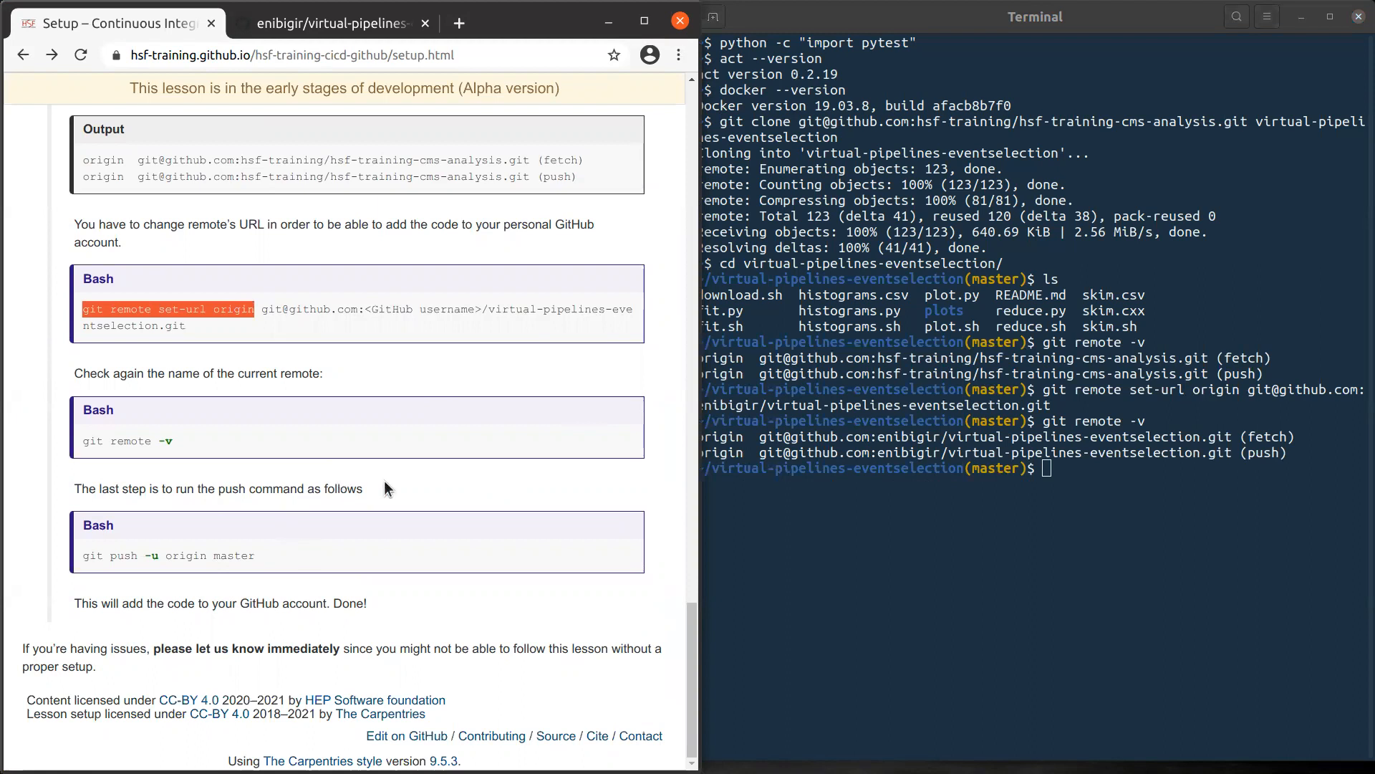
{"action": "mouse_move", "coordinate": [305, 474]}
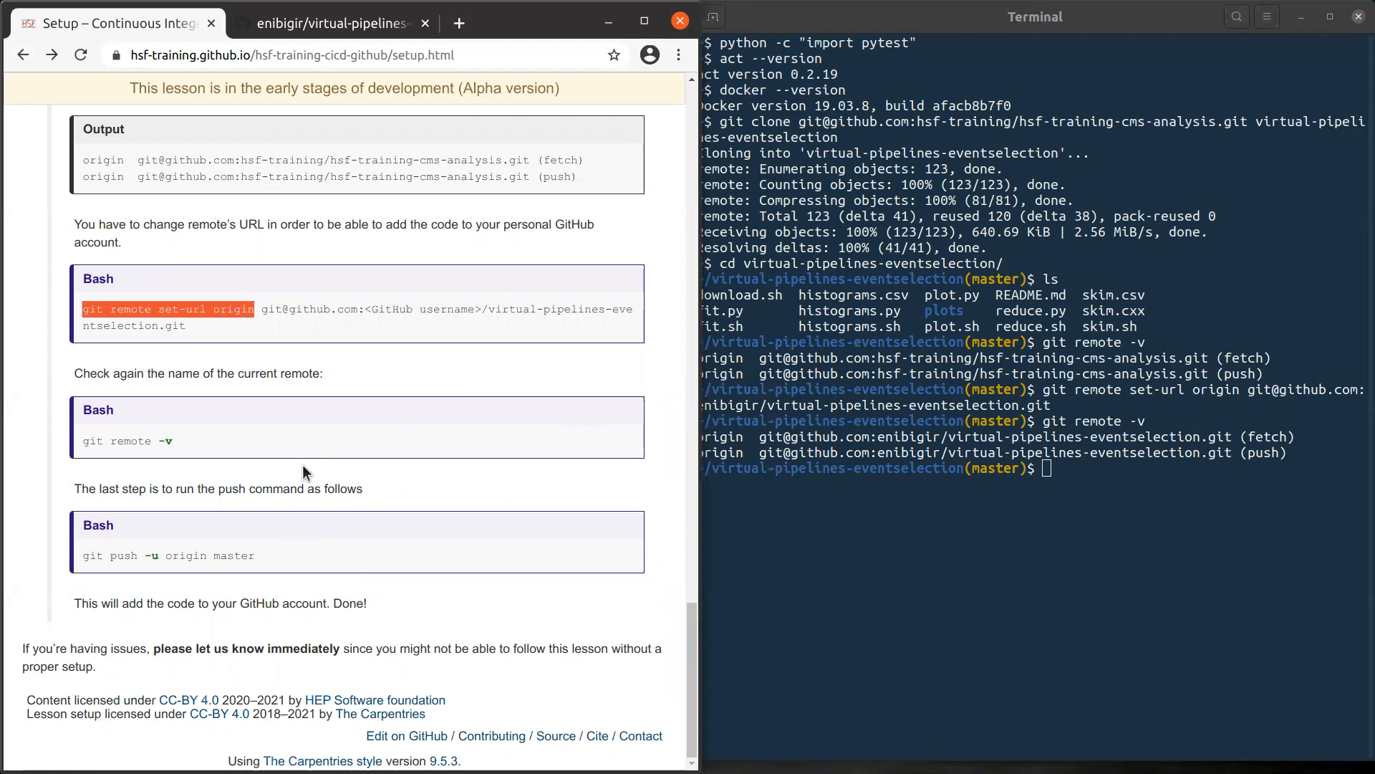
{"action": "mouse_move", "coordinate": [1034, 571]}
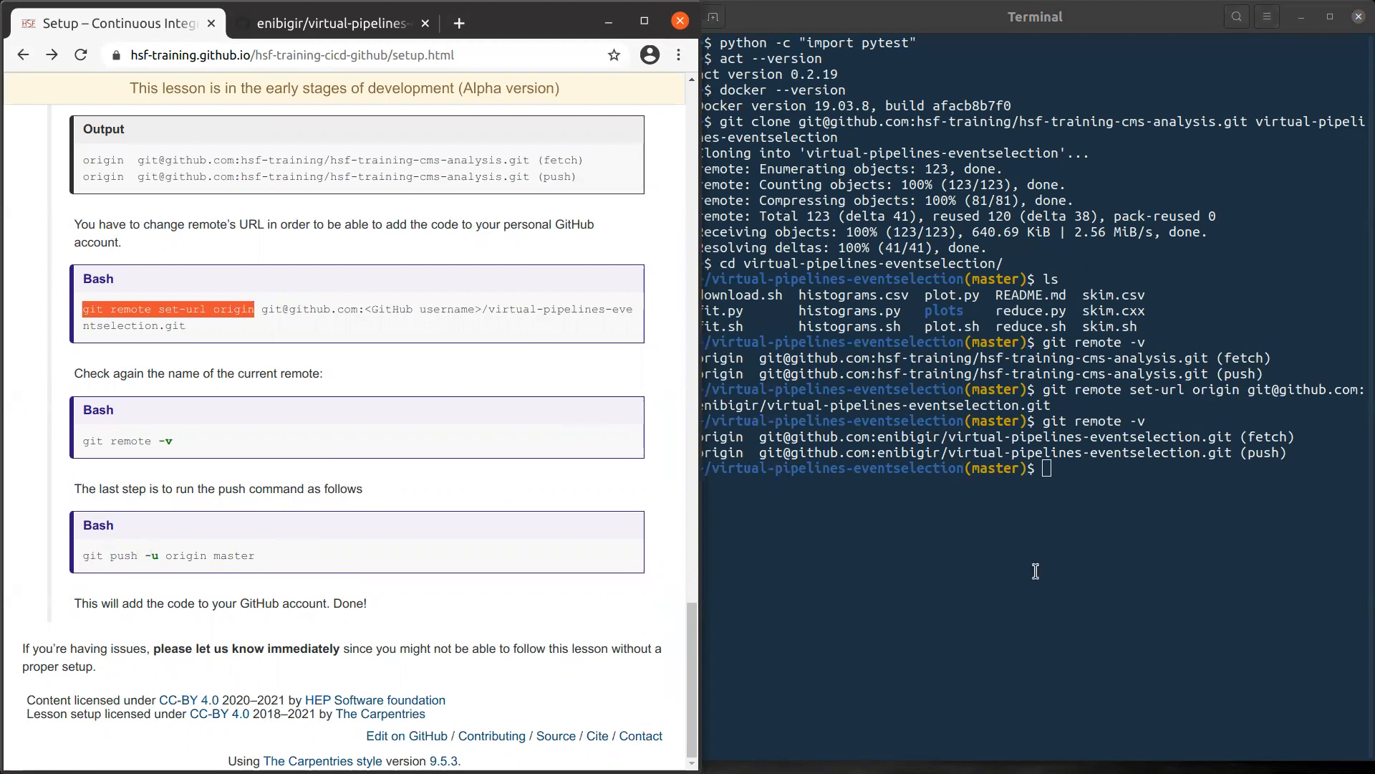
Run git push -u origin master, sending 123 objects and setting master to track origin/master.
{"action": "type", "text": "git"}
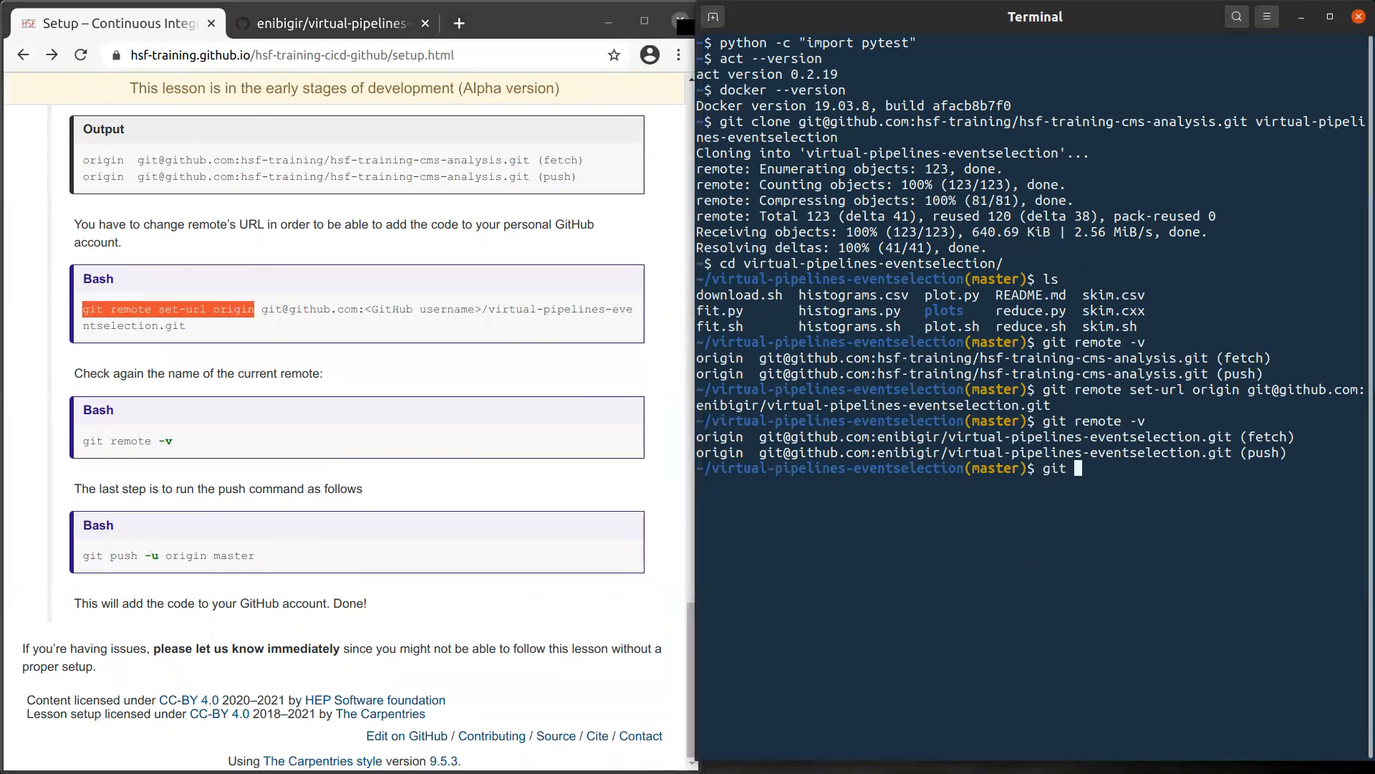
{"action": "type", "text": "push"}
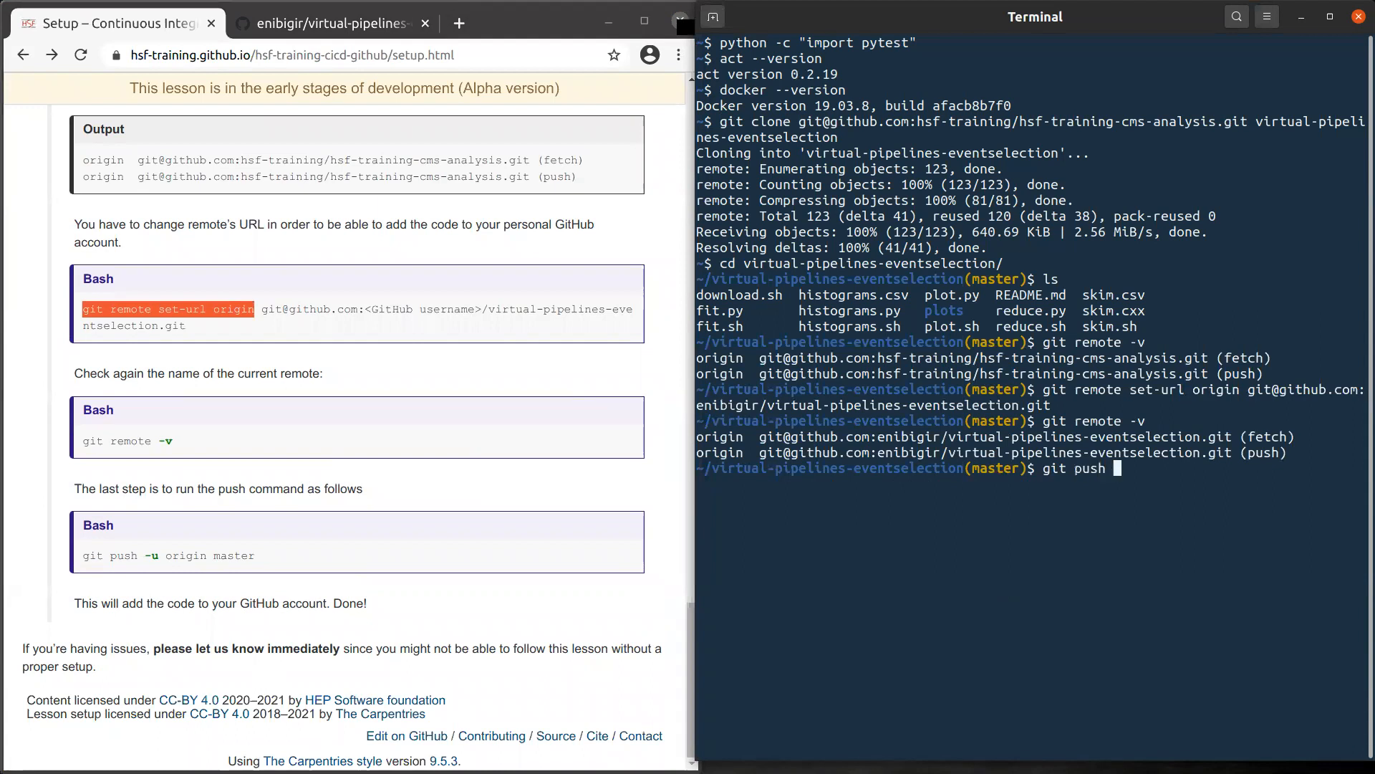
{"action": "type", "text": "-u"}
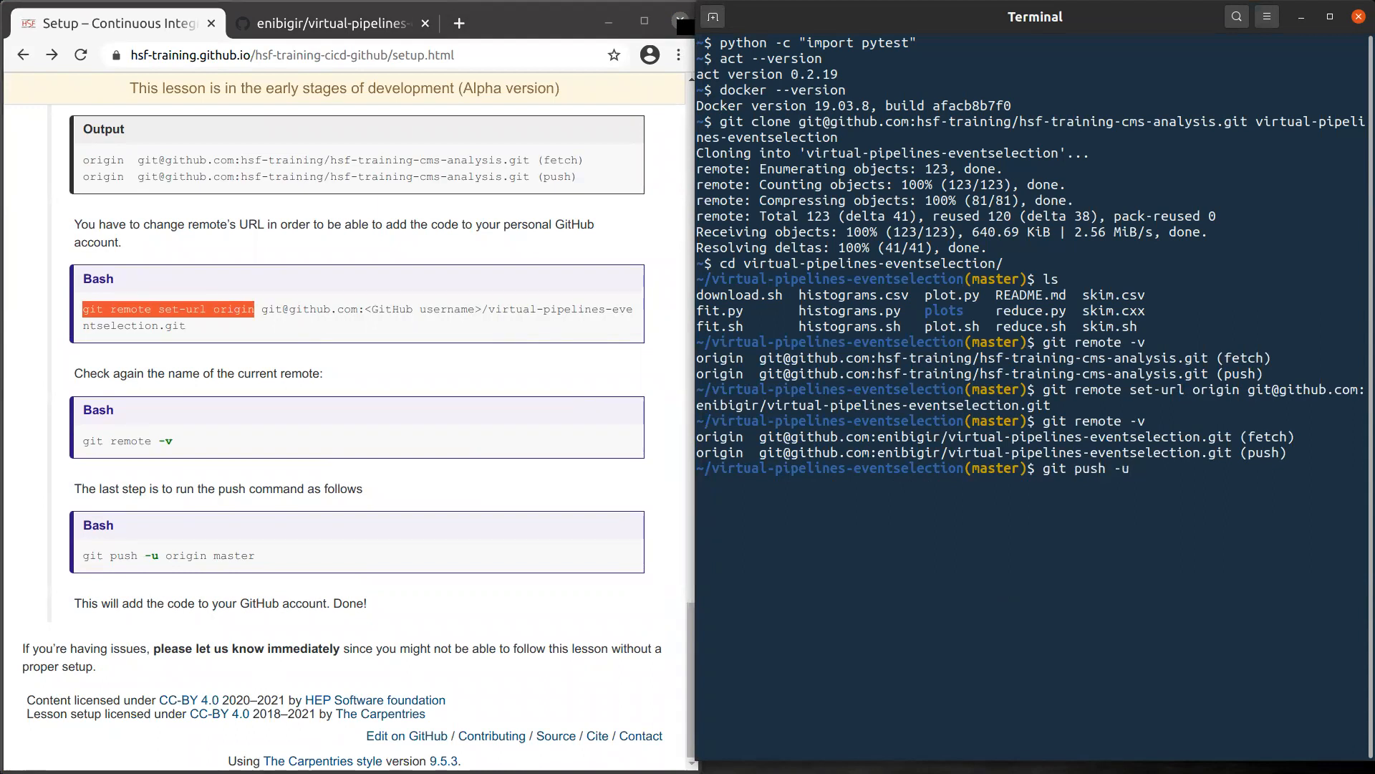
{"action": "type", "text": "origin"}
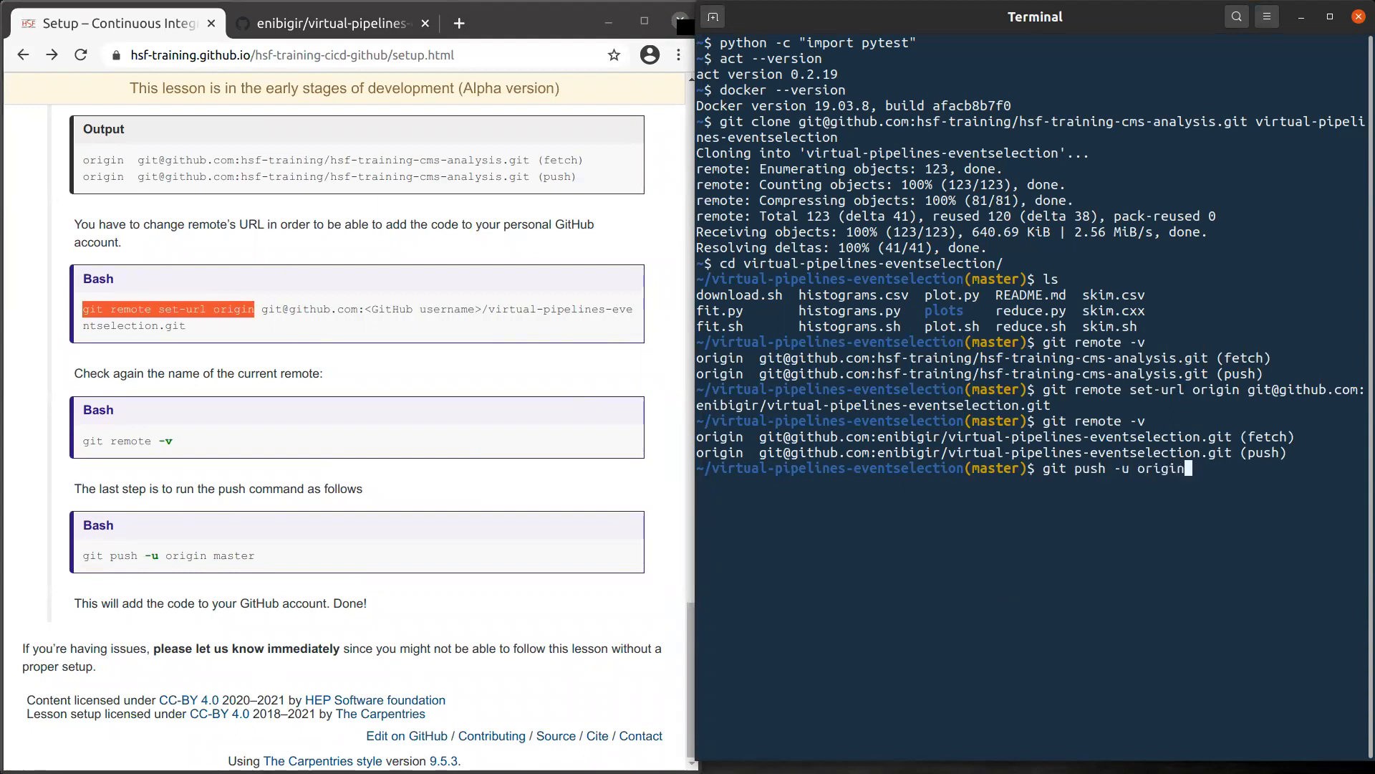
{"action": "type", "text": "mas"}
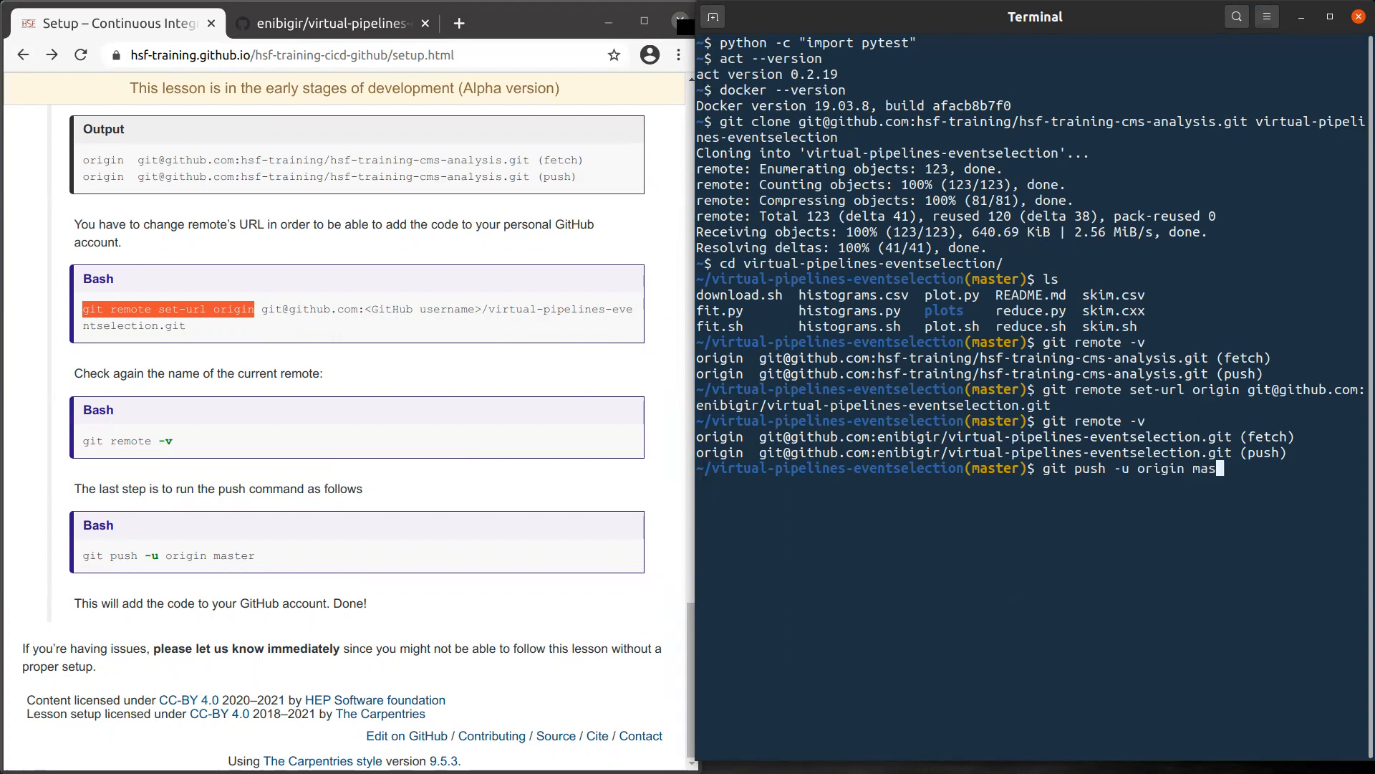
{"action": "type", "text": "ter"}
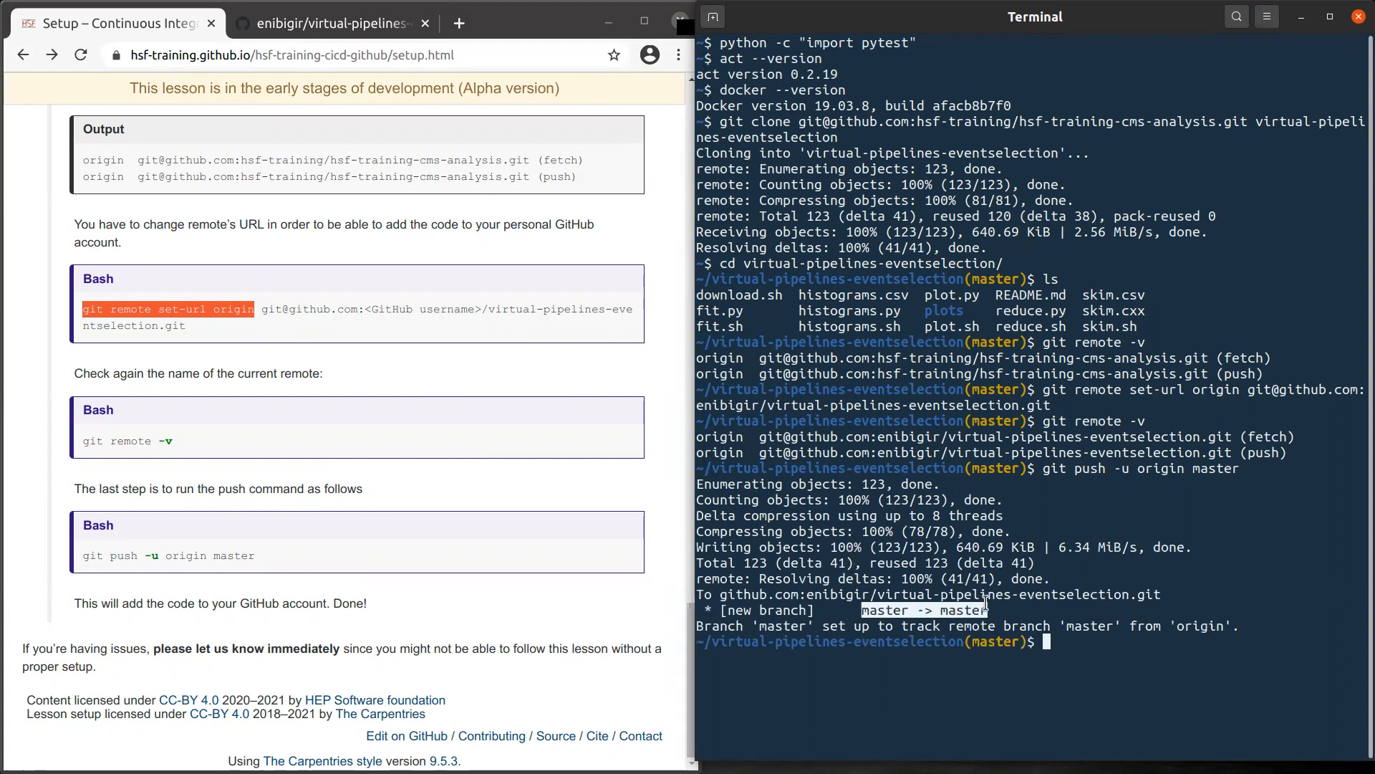
{"action": "left_click", "coordinate": [325, 23]}
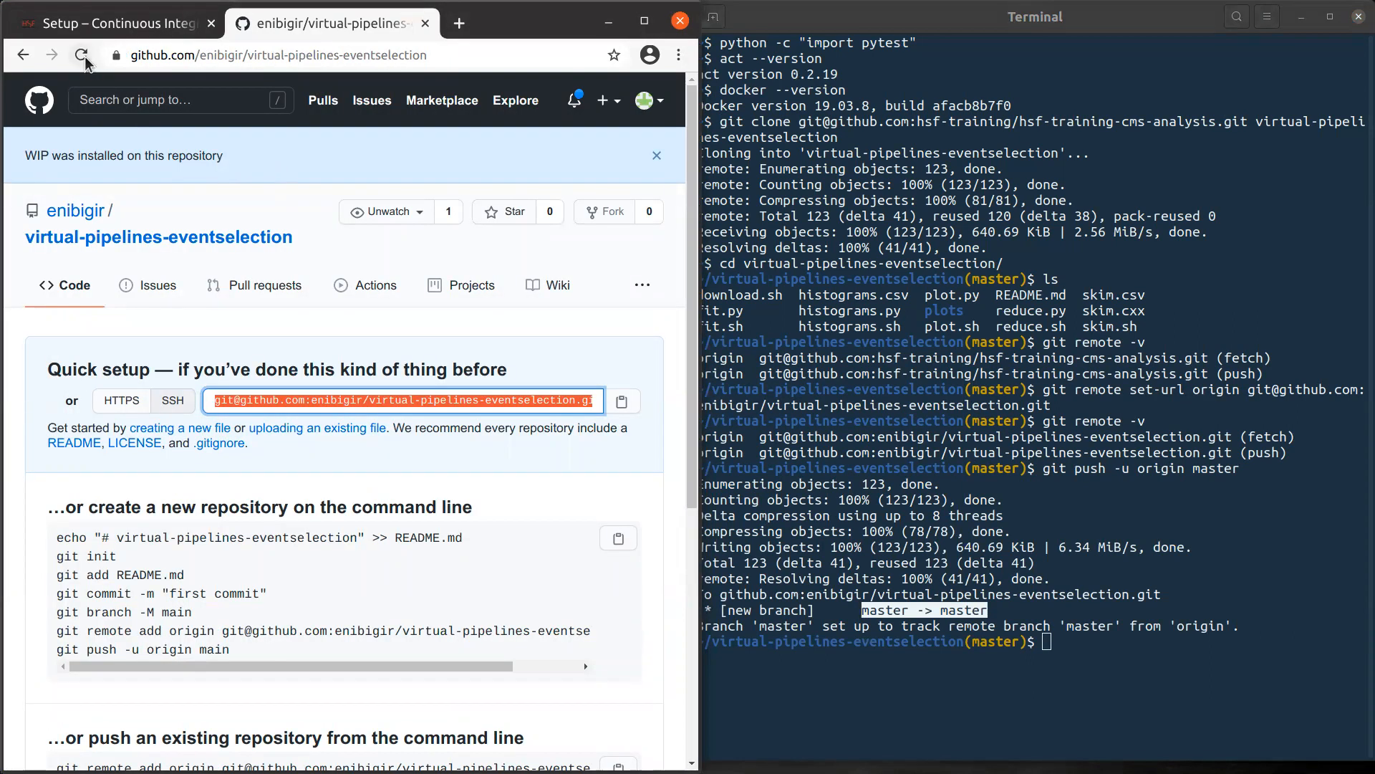
Reload the enibigir/virtual-pipelines-eventselection page and scroll through the pushed files on master.
{"action": "left_click", "coordinate": [86, 55]}
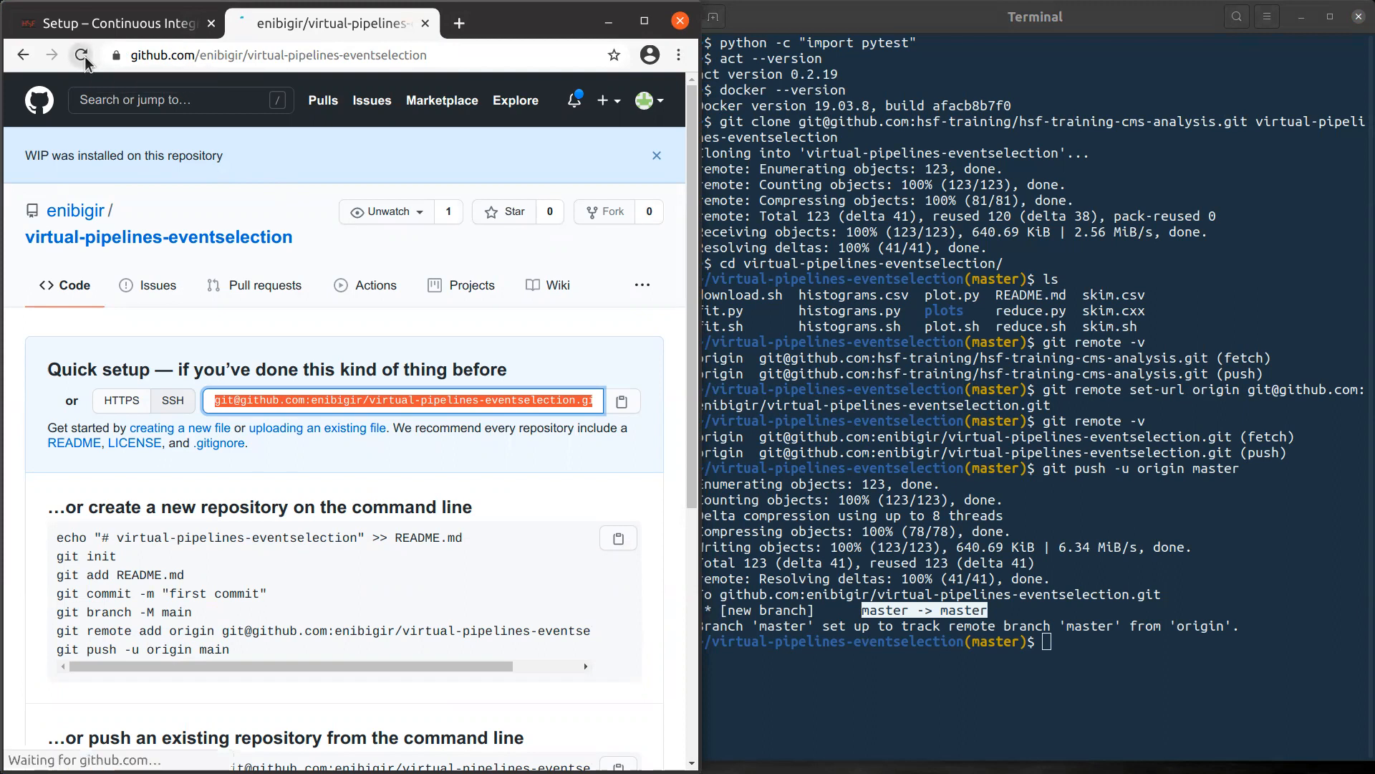
{"action": "left_click", "coordinate": [81, 54]}
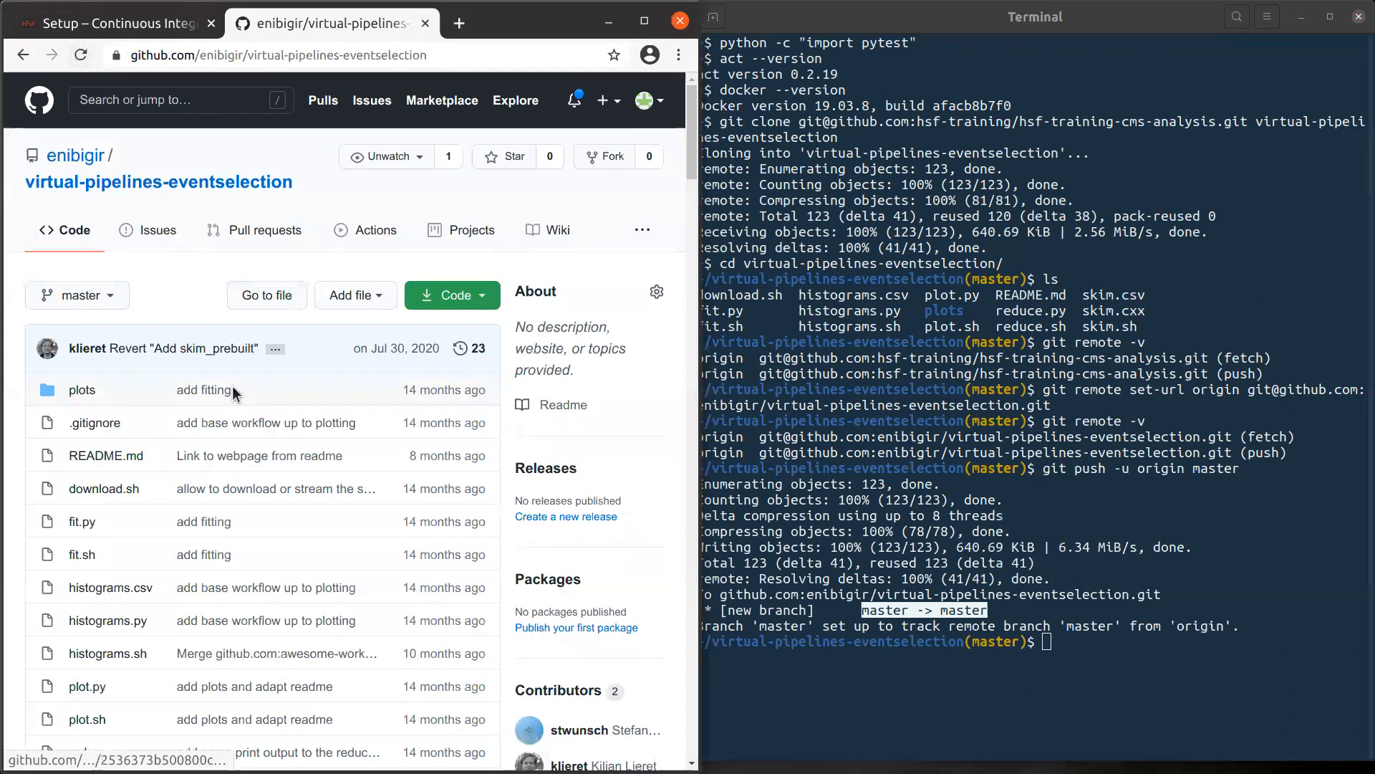
{"action": "scroll", "scroll_direction": "down", "scroll_amount": 3}
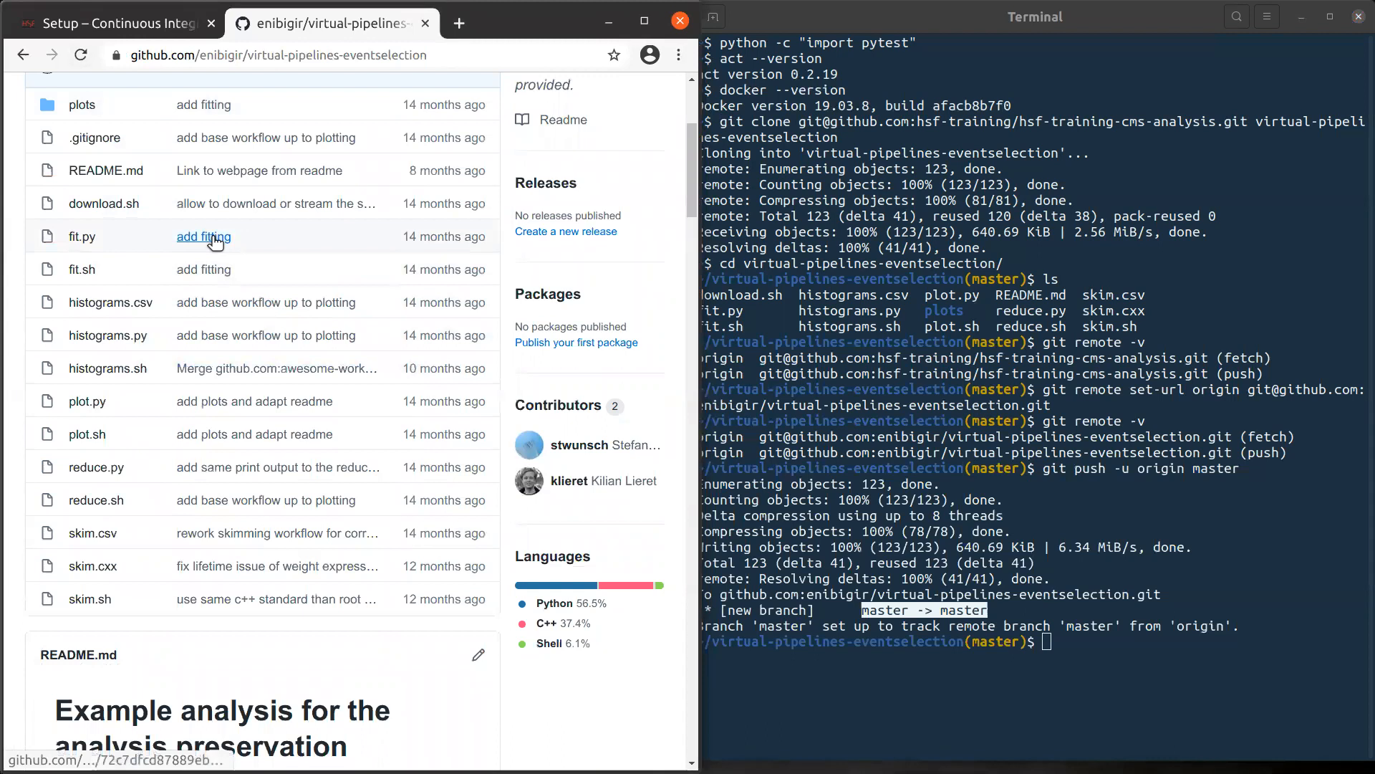
{"action": "scroll", "scroll_direction": "down", "scroll_amount": 3}
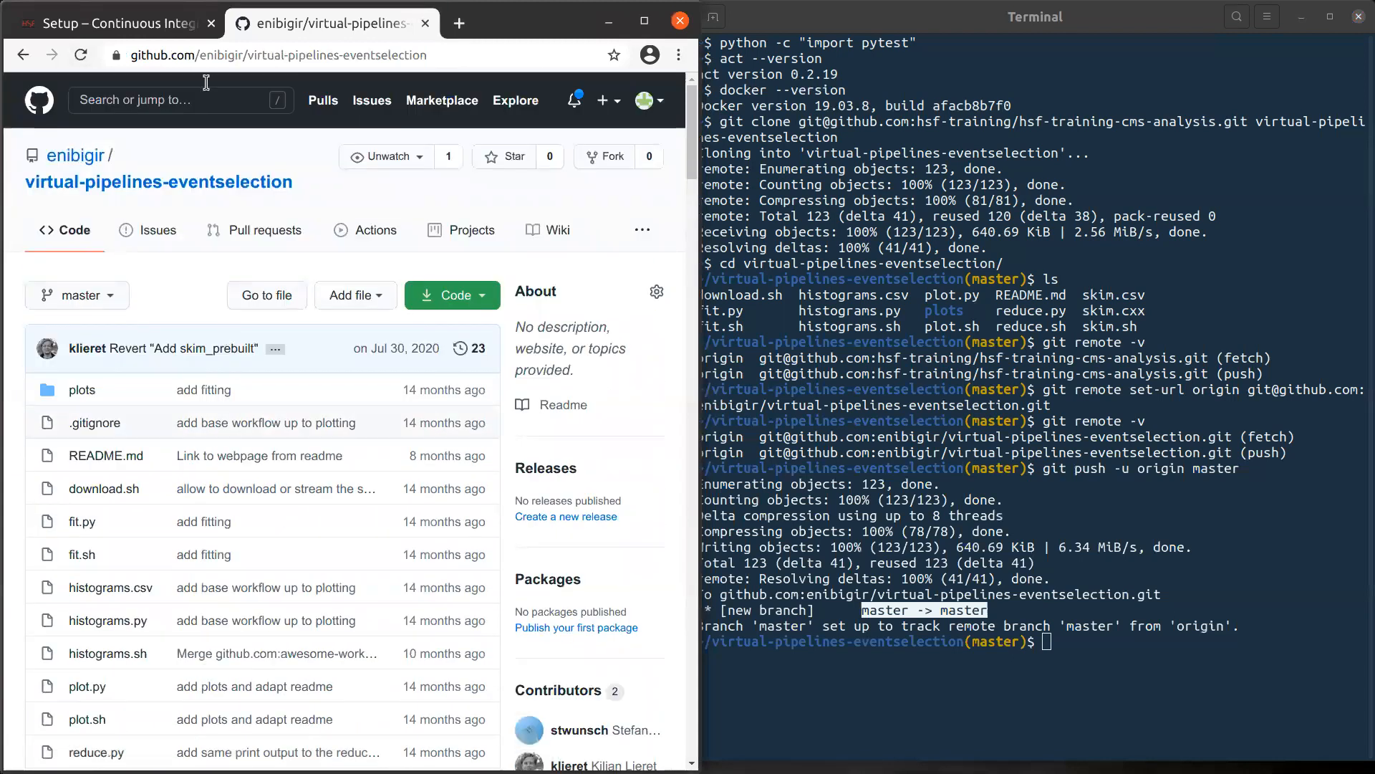
{"action": "mouse_move", "coordinate": [115, 21]}
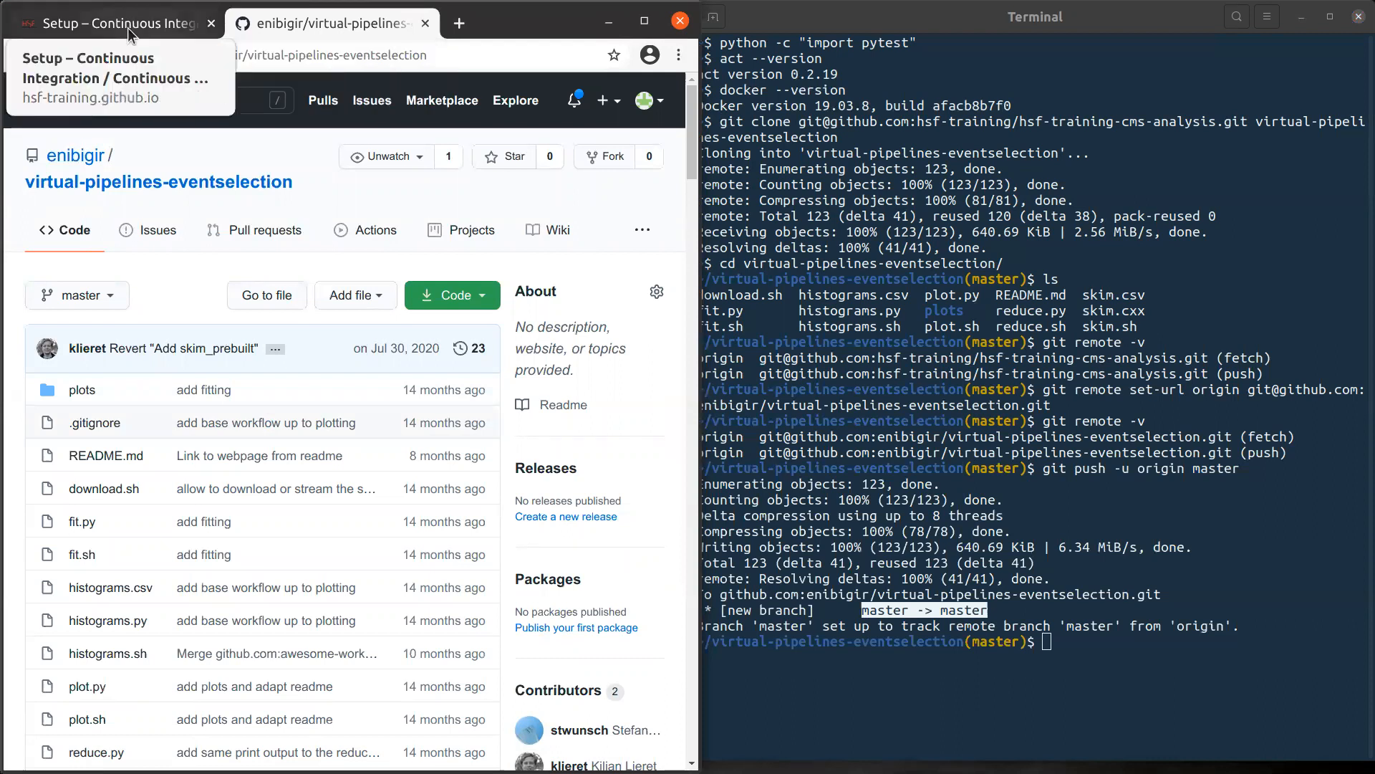
Return to the lesson Setup page showing the code is now added to the GitHub account.
{"action": "left_click", "coordinate": [104, 24]}
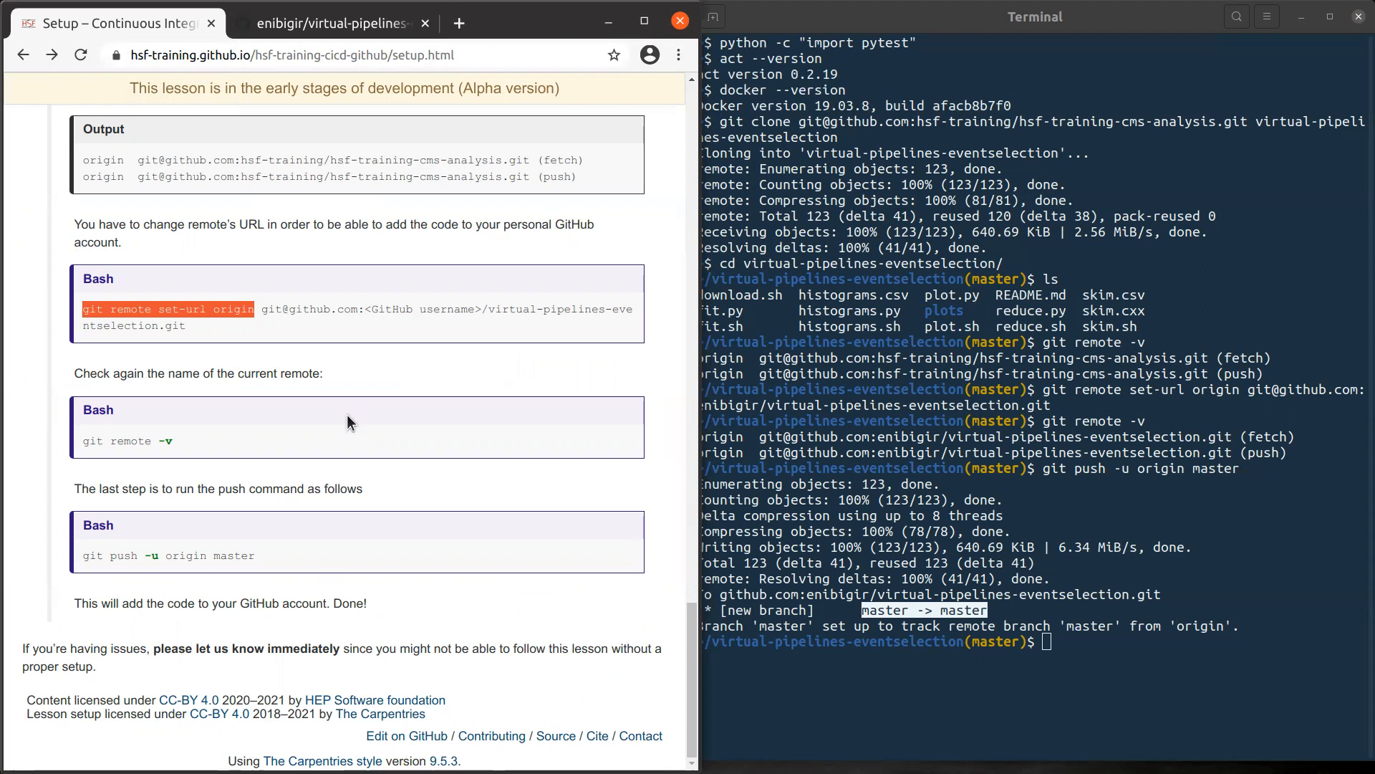
{"action": "mouse_move", "coordinate": [464, 368]}
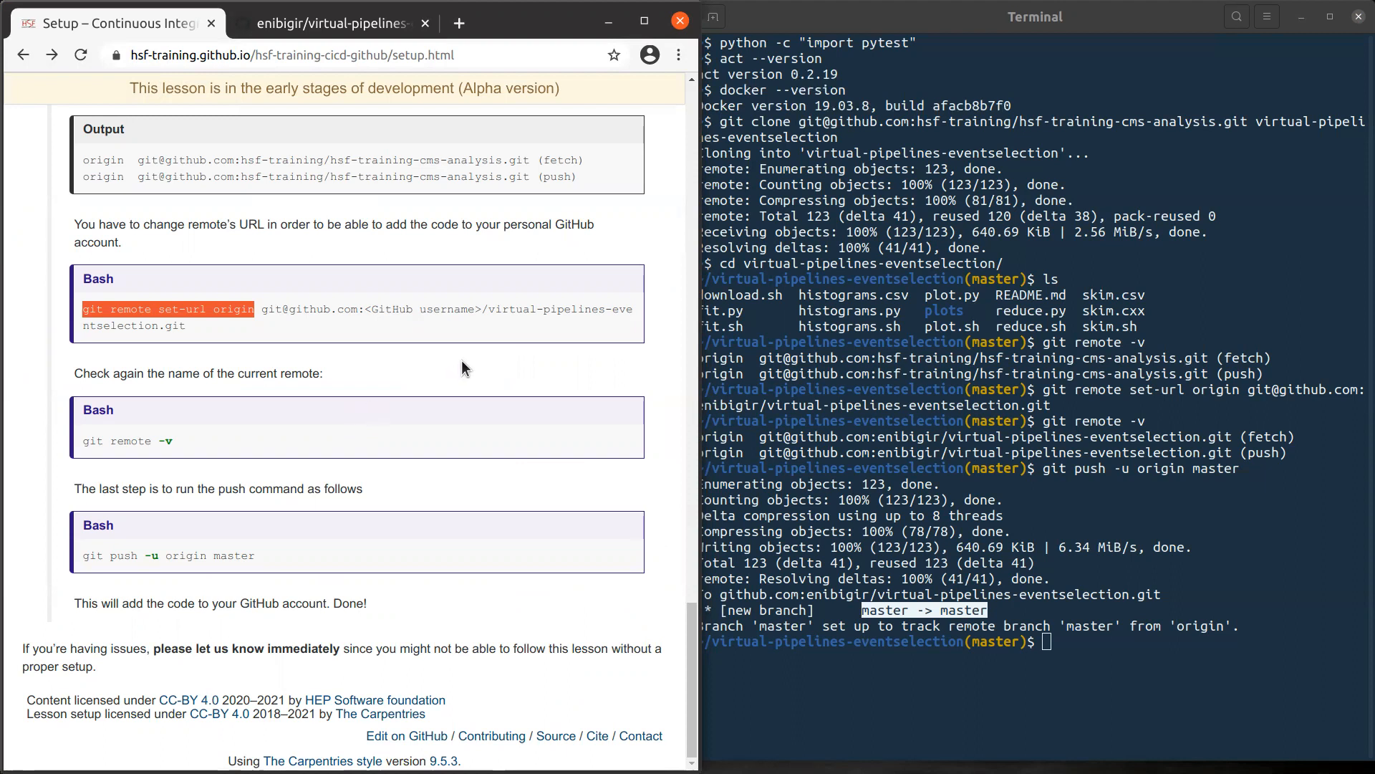